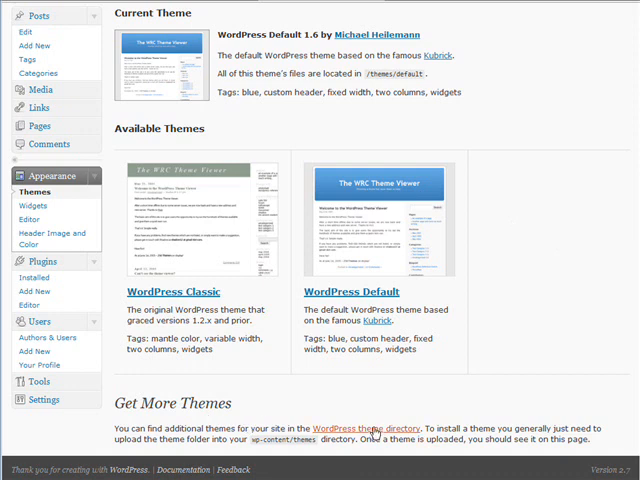
Open the WordPress theme directory link and scroll its home page
right_click(355, 426)
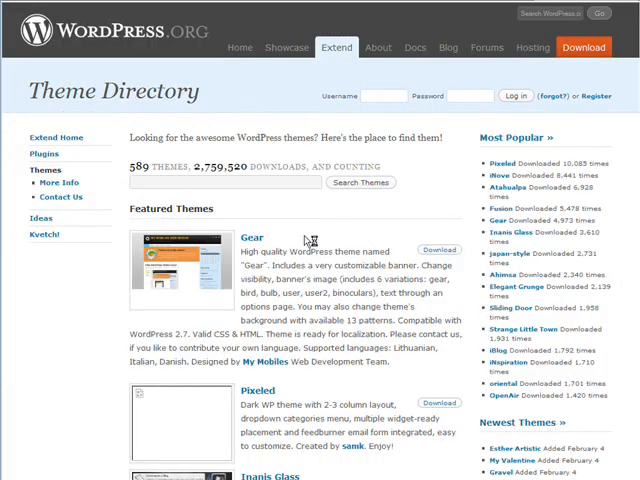
scroll("down", 3)
type("business")
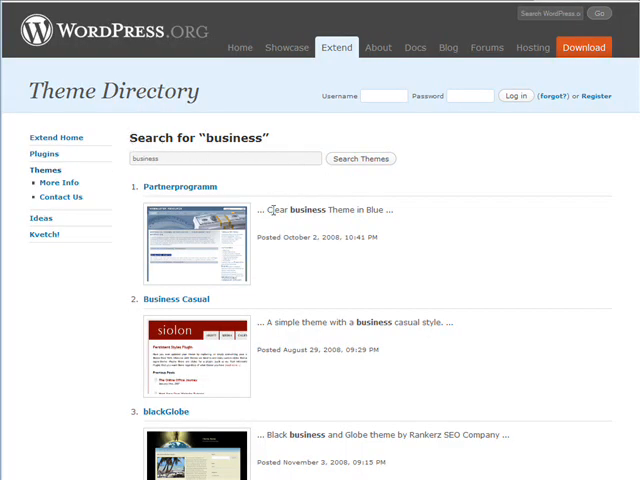
Scroll through the 'business' theme results, including Corporate Globe and Tremor
scroll("down", 3)
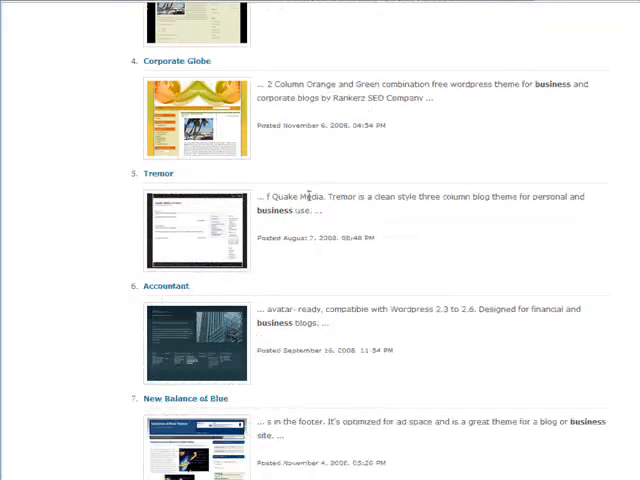
scroll("down", 3)
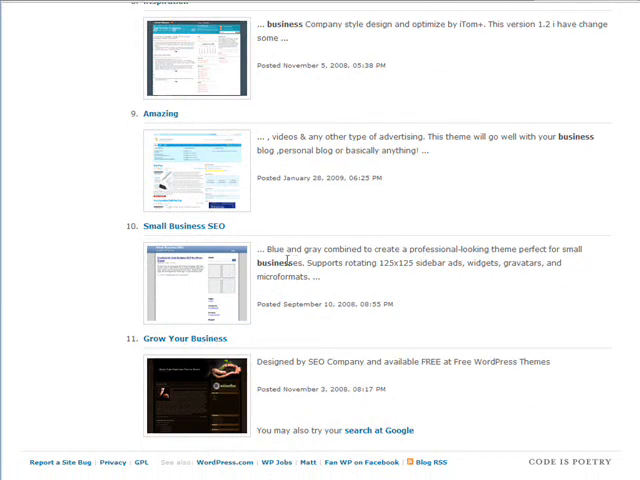
scroll("up", 3)
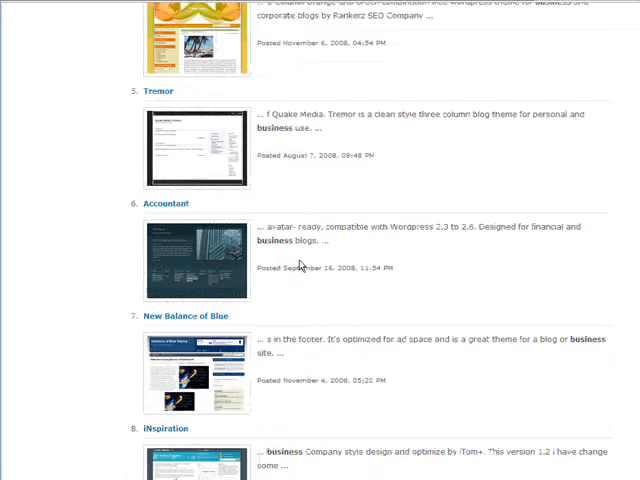
scroll("up", 3)
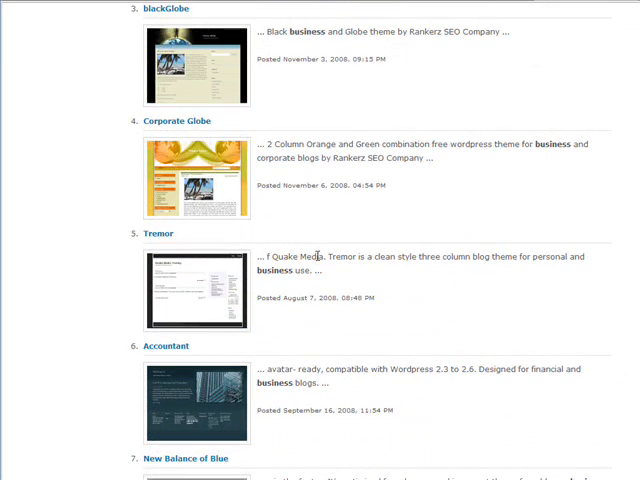
scroll("down", 3)
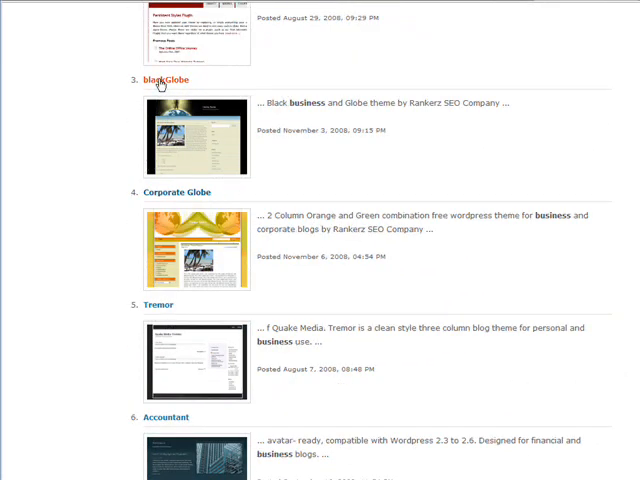
Preview blackGlobe and save blackglobe.1.0.2.zip to the computer
left_click(163, 80)
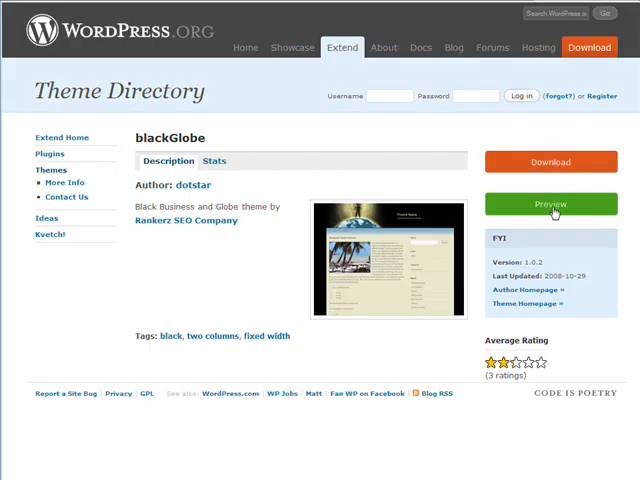
left_click(550, 204)
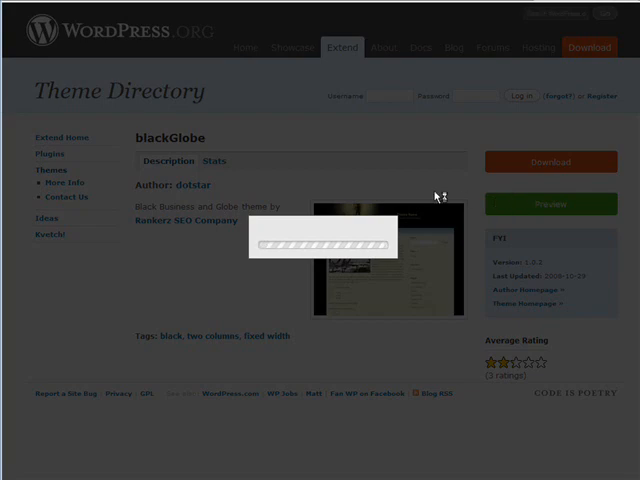
left_click(550, 204)
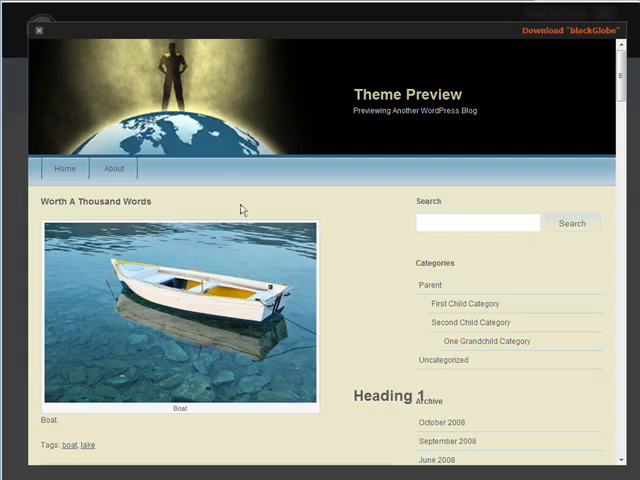
mouse_move(520, 46)
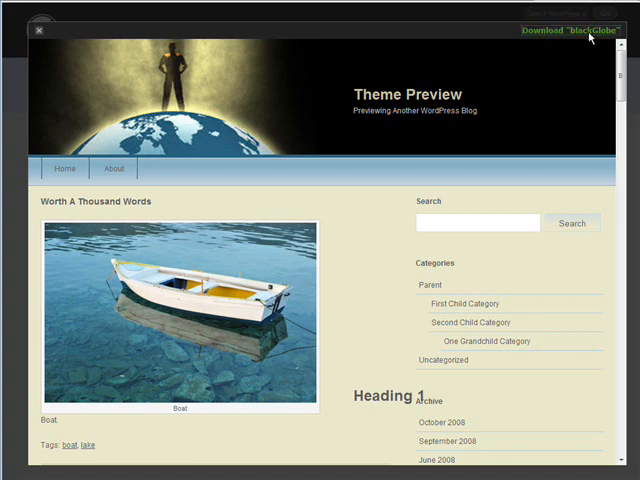
left_click(565, 31)
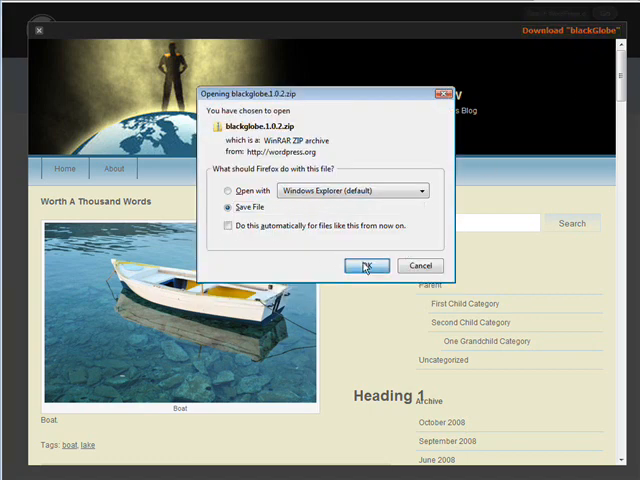
left_click(367, 265)
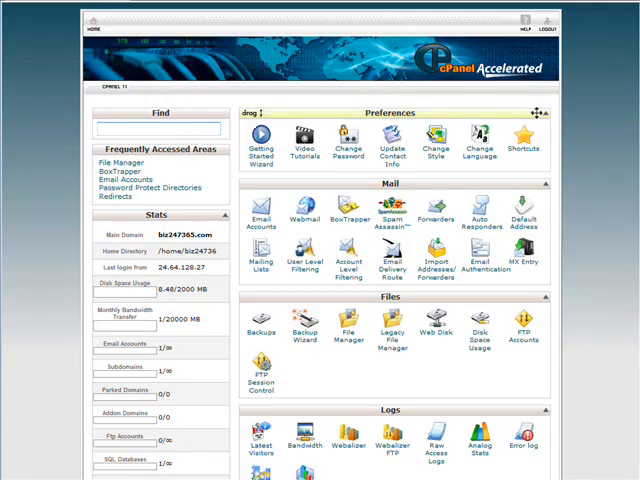
Scroll the cPanel home page to reveal the Logs, Security and version details
scroll("down", 3)
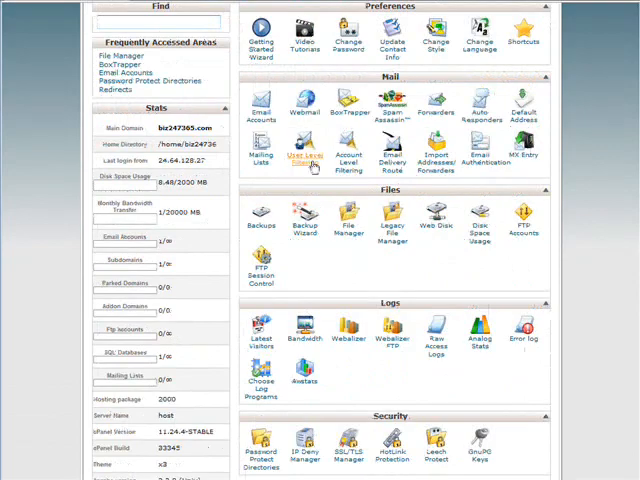
mouse_move(348, 220)
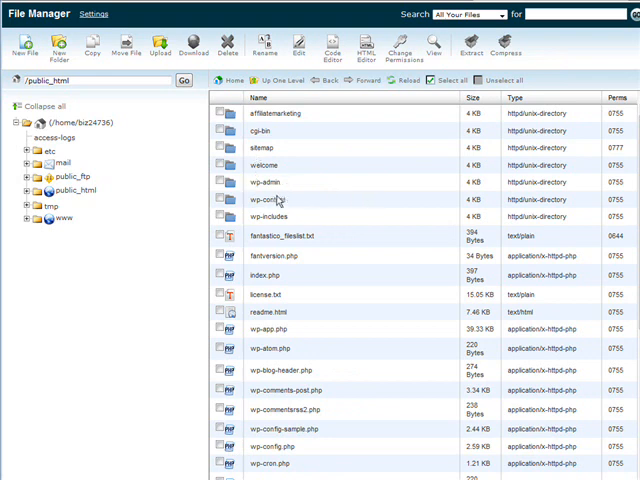
Go into wp-content/themes and open the Upload page for that folder
double_click(266, 199)
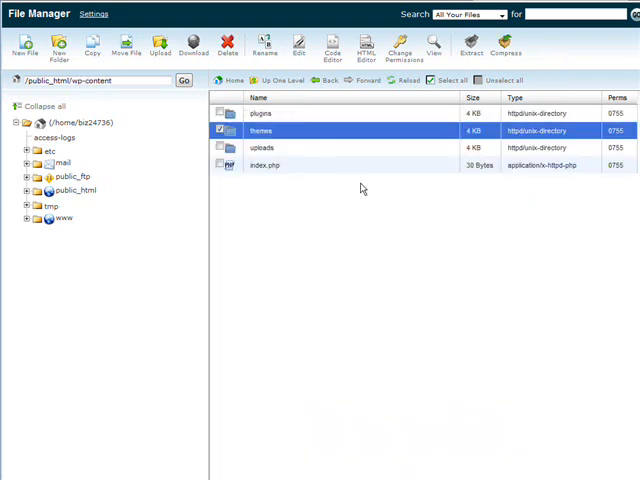
double_click(263, 130)
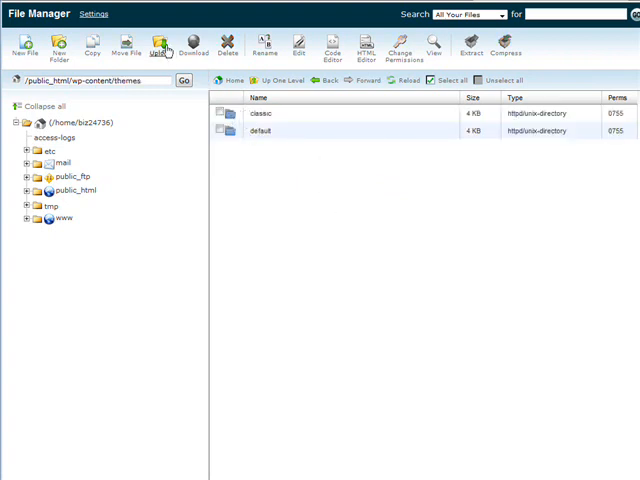
left_click(160, 45)
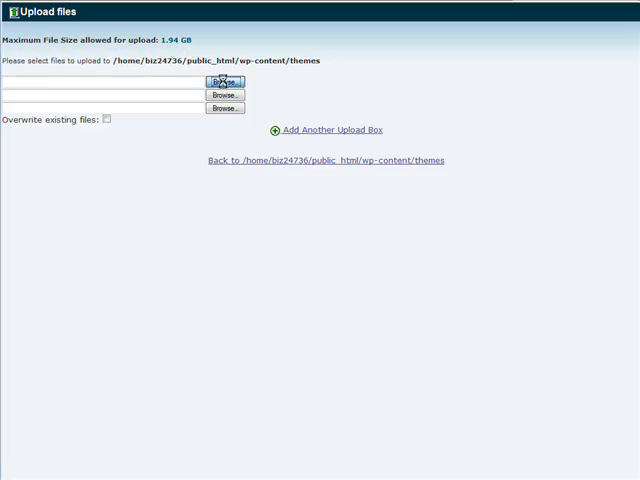
Upload blackglobe.1.0.2.zip from the computer into the themes folder
left_click(224, 81)
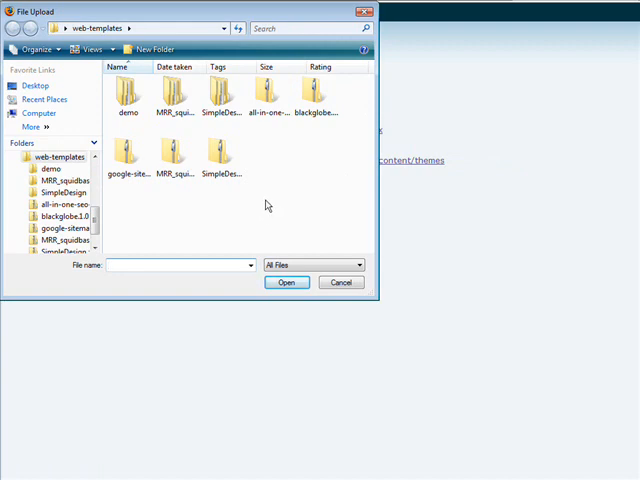
left_click(315, 95)
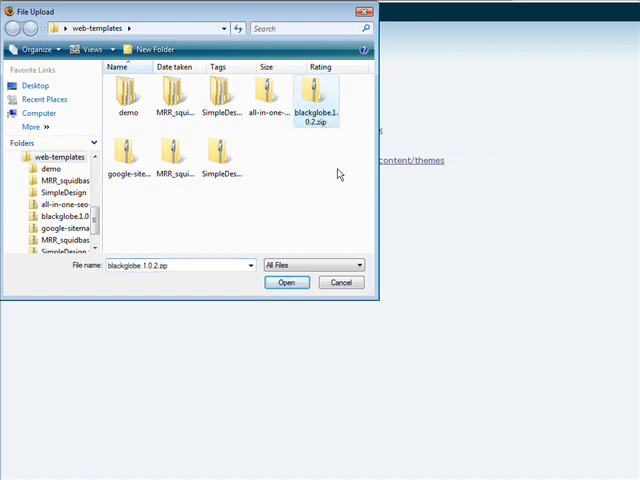
left_click(287, 282)
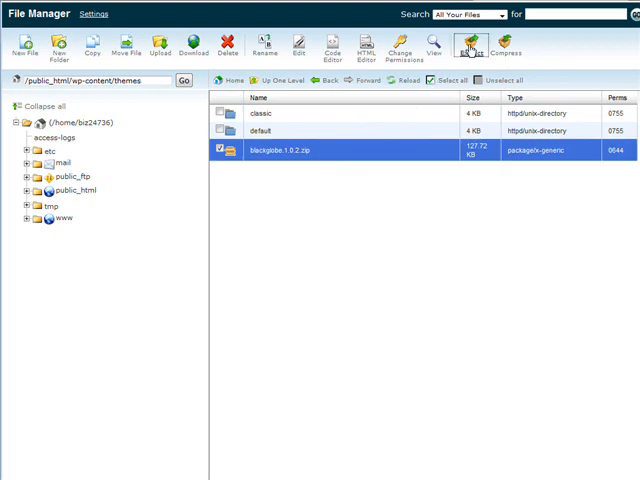
Extract blackglobe.1.0.2.zip into the themes folder, then delete the leftover zip
left_click(470, 45)
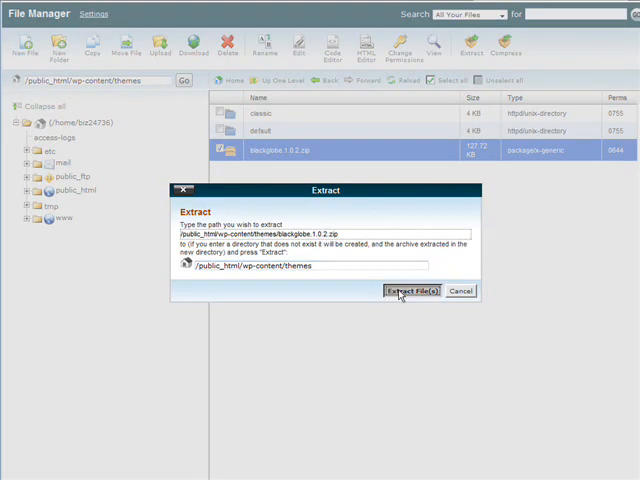
left_click(408, 291)
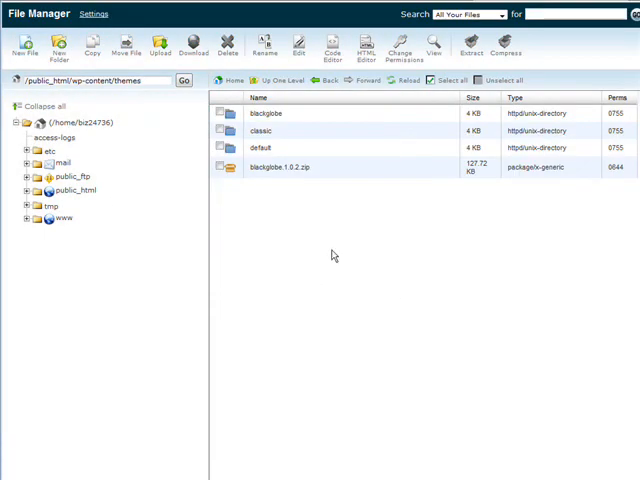
left_click(280, 167)
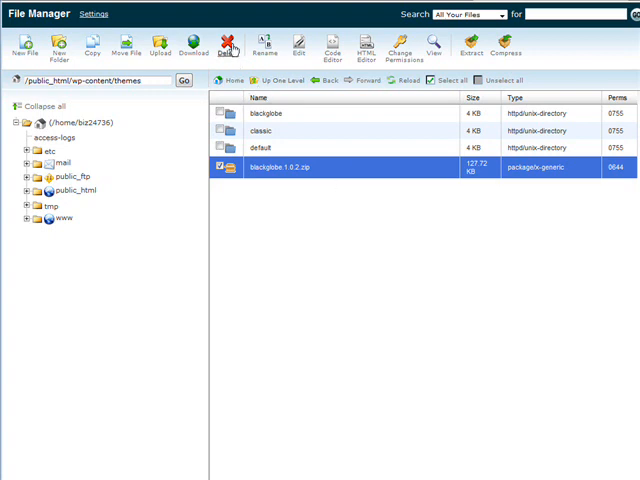
left_click(228, 44)
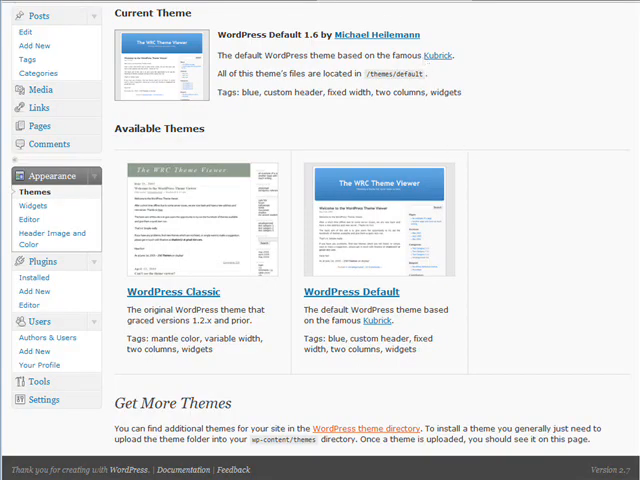
mouse_move(501, 205)
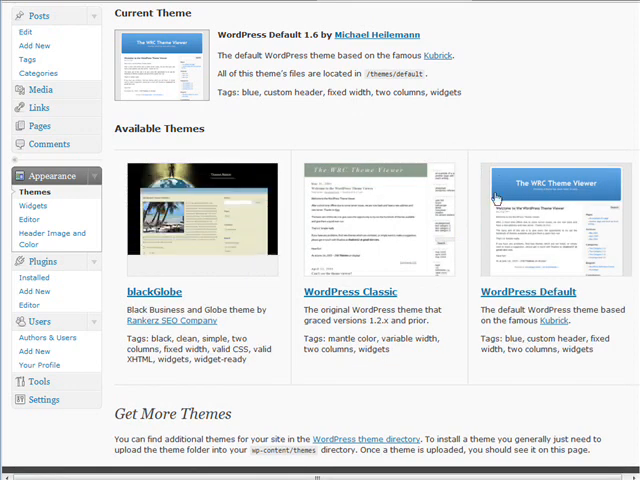
Scroll the Themes page while activating blackGlobe 1.0.2 as the current theme
scroll("down", 3)
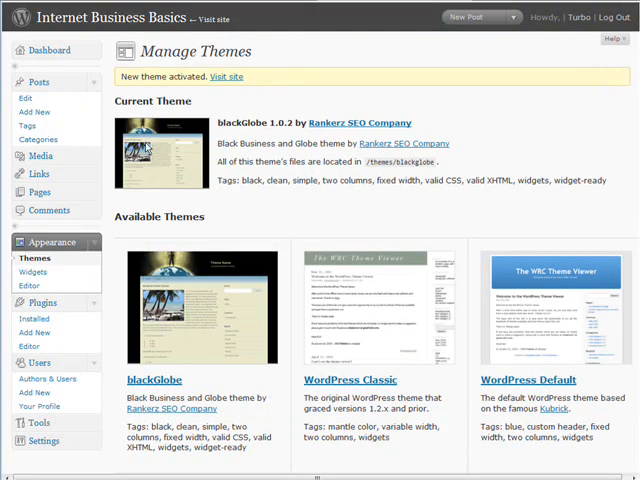
mouse_move(382, 213)
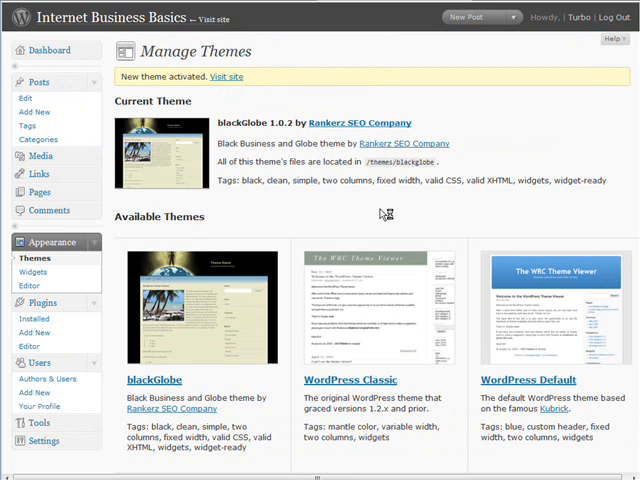
mouse_move(390, 211)
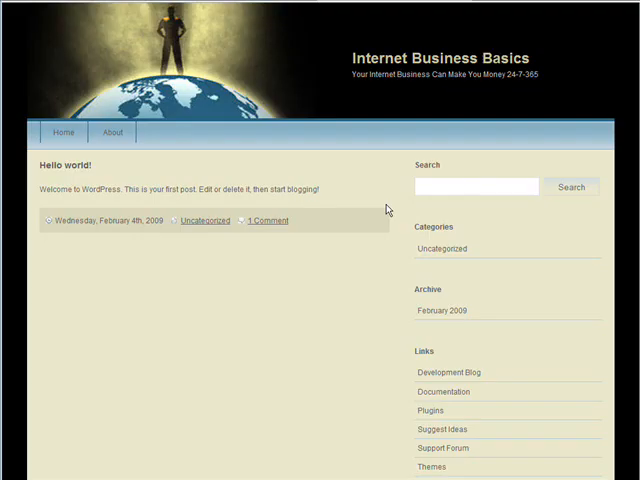
Scroll the live blog front page to view the blackGlobe design and sidebar
scroll("down", 3)
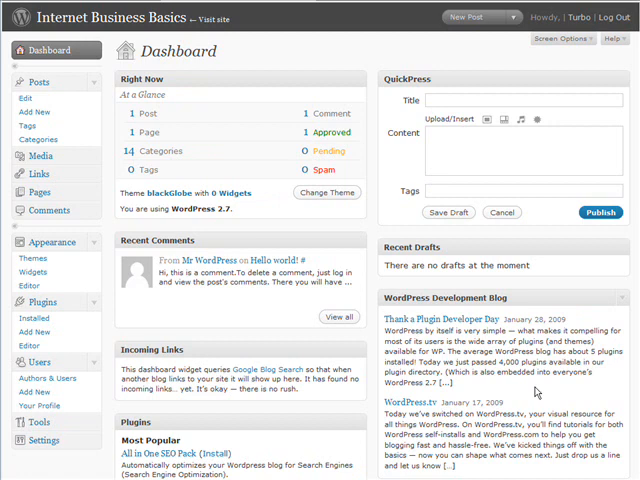
mouse_move(535, 393)
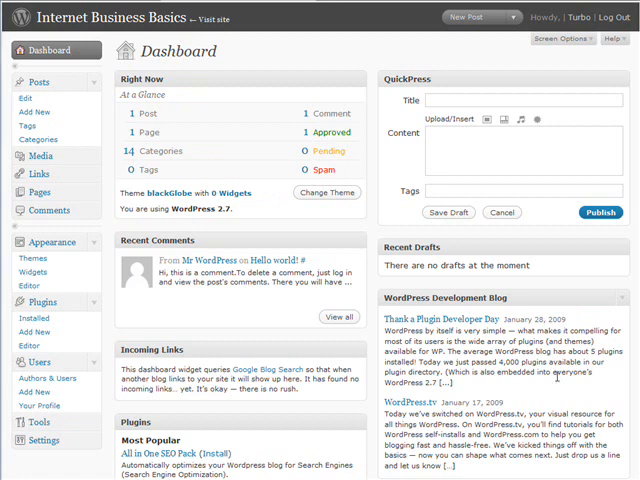
mouse_move(43, 440)
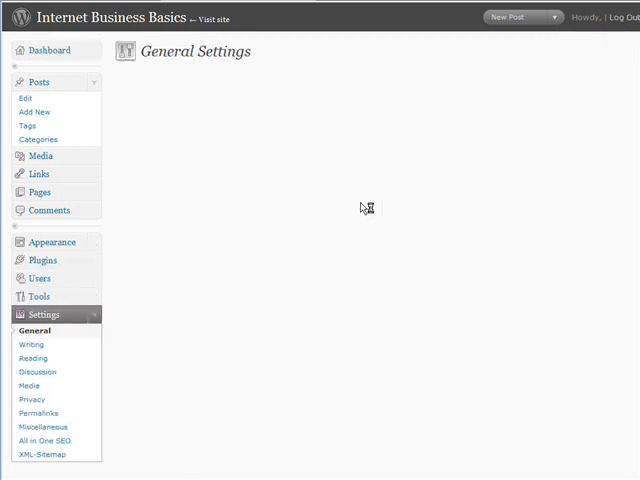
Go to Settings > General in the admin menu
left_click(35, 330)
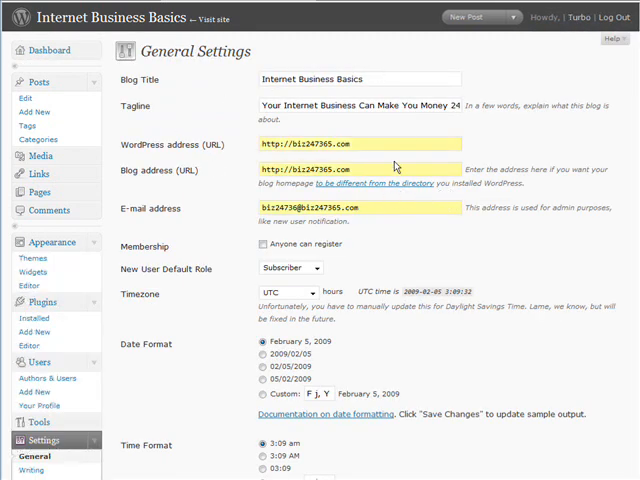
mouse_move(390, 162)
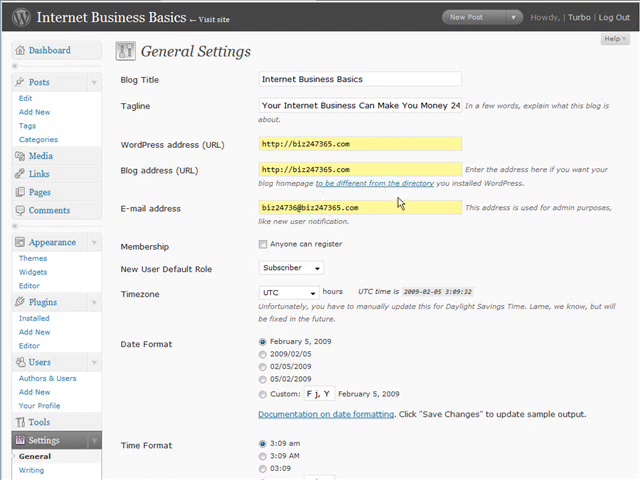
scroll("down", 3)
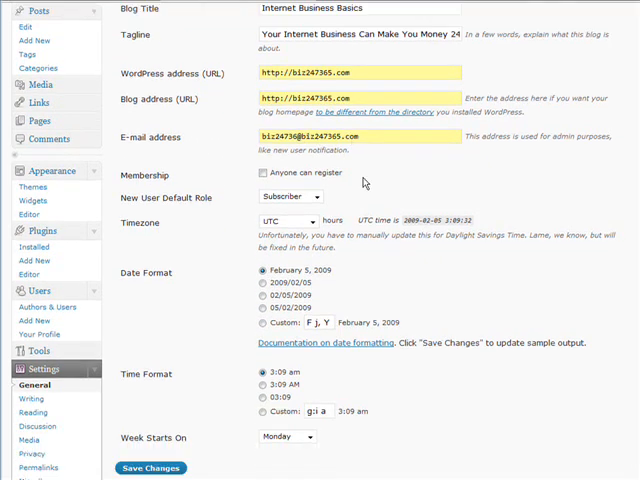
scroll("down", 3)
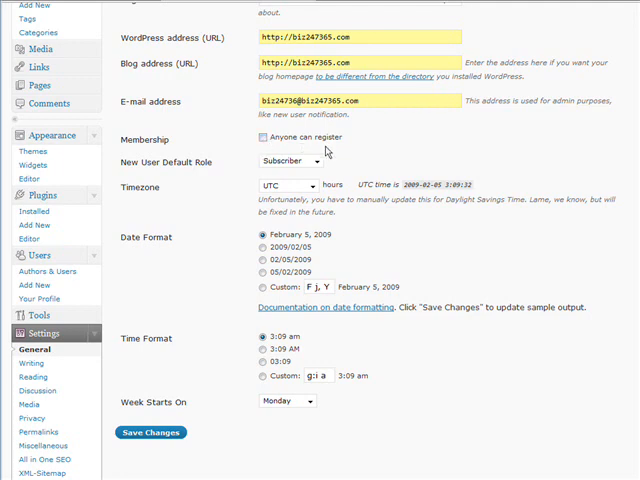
scroll("down", 3)
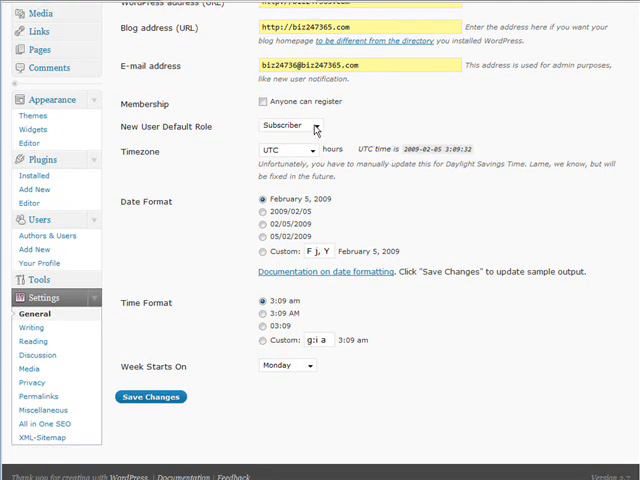
left_click(288, 125)
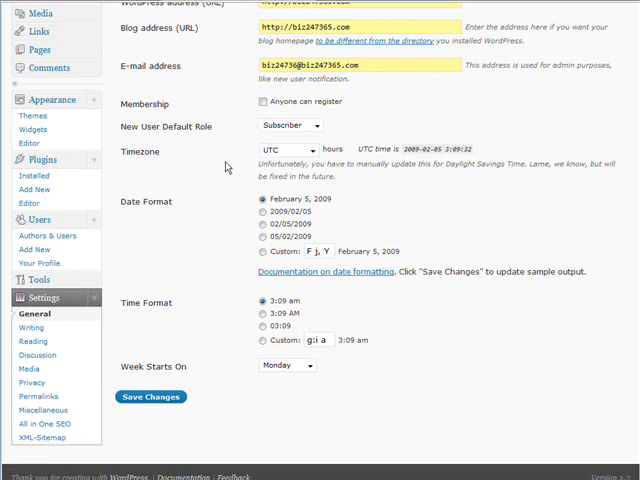
scroll("down", 3)
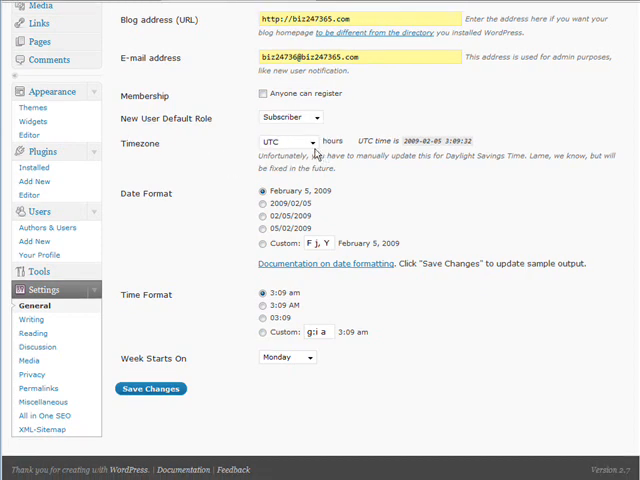
left_click(289, 143)
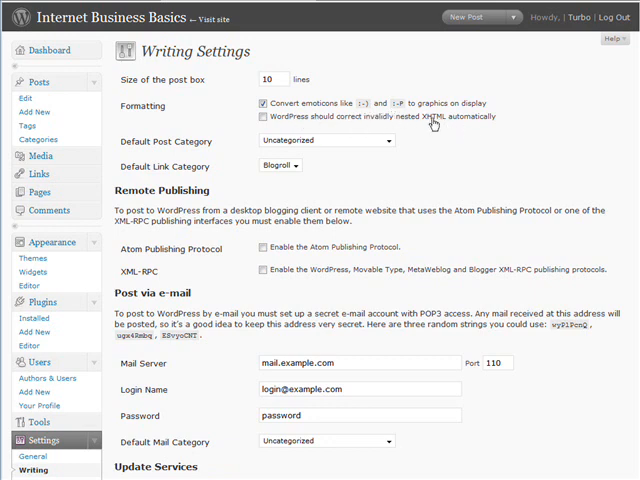
Set Affiliate Marketing as default post category, keep Blogroll for links, and reach Update Services
scroll("down", 3)
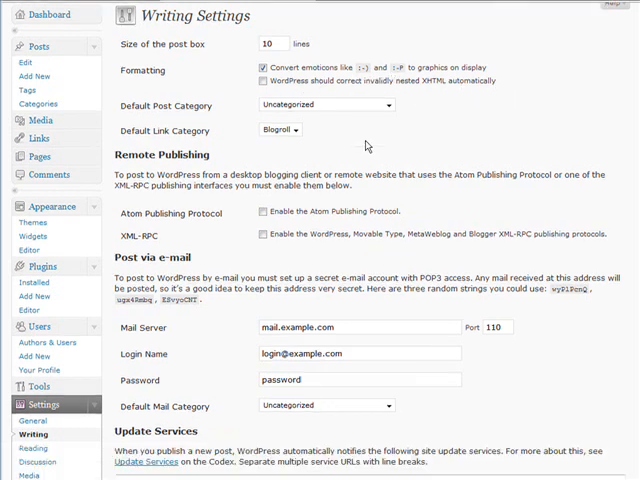
left_click(325, 104)
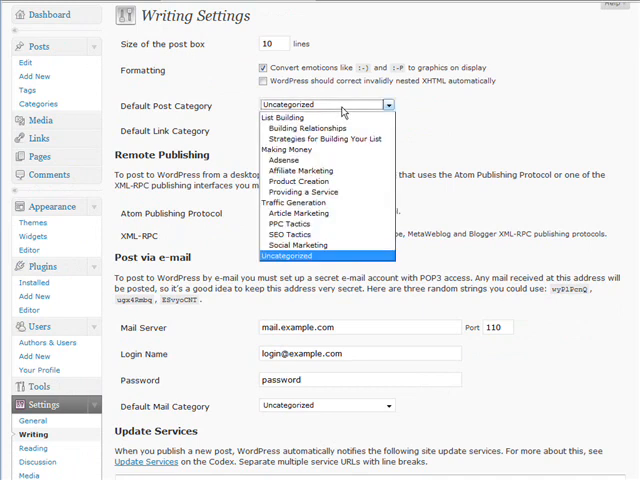
mouse_move(291, 148)
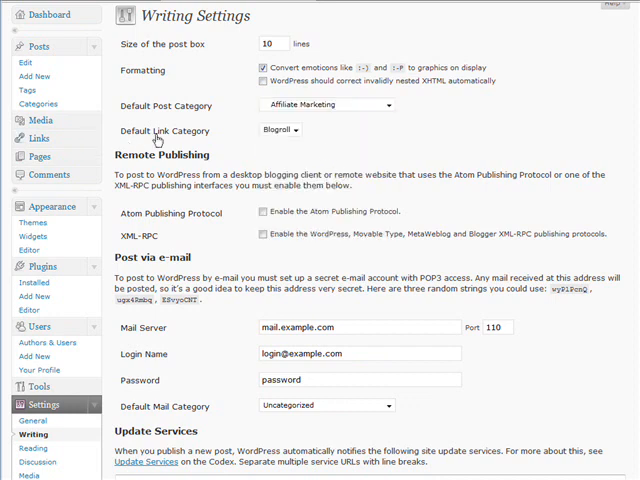
left_click(280, 129)
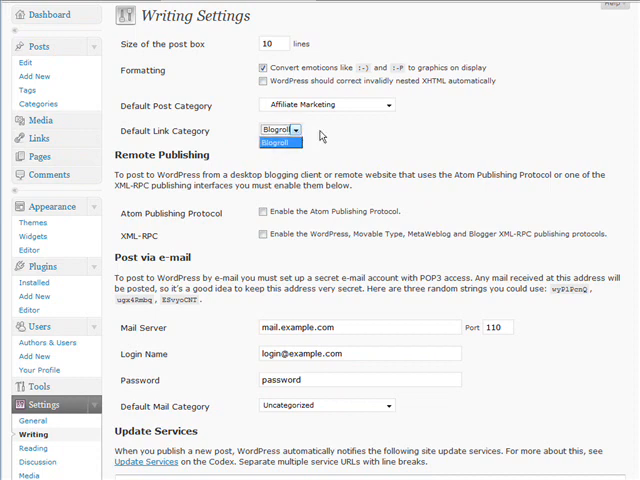
left_click(278, 130)
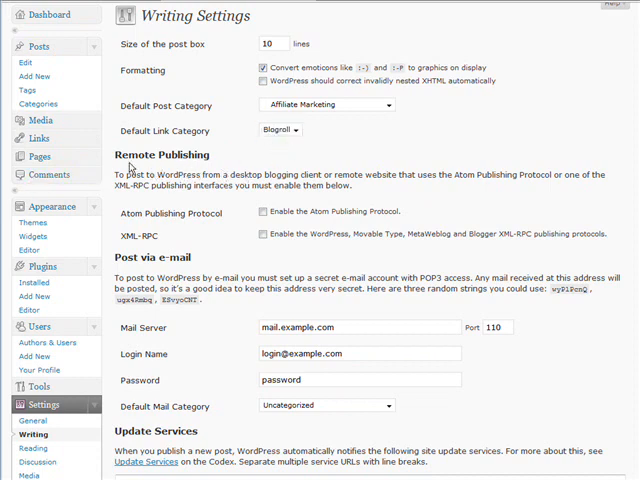
scroll("down", 3)
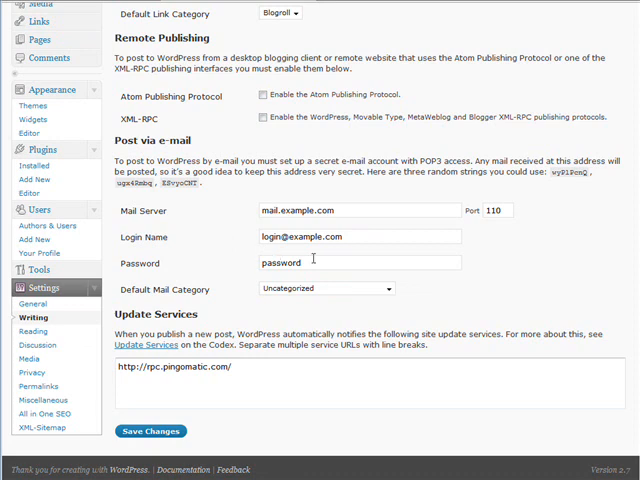
mouse_move(381, 300)
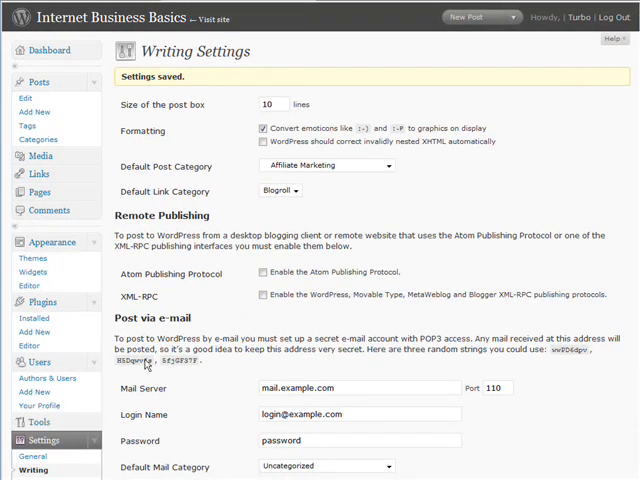
scroll("down", 3)
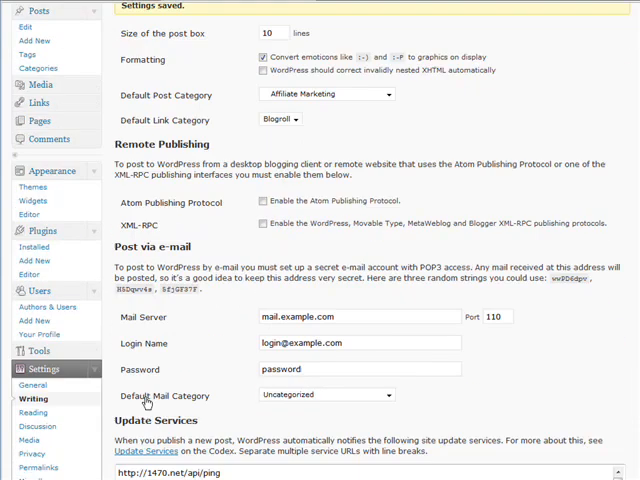
scroll("down", 3)
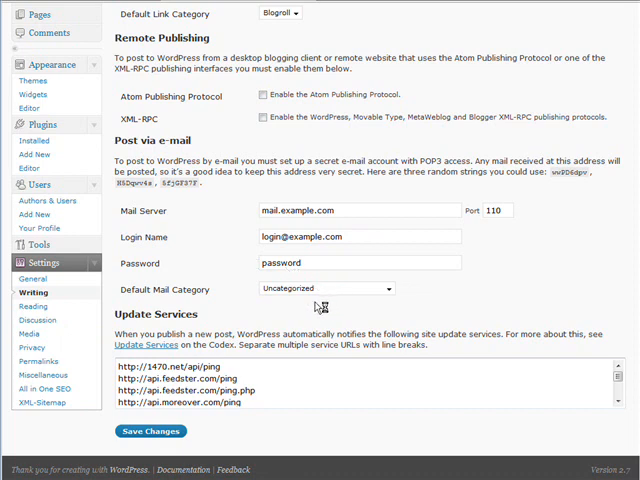
mouse_move(393, 297)
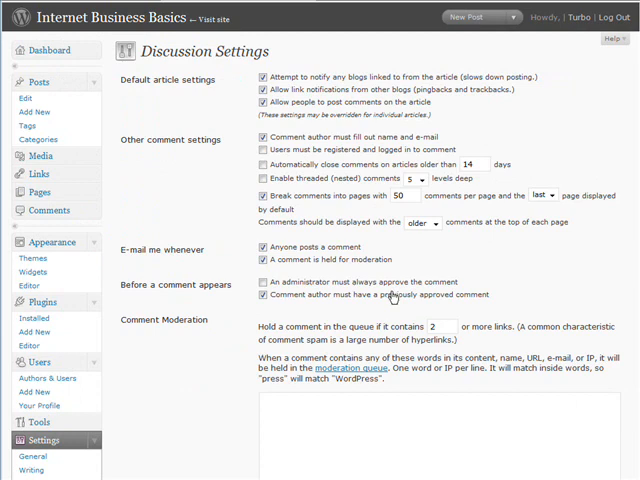
Turn off notifying linked blogs and comments on new articles after checking the link hold limit
left_click(438, 326)
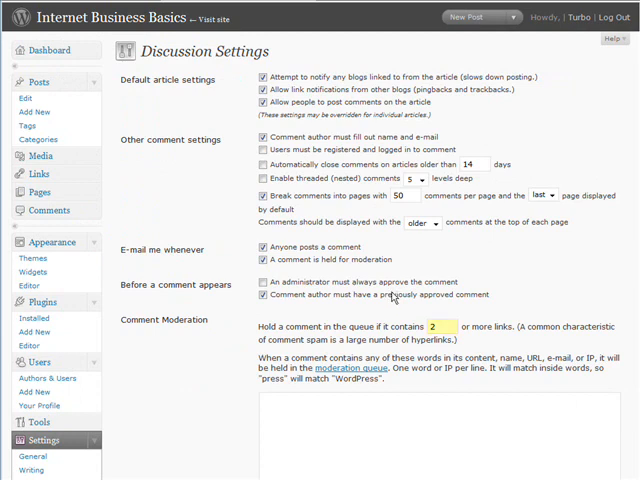
mouse_move(556, 132)
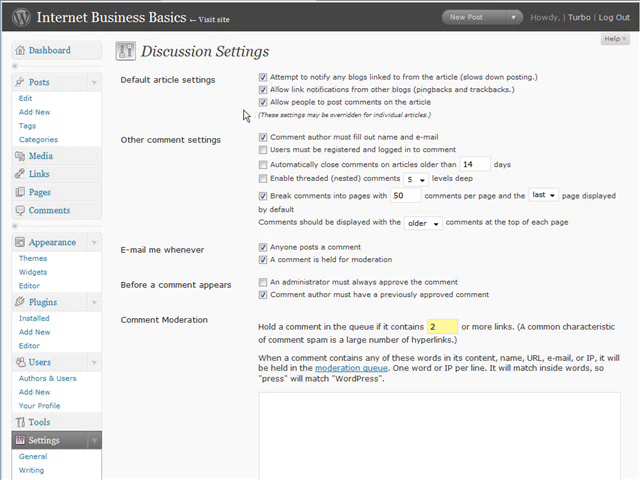
mouse_move(497, 105)
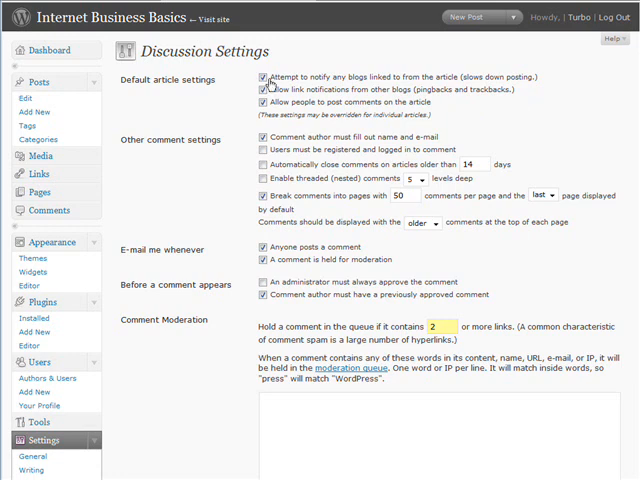
left_click(264, 92)
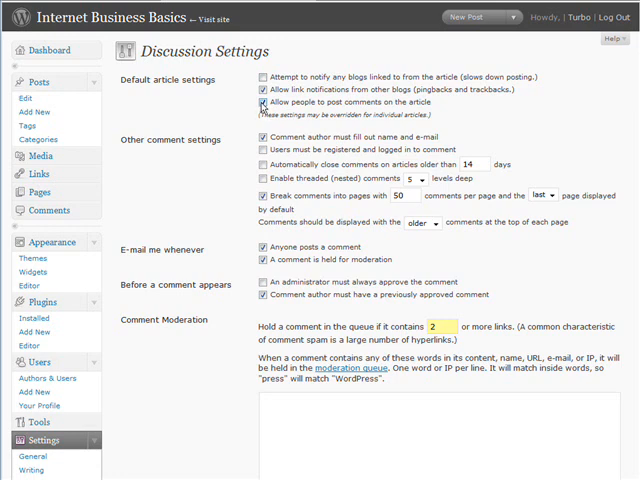
left_click(261, 101)
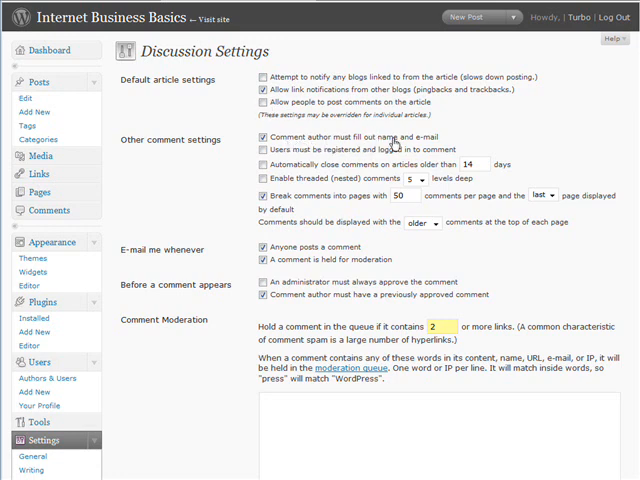
mouse_move(325, 158)
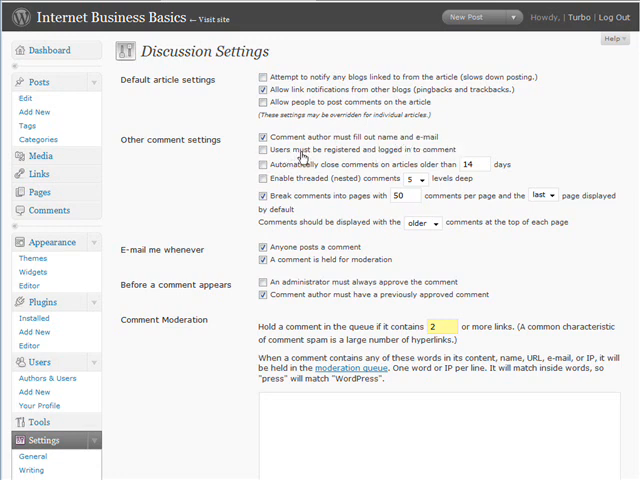
mouse_move(310, 178)
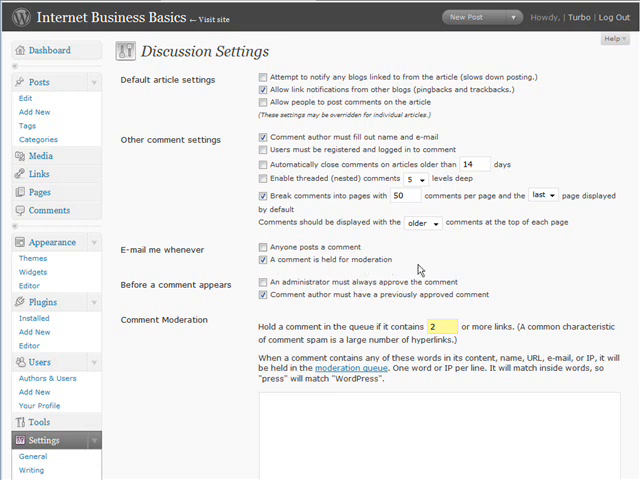
mouse_move(437, 278)
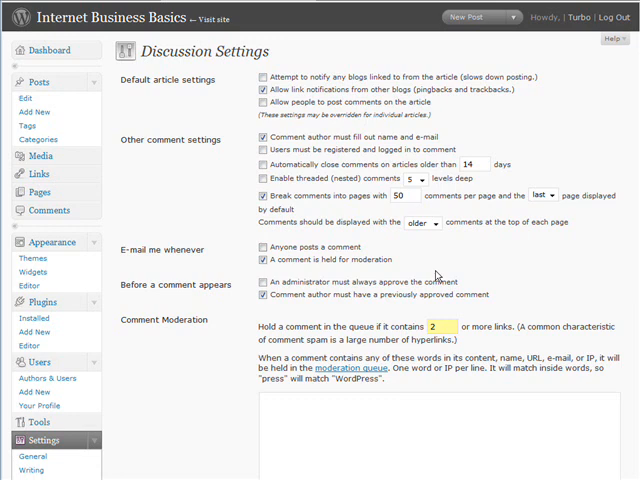
scroll("down", 3)
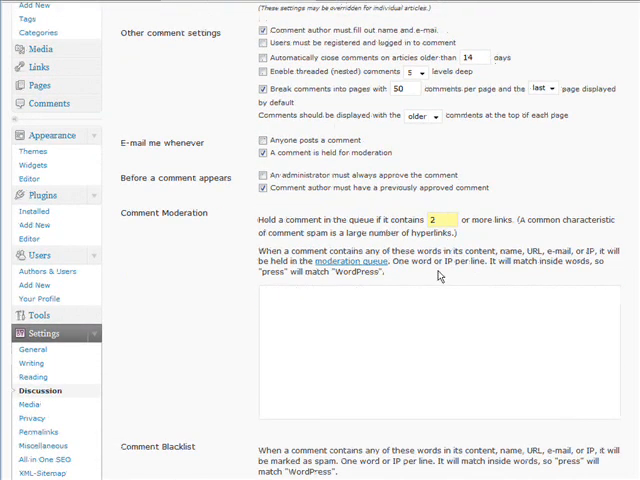
Enter 'prescription' in the Comment Blacklist box
scroll("down", 3)
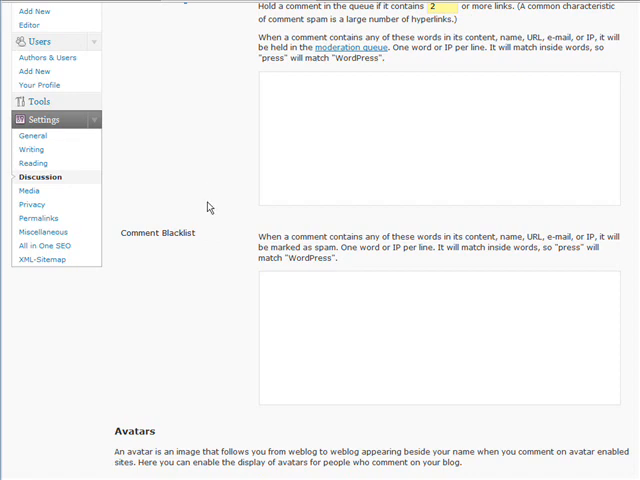
scroll("down", 3)
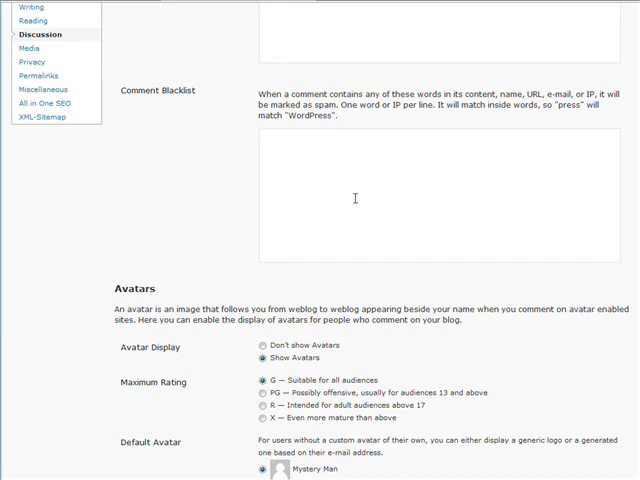
type("prescription")
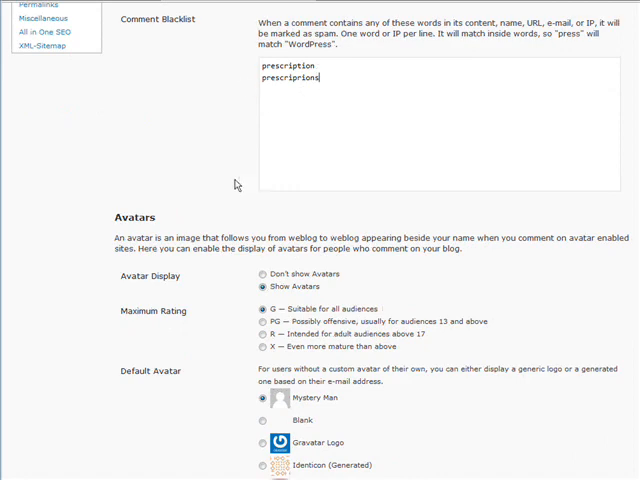
scroll("up", 3)
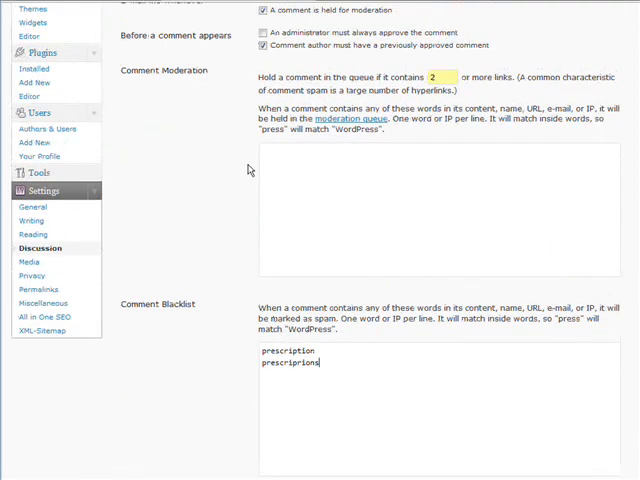
mouse_move(324, 173)
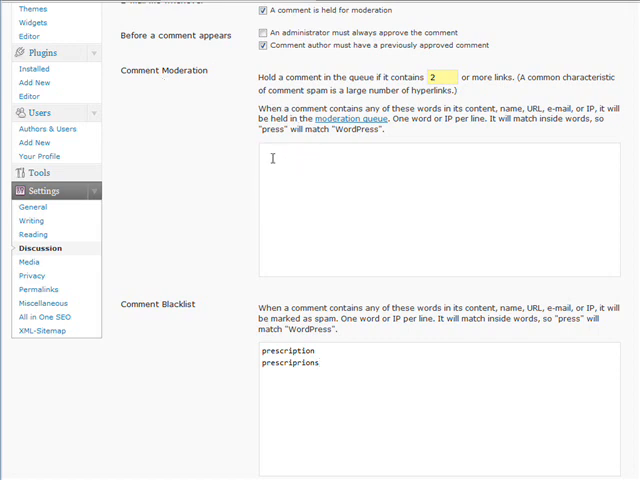
mouse_move(363, 175)
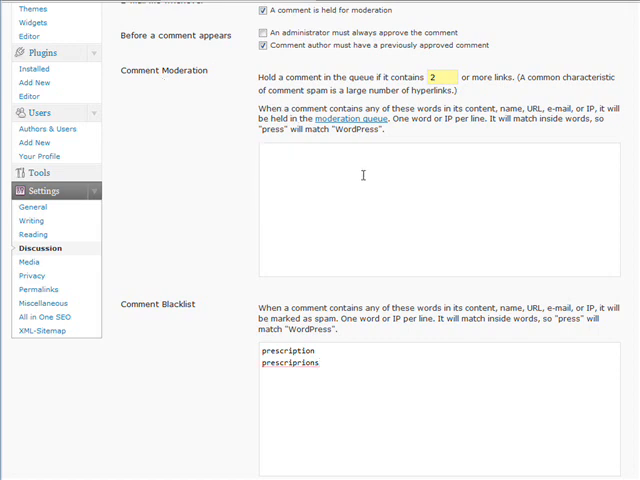
scroll("down", 3)
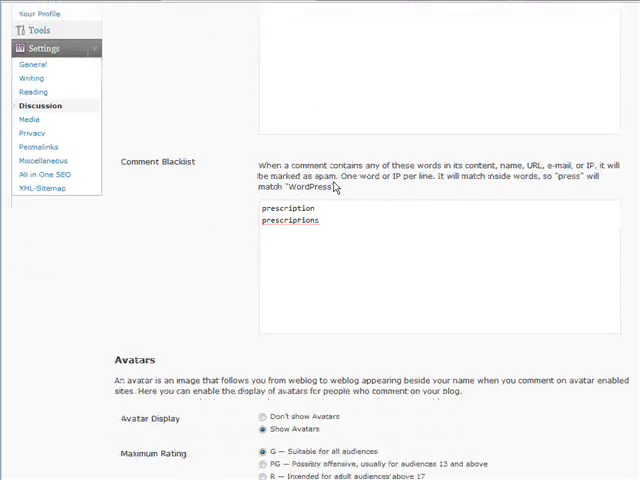
scroll("down", 3)
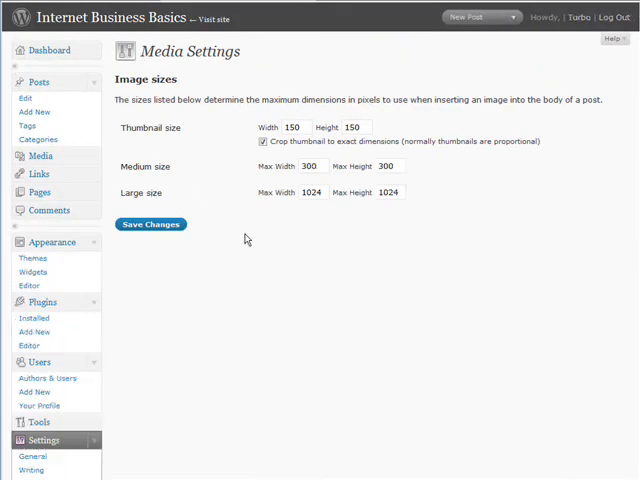
mouse_move(395, 117)
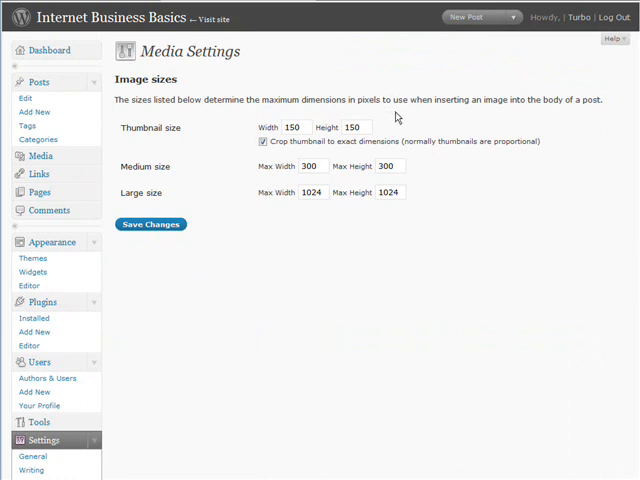
mouse_move(413, 140)
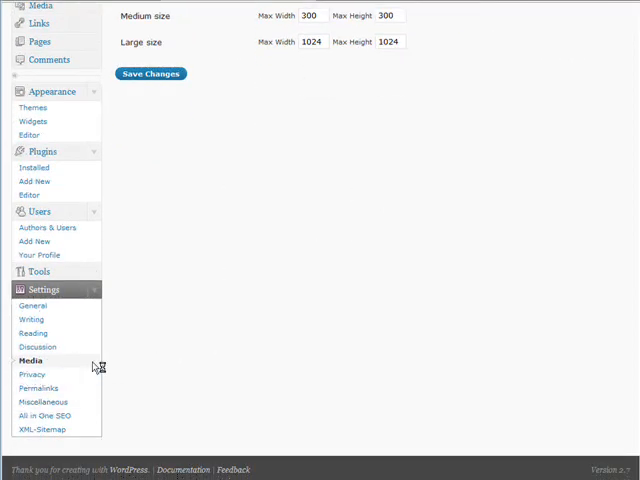
Open Privacy Settings, keeping the blog visible to everyone including search engines
left_click(31, 374)
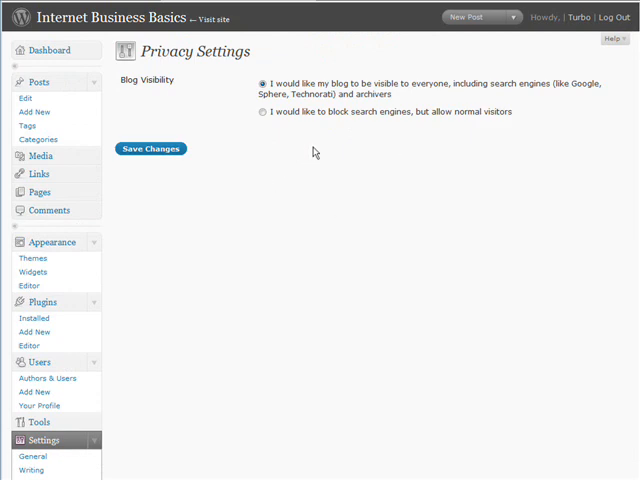
mouse_move(278, 137)
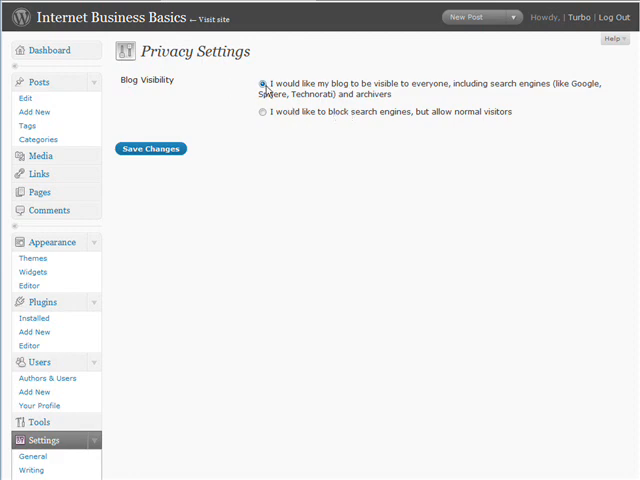
mouse_move(401, 88)
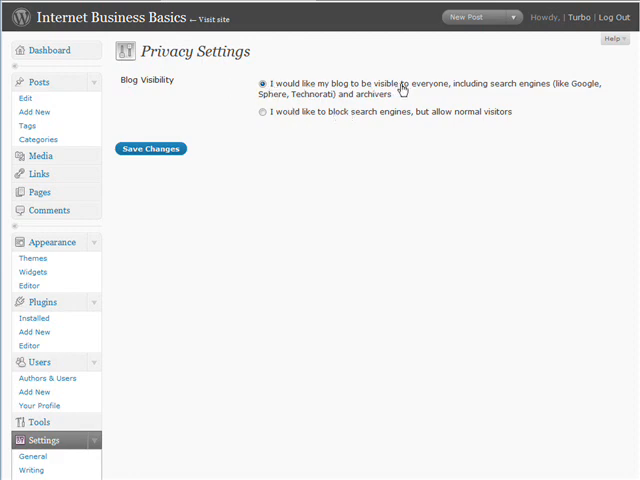
mouse_move(352, 200)
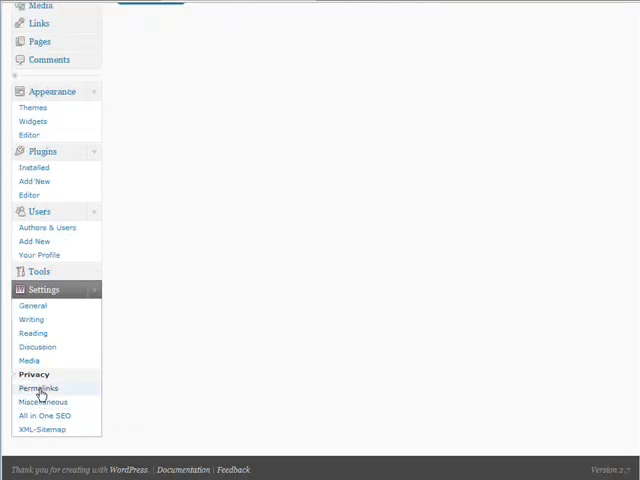
Select the Custom Structure permalink option and enter %category%/%postname%
left_click(38, 388)
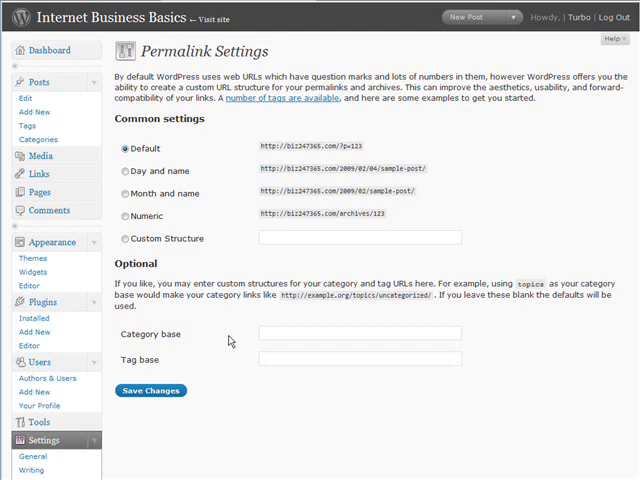
mouse_move(154, 267)
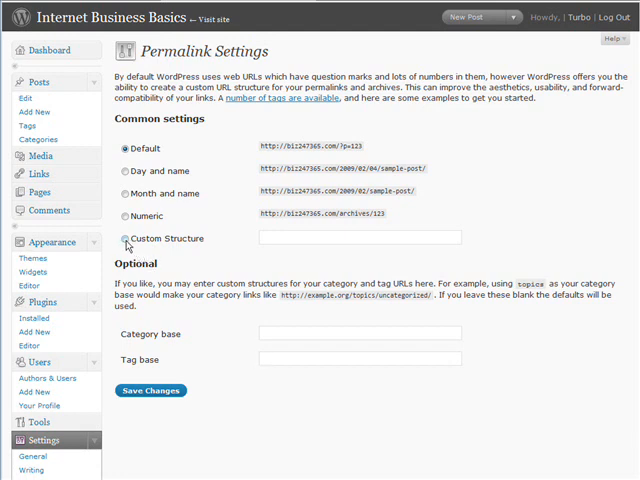
left_click(119, 238)
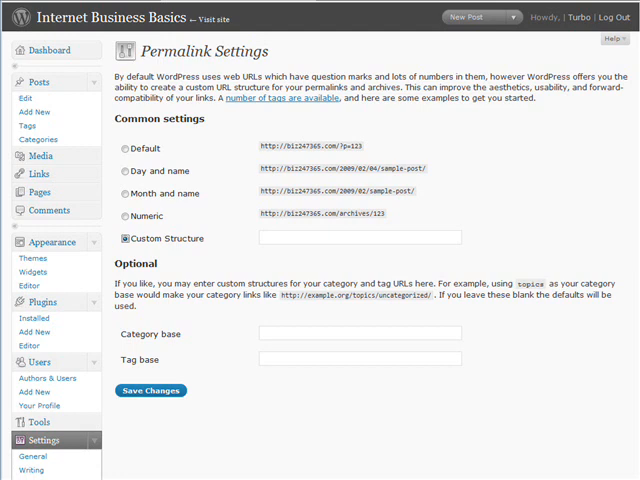
mouse_move(375, 475)
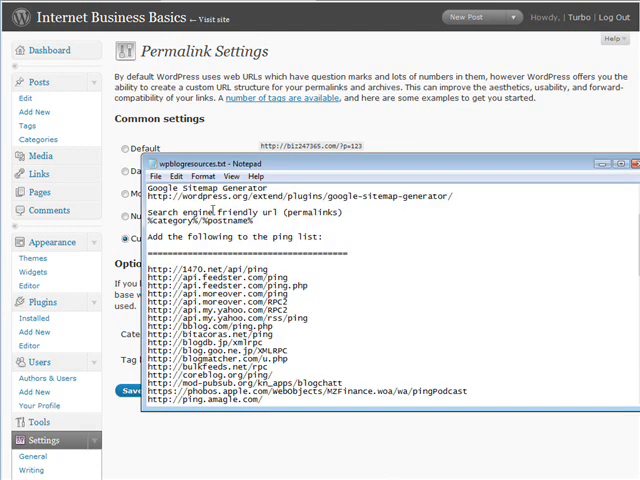
mouse_move(210, 210)
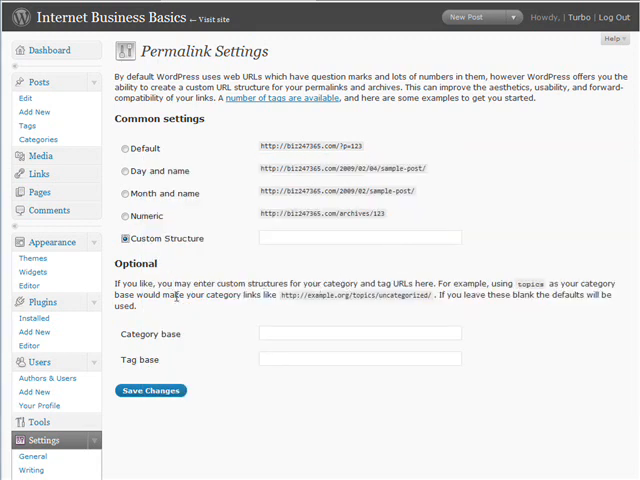
scroll("down", 3)
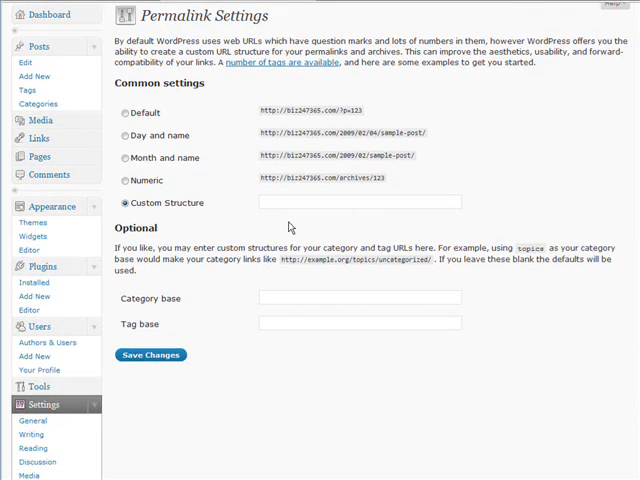
type("%category%/%postname%")
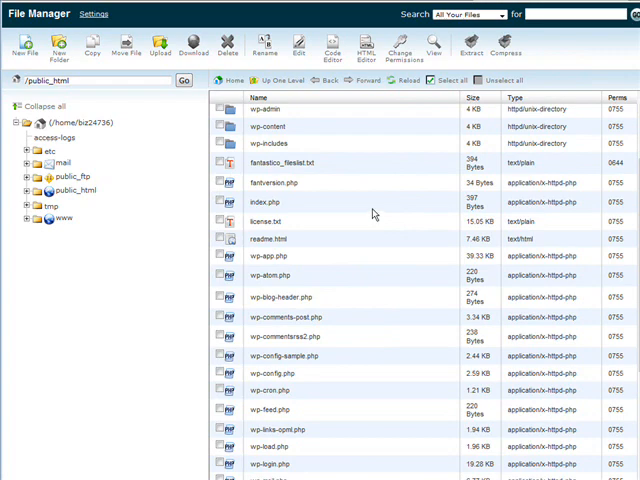
mouse_move(388, 319)
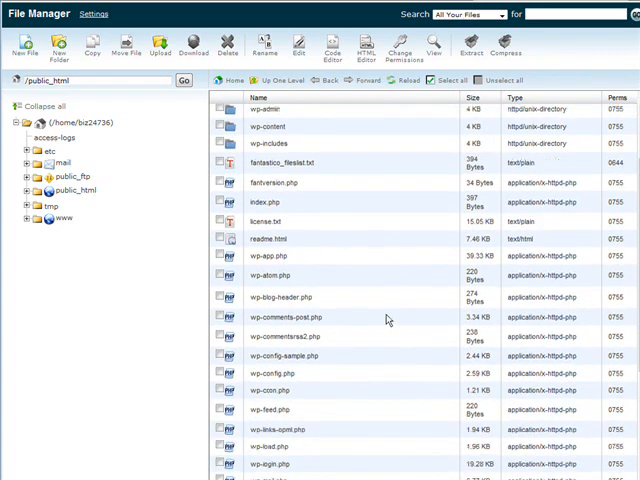
Scroll through the public_html file listing in cPanel File Manager
scroll("down", 3)
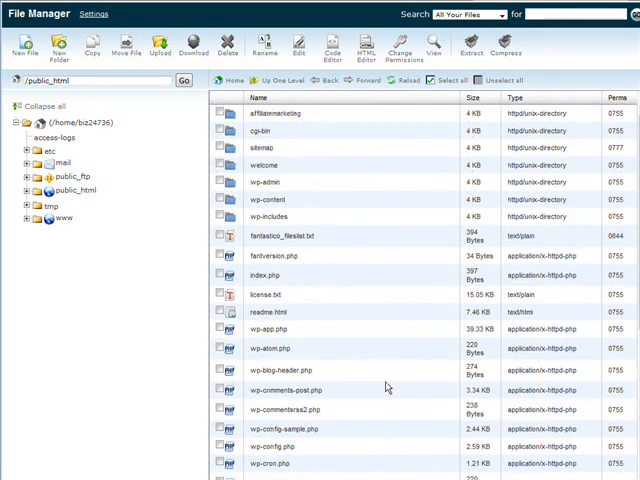
mouse_move(342, 177)
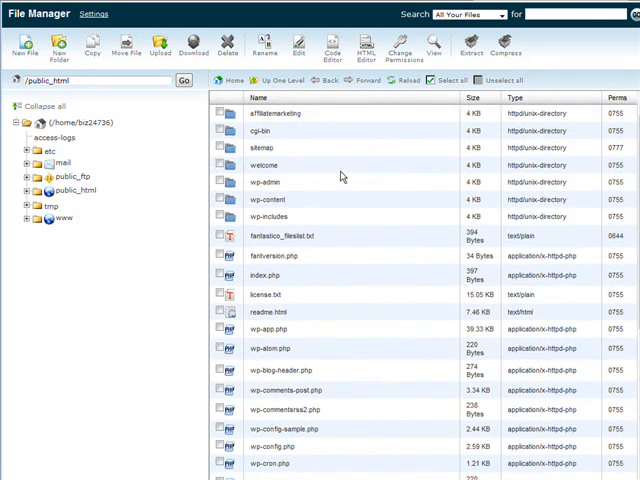
mouse_move(387, 245)
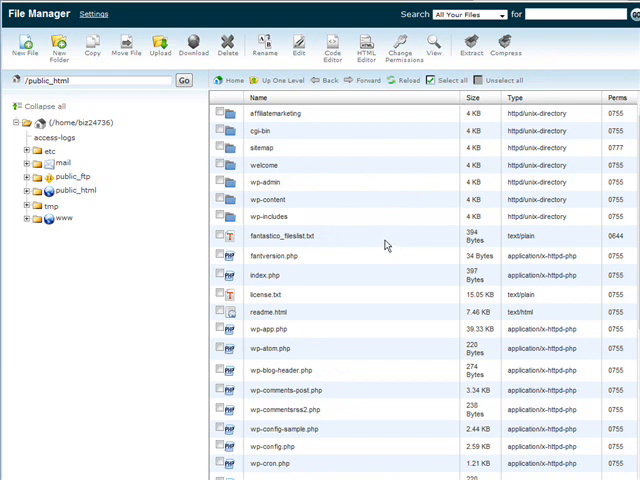
mouse_move(377, 179)
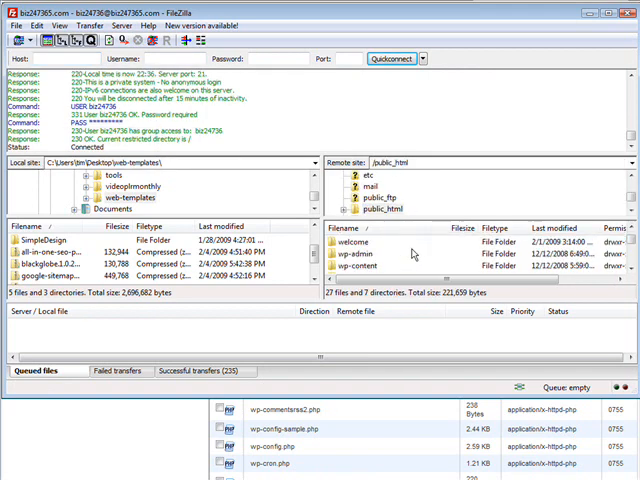
Download the server's .htaccess into the local web-templates folder
left_click(355, 241)
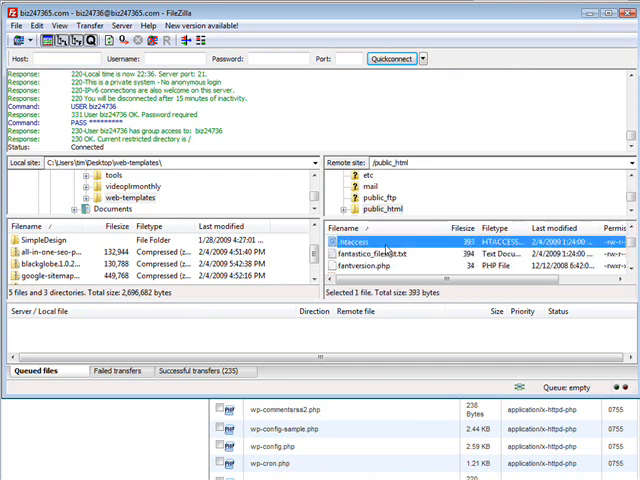
mouse_move(211, 189)
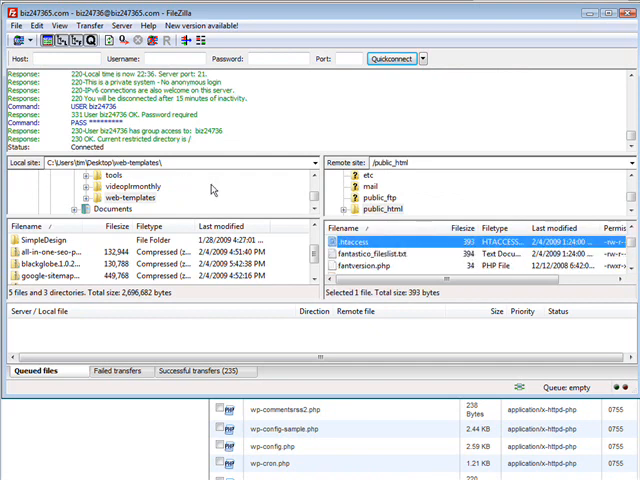
mouse_move(205, 198)
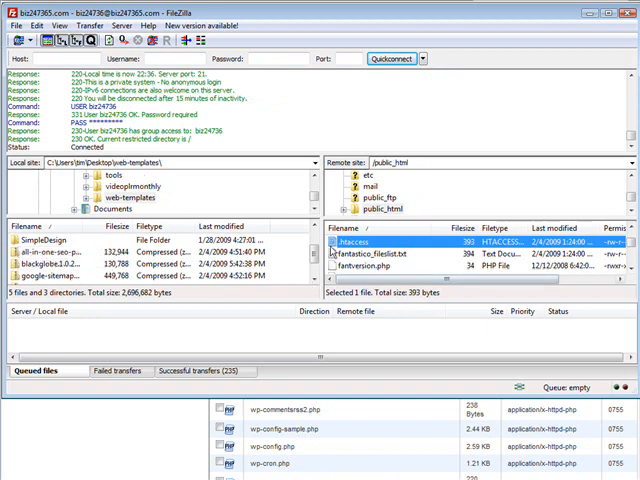
double_click(354, 242)
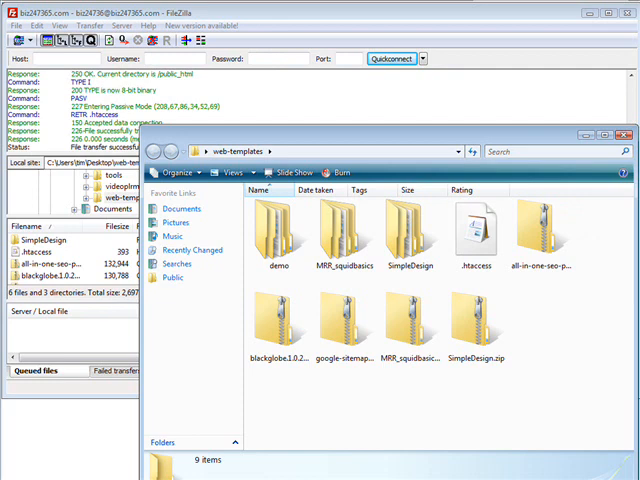
Open the downloaded .htaccess in WordPad and add an <IfModule mod_rewrite.c> block
right_click(478, 228)
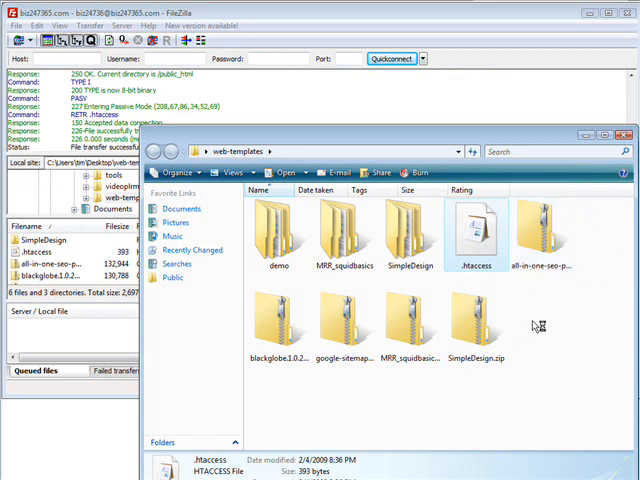
double_click(476, 225)
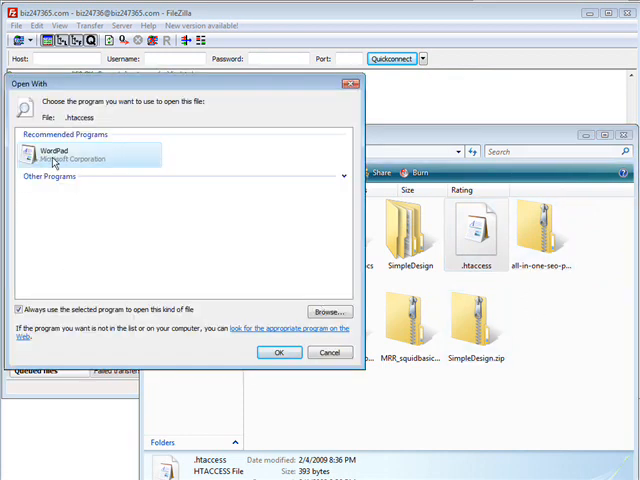
left_click(280, 352)
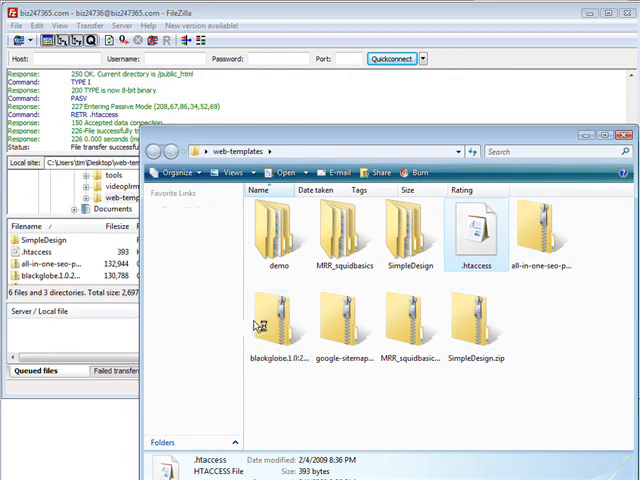
left_click(478, 325)
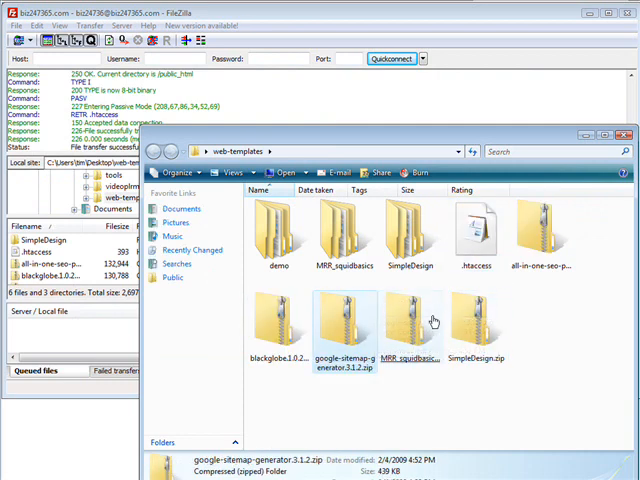
double_click(476, 235)
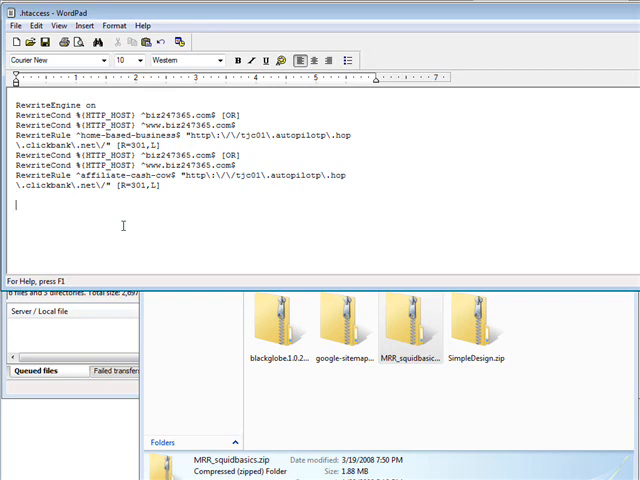
type("<IfModule mod_rewrite.c>")
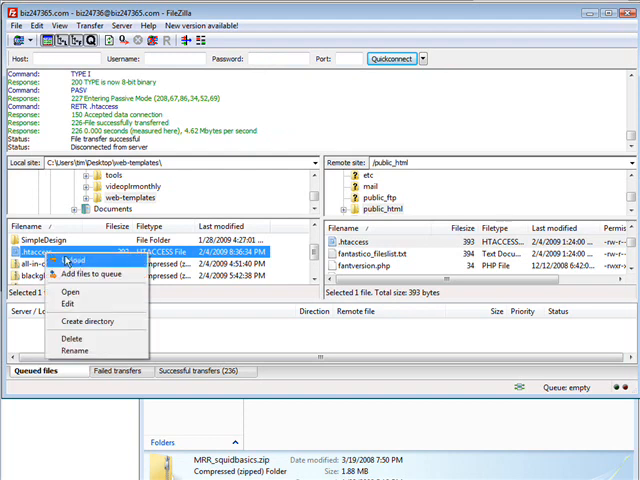
Upload the edited .htaccess, overwriting the copy on the server
left_click(82, 272)
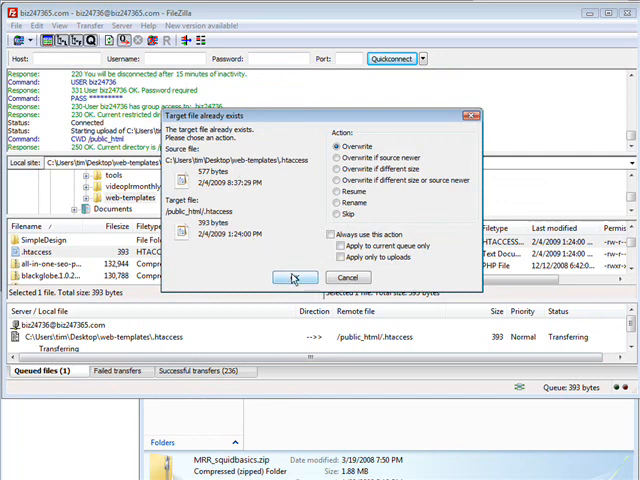
left_click(304, 278)
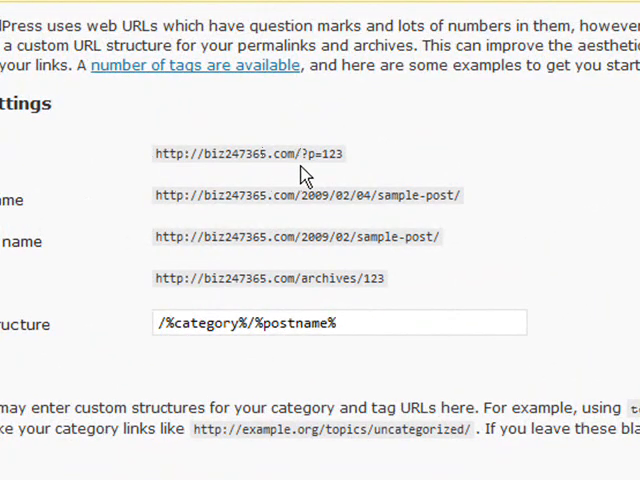
mouse_move(360, 167)
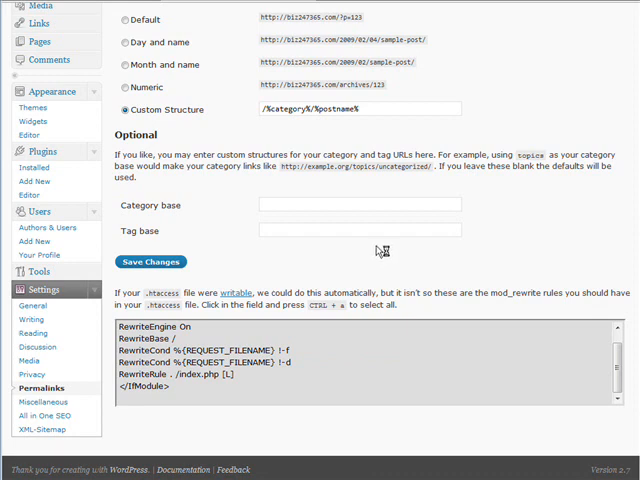
Open Reading Settings, showing latest posts on the front page and 10 posts per page
left_click(35, 357)
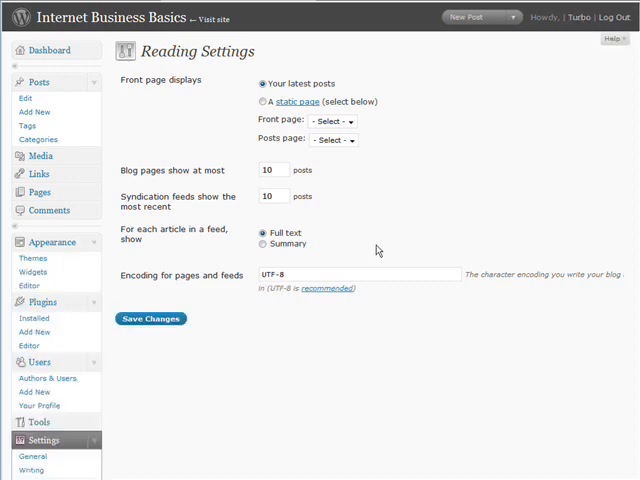
mouse_move(395, 148)
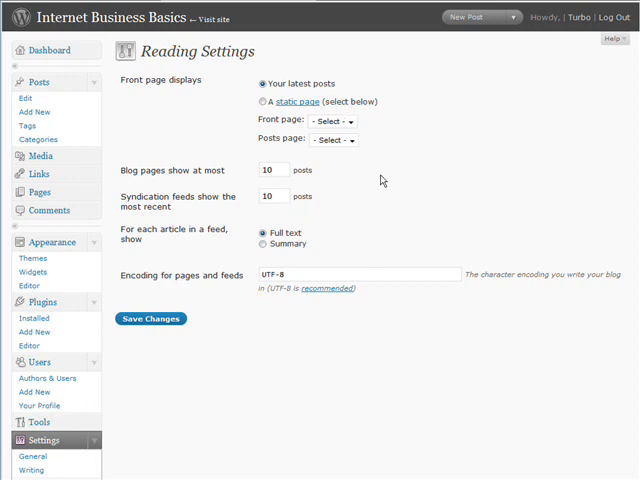
mouse_move(406, 144)
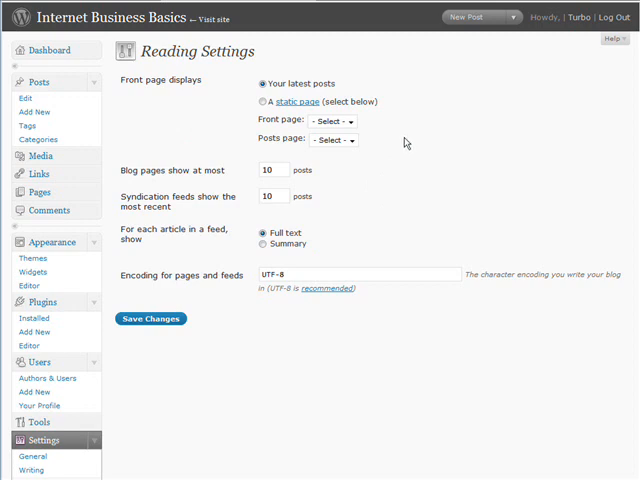
mouse_move(376, 140)
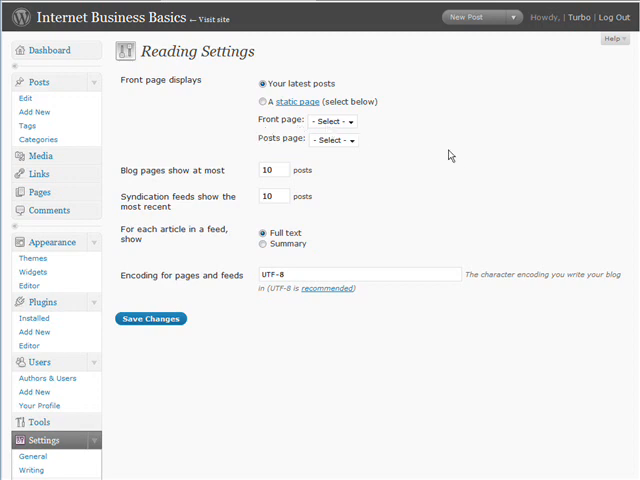
mouse_move(434, 175)
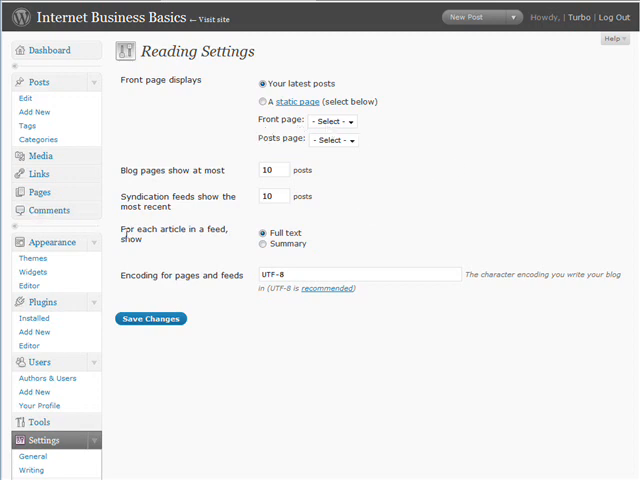
mouse_move(122, 240)
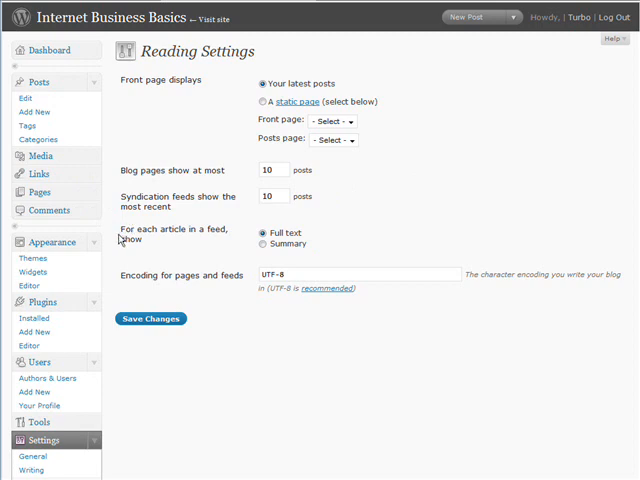
mouse_move(40, 82)
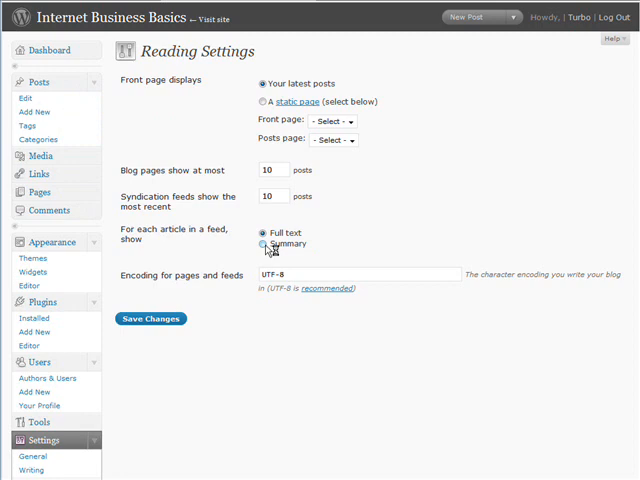
Make feeds show only article summaries instead of full text
left_click(25, 97)
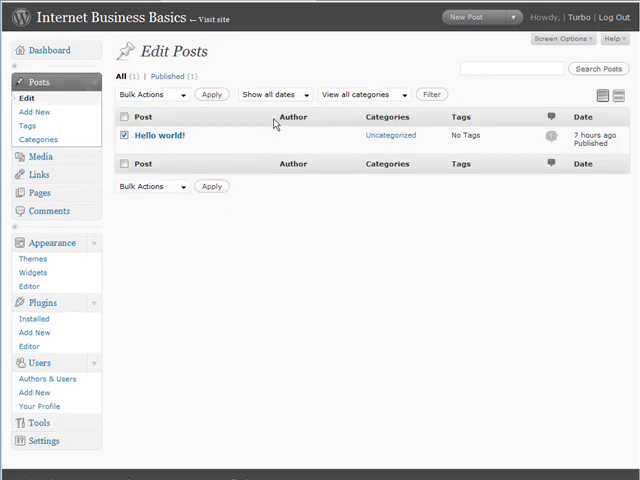
Bulk-delete the Hello world! post, then go to the Pages list
left_click(152, 186)
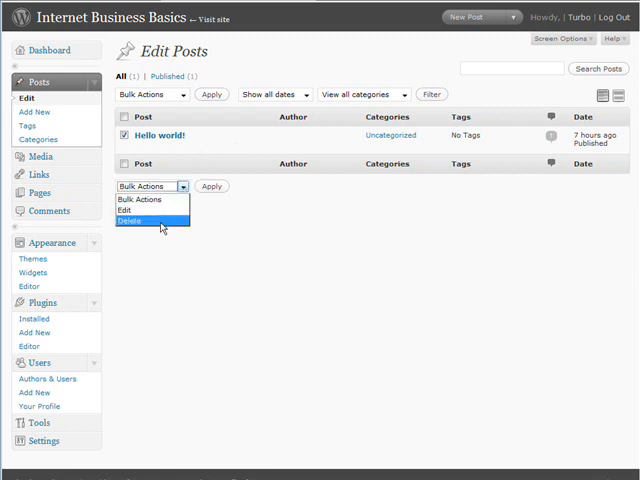
left_click(131, 222)
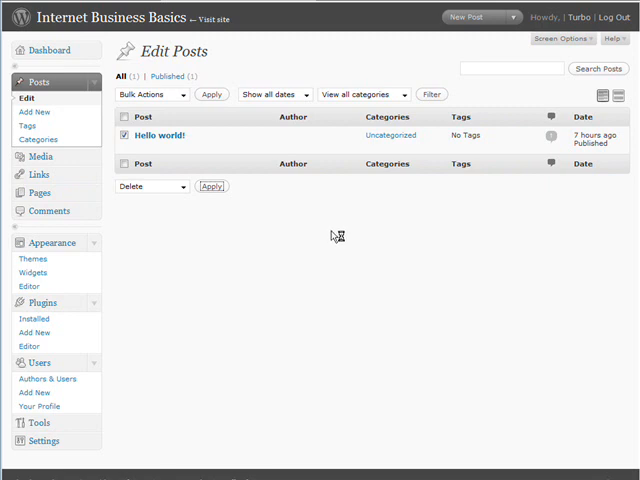
mouse_move(312, 232)
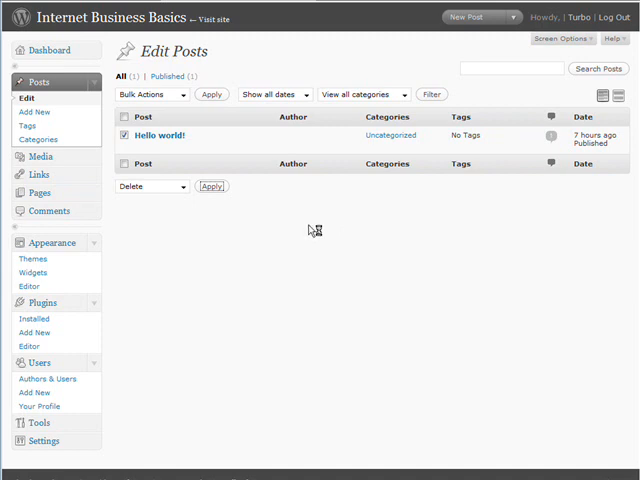
left_click(212, 186)
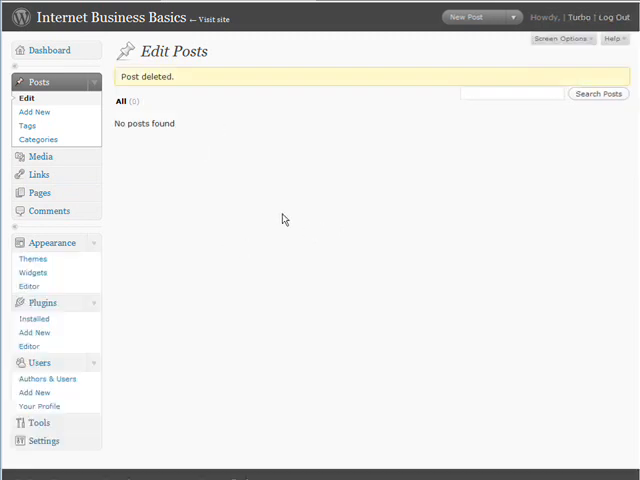
mouse_move(258, 201)
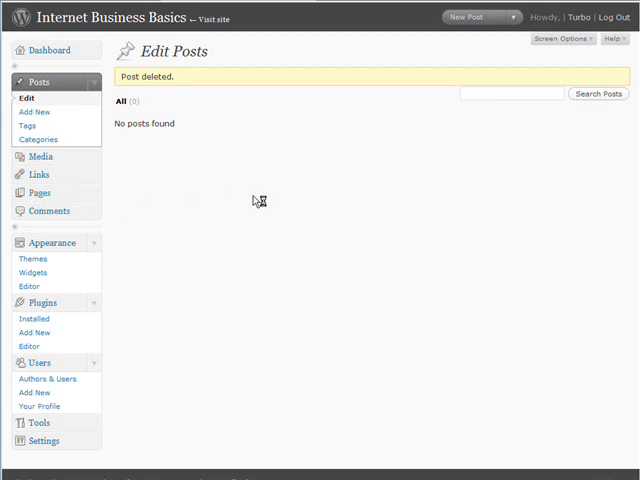
left_click(39, 192)
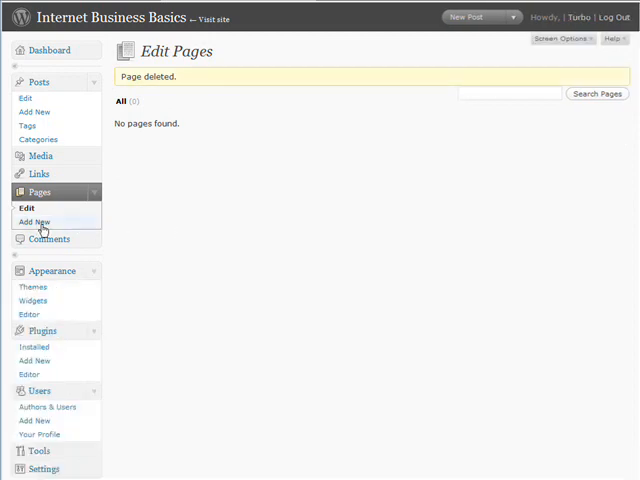
mouse_move(120, 247)
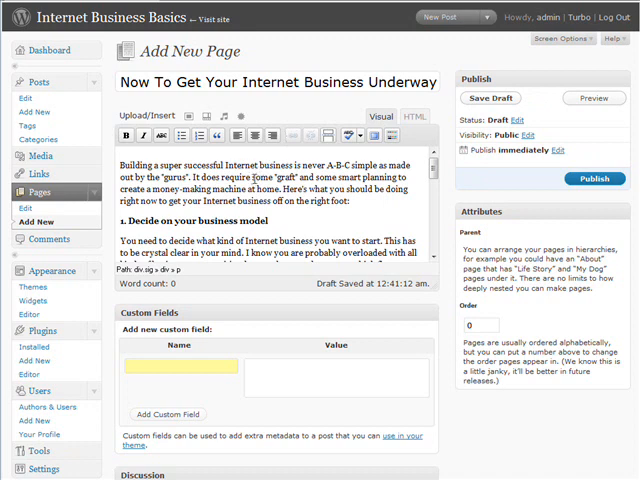
Review the Internet Business Startup page body and publish the page
scroll("down", 3)
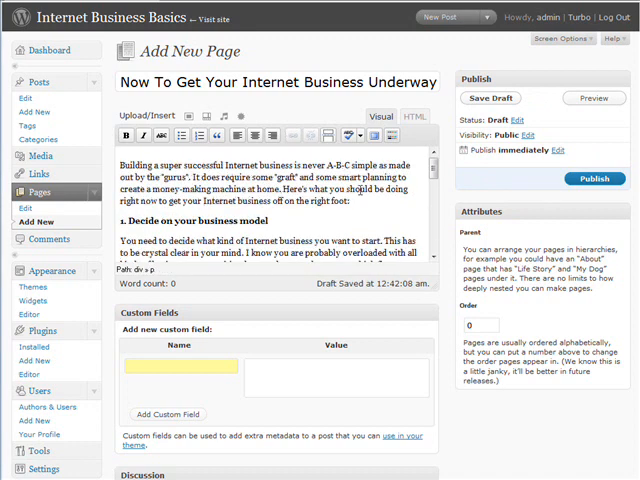
scroll("down", 3)
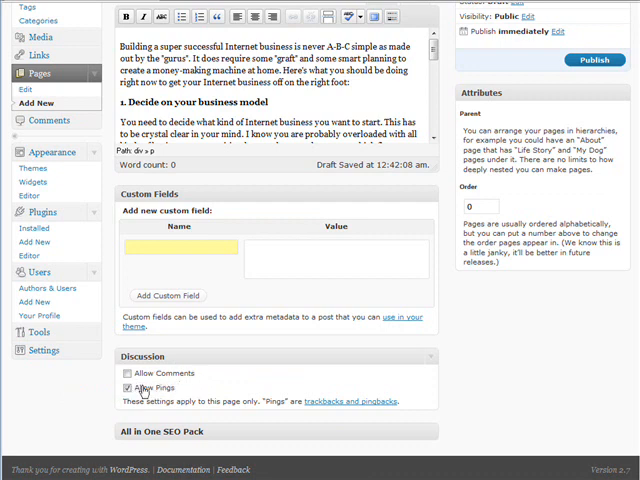
left_click(127, 387)
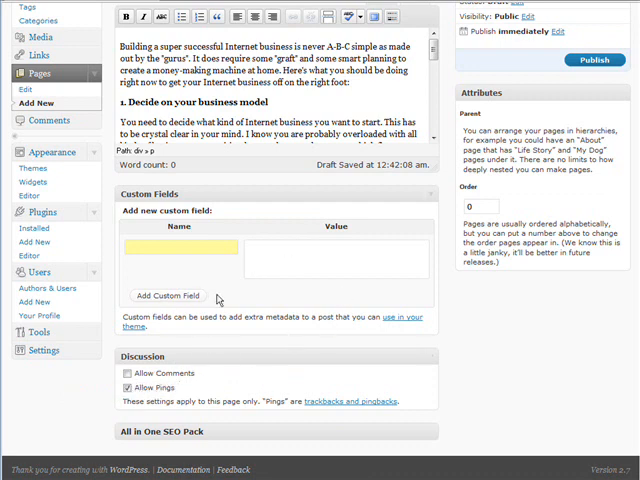
scroll("up", 3)
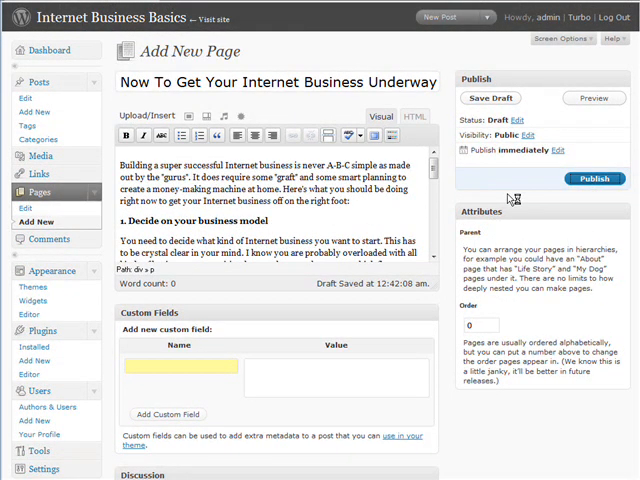
left_click(595, 178)
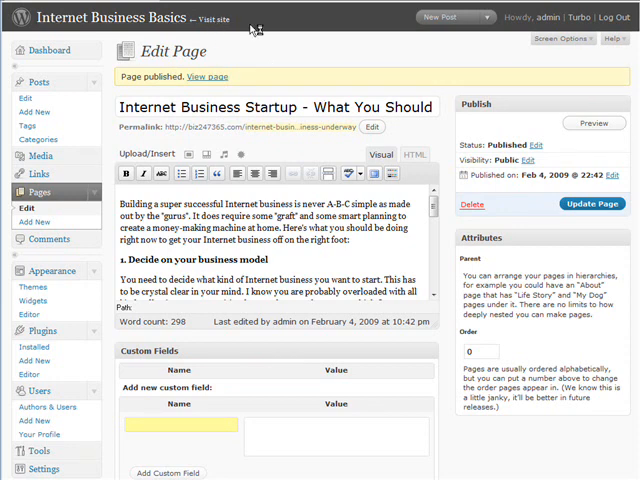
mouse_move(325, 68)
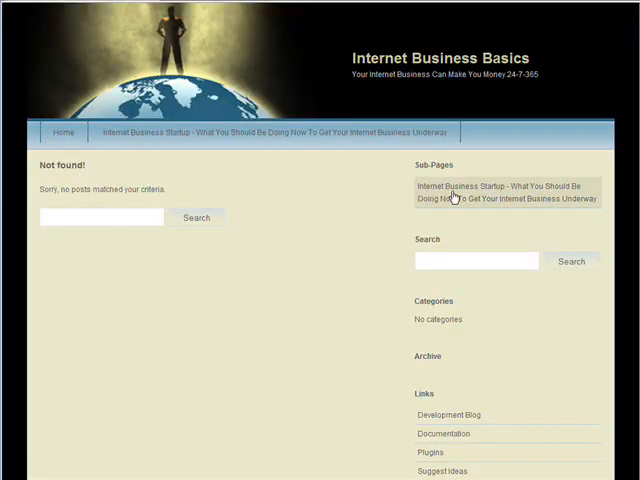
mouse_move(474, 191)
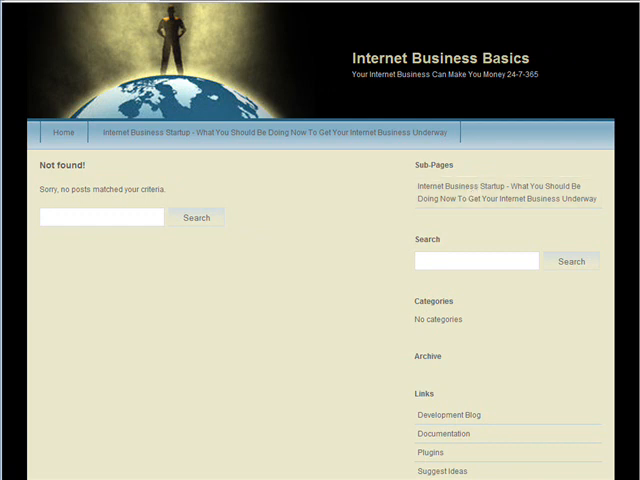
mouse_move(348, 216)
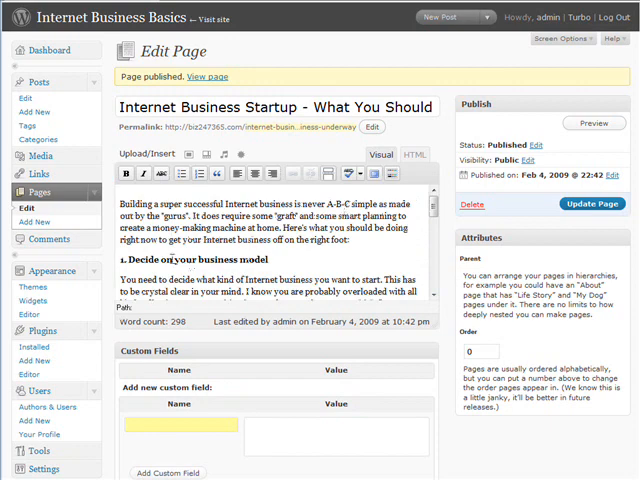
scroll("down", 3)
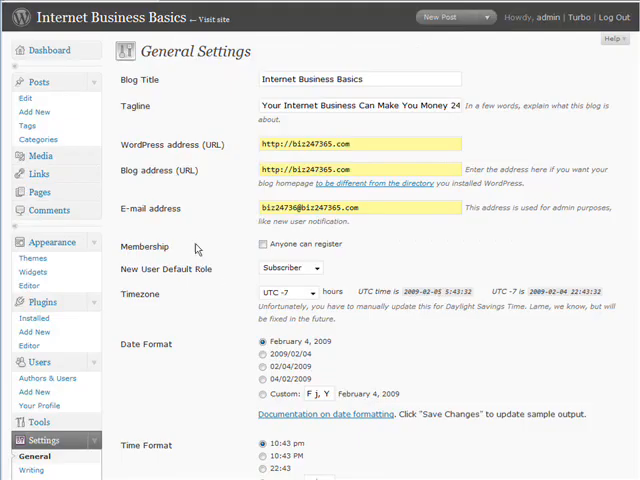
mouse_move(210, 202)
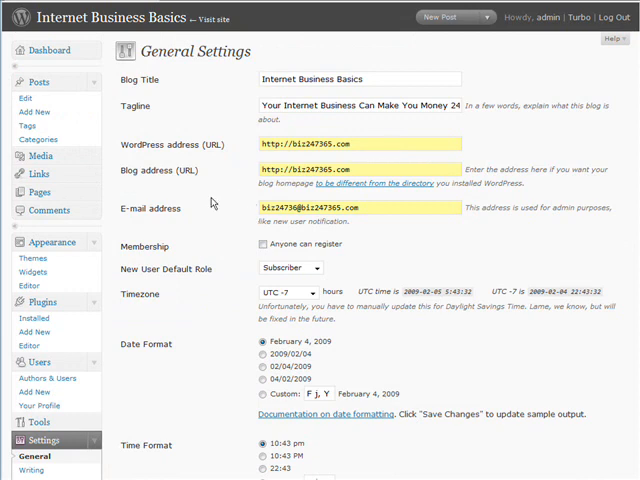
Save Reading Settings with Internet Business Startup as static front page and summary feeds
scroll("down", 3)
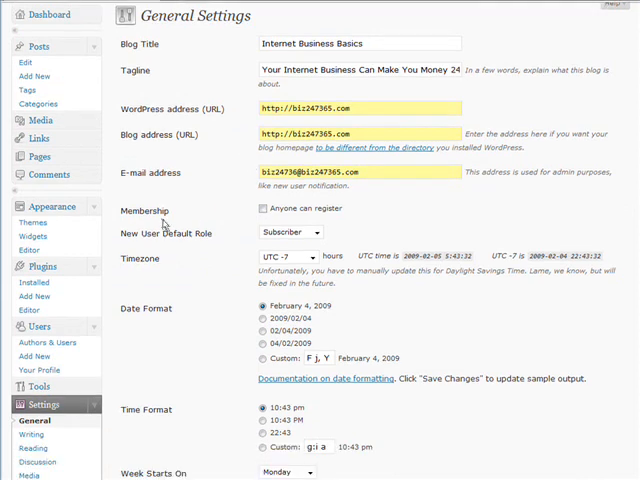
scroll("down", 3)
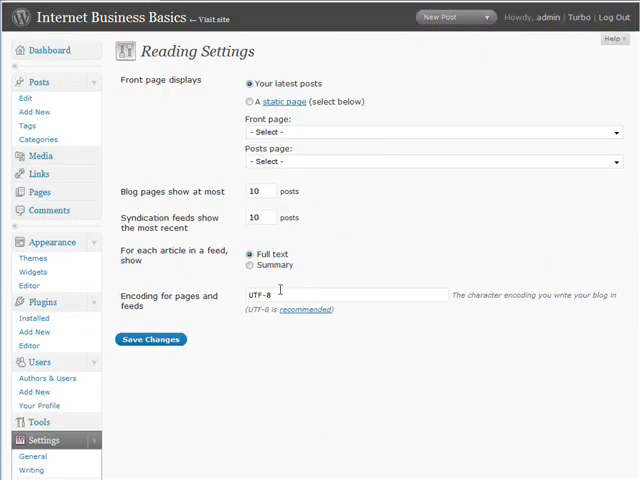
left_click(249, 101)
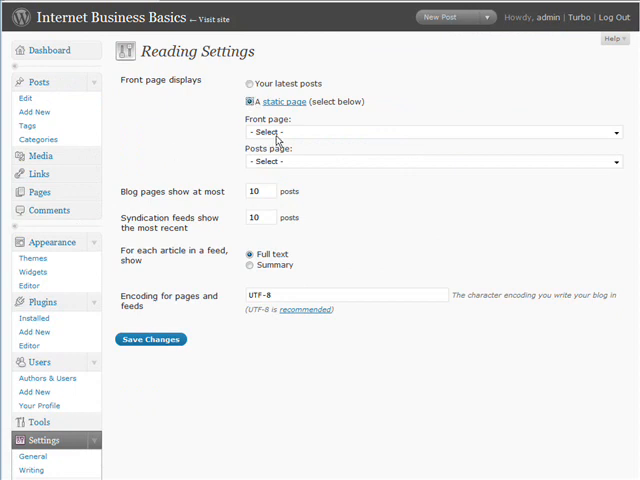
left_click(430, 131)
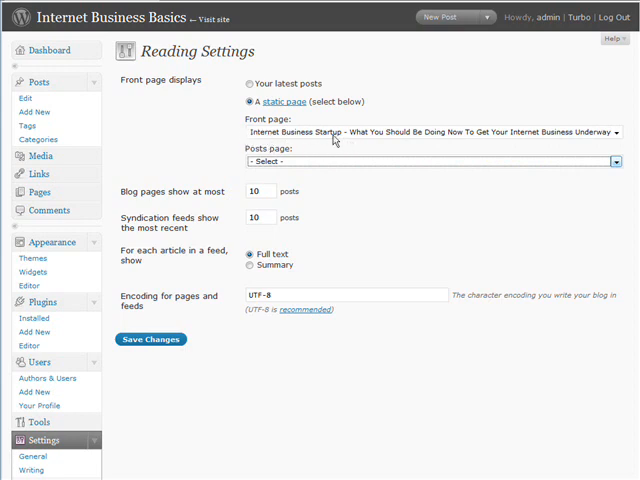
mouse_move(575, 139)
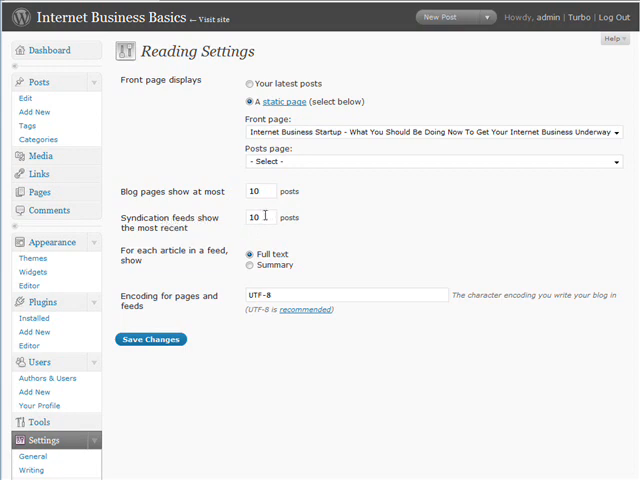
mouse_move(213, 275)
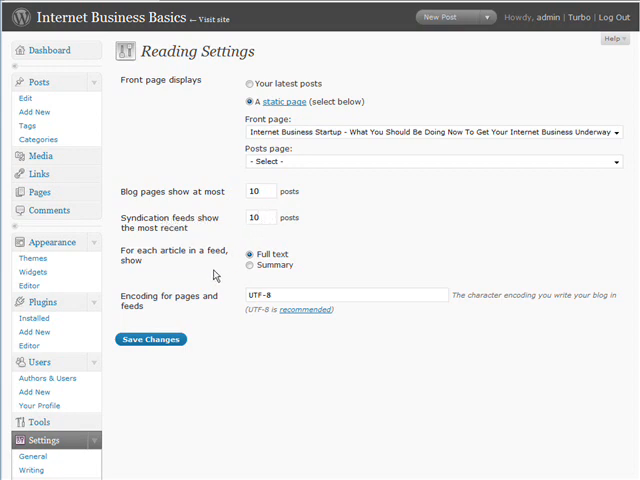
mouse_move(323, 263)
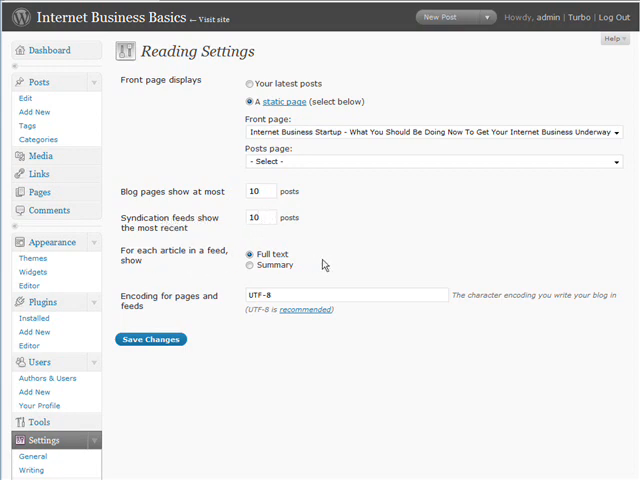
left_click(249, 265)
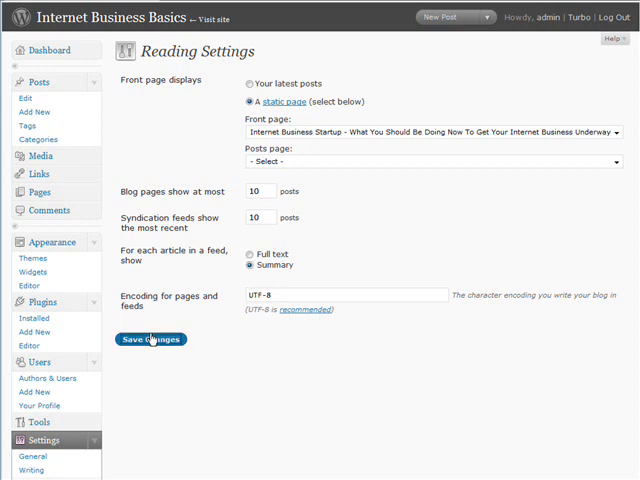
mouse_move(330, 373)
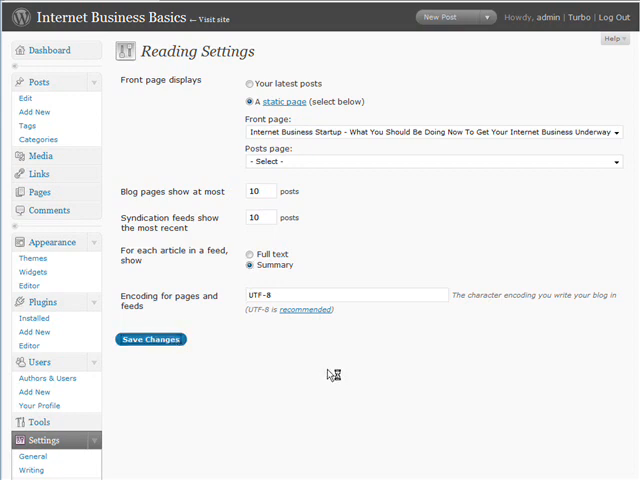
left_click(151, 339)
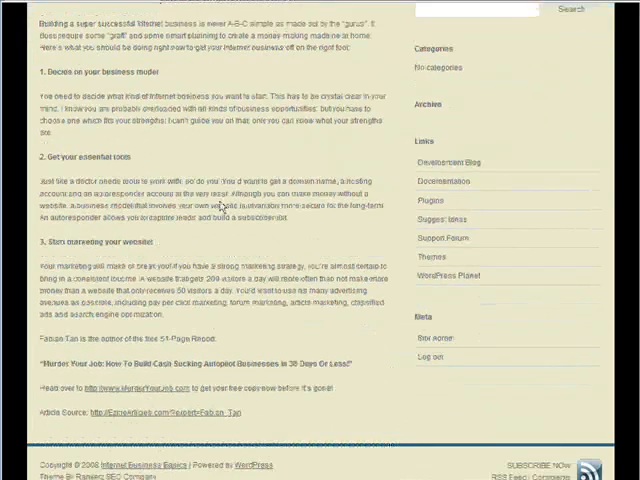
Scroll through the home page showing the Internet Business Startup article
scroll("down", 3)
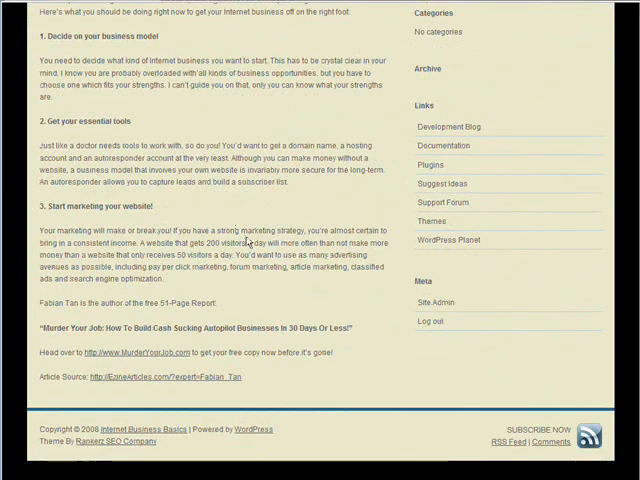
scroll("up", 3)
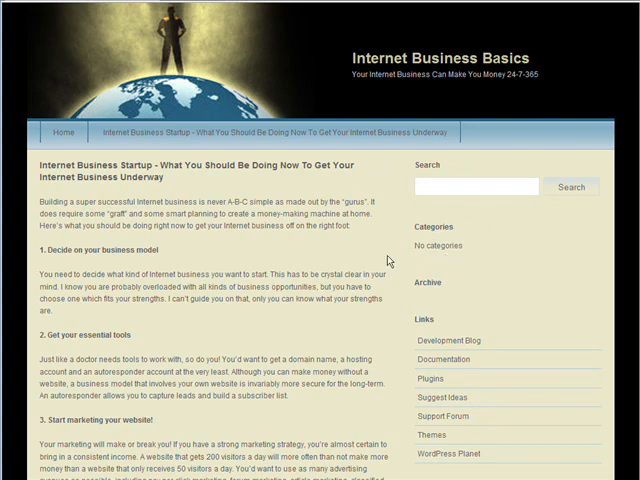
mouse_move(454, 275)
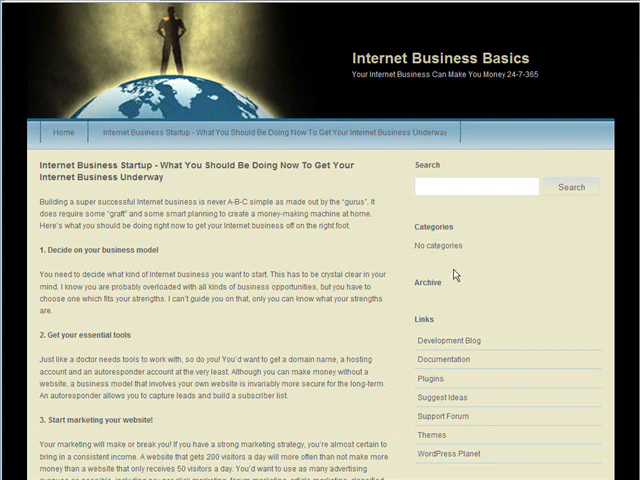
scroll("down", 3)
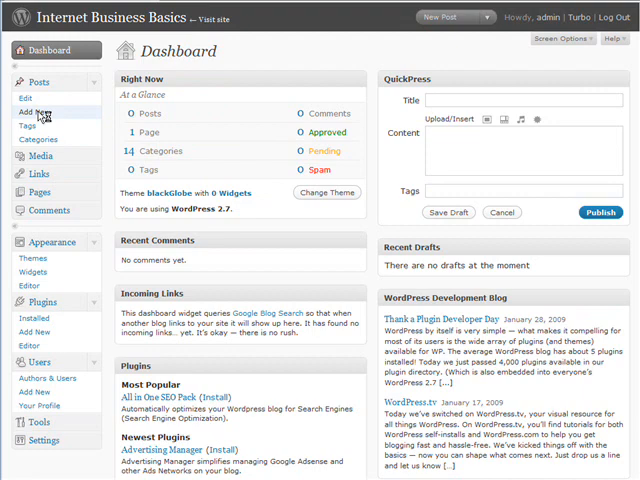
Draft a new one-night Internet business post under Affiliate Marketing, tagged 'internet marketing'
left_click(33, 111)
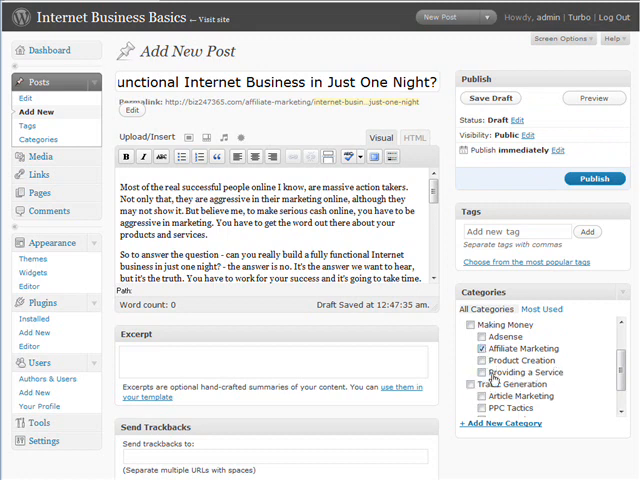
scroll("down", 3)
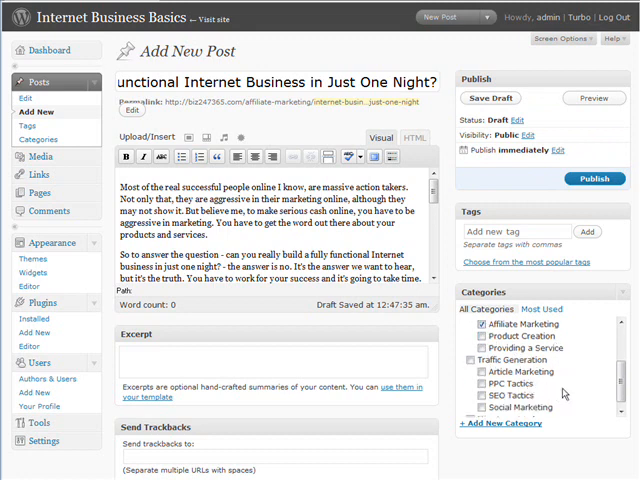
scroll("down", 3)
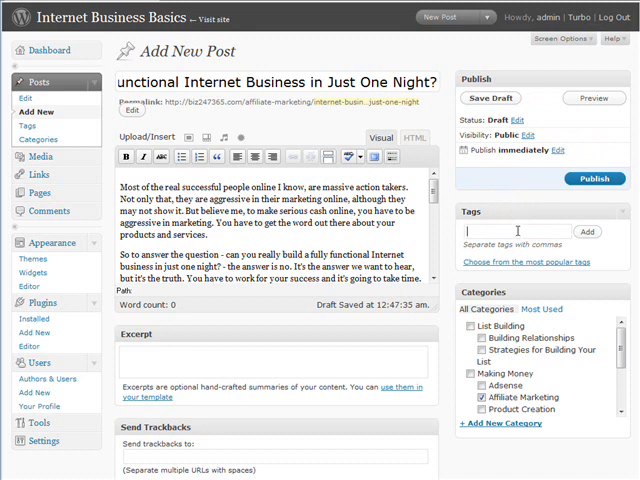
type("internet marketing")
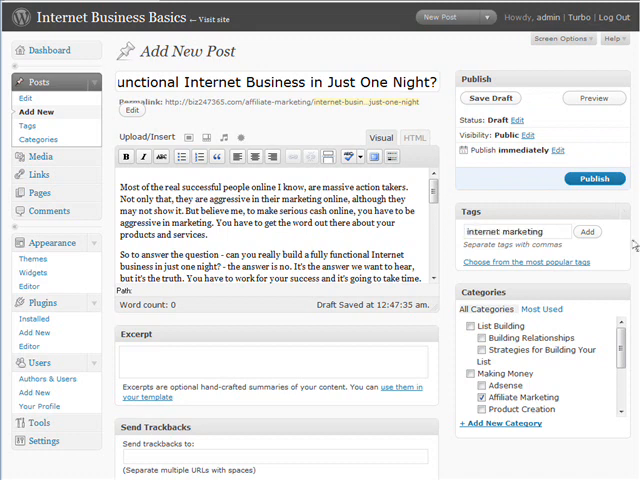
left_click(587, 232)
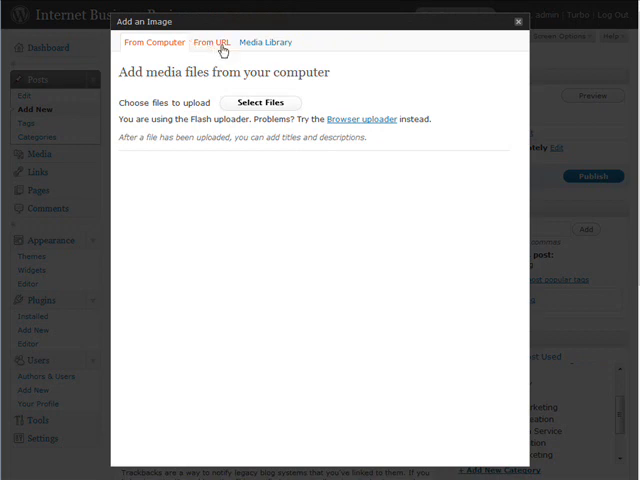
mouse_move(340, 85)
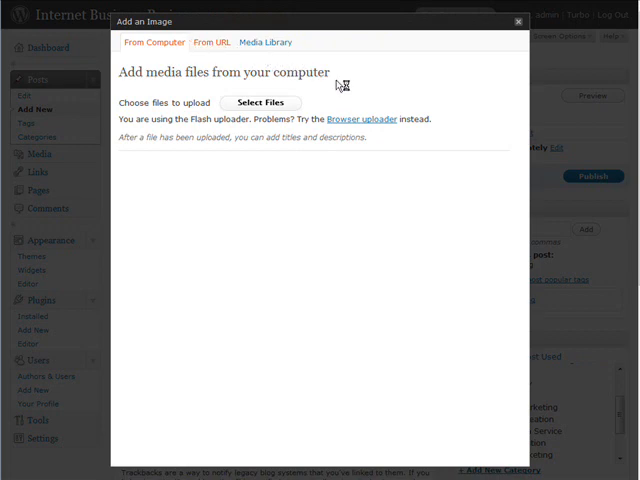
Browse the image window's From URL and empty Media Library tabs, returning to From Computer
left_click(211, 42)
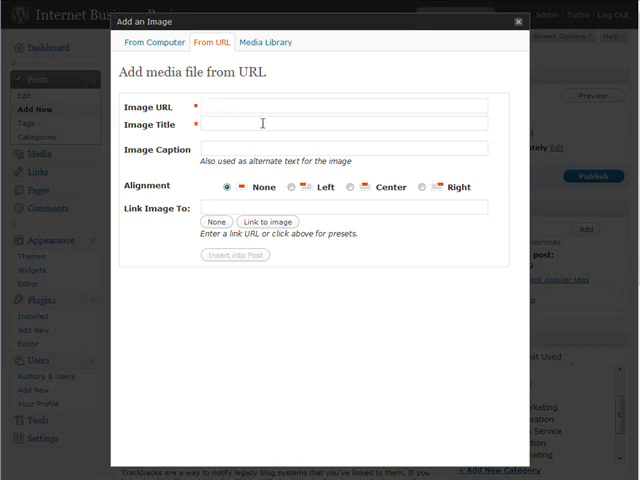
mouse_move(311, 149)
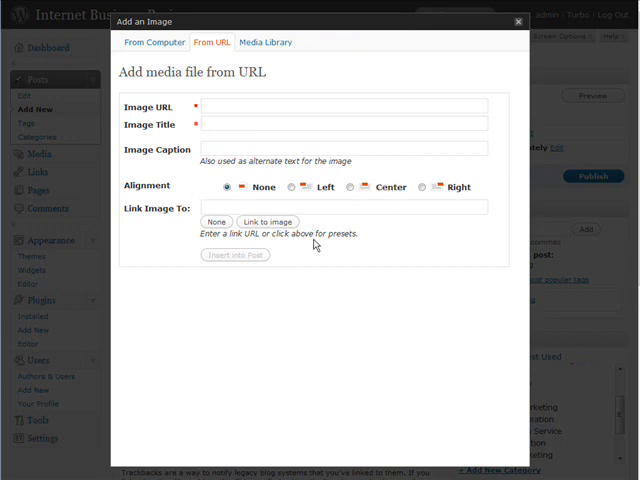
mouse_move(326, 249)
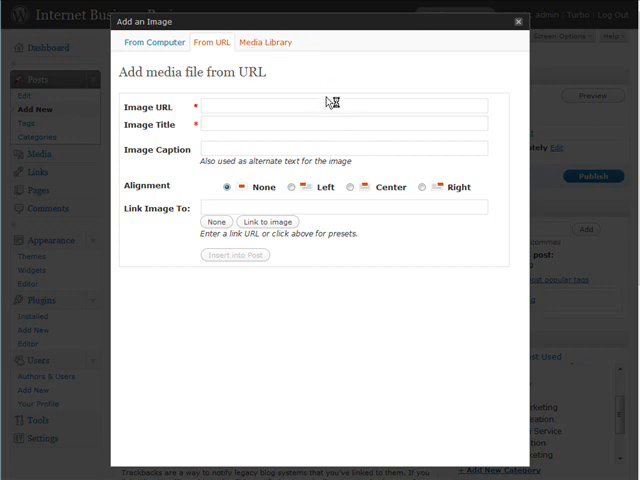
left_click(265, 42)
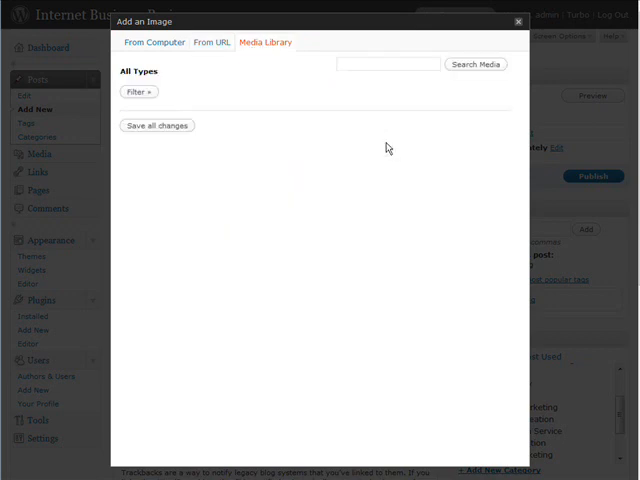
mouse_move(226, 154)
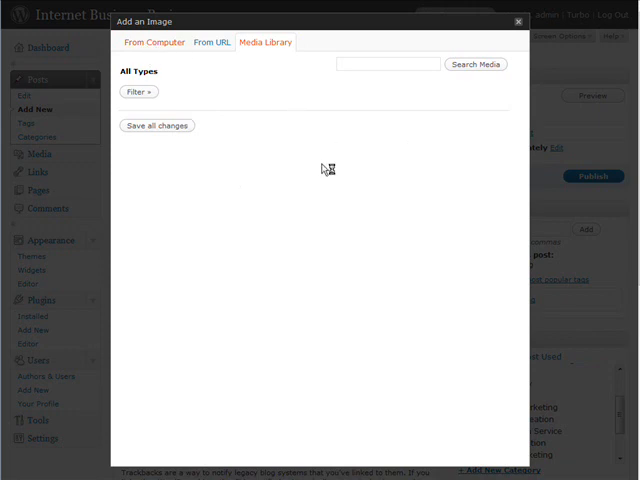
mouse_move(278, 138)
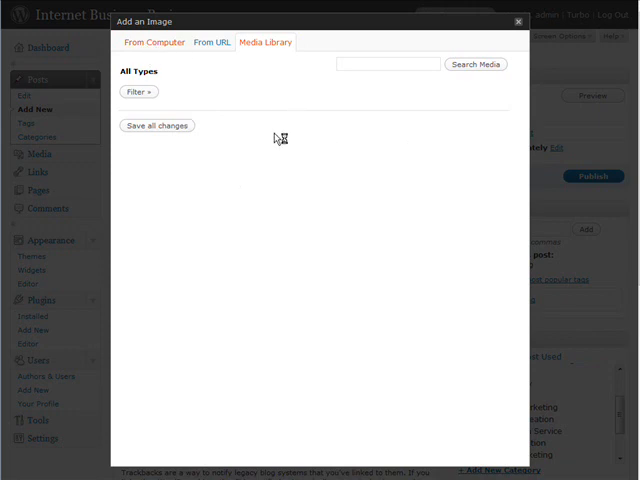
left_click(154, 42)
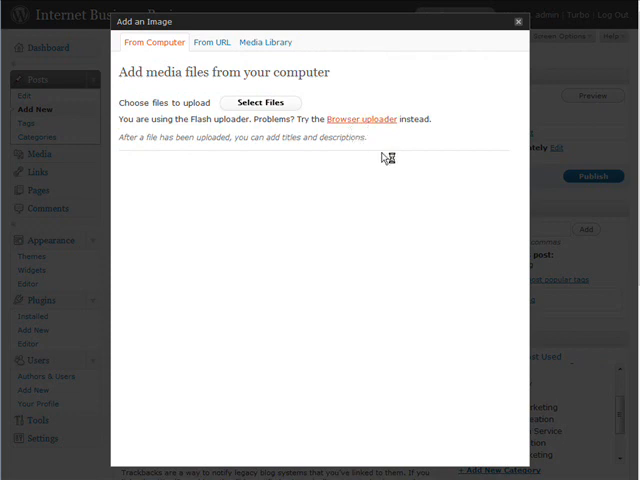
Upload dcp_1527s.jpg with the browser uploader and insert it into the post
left_click(261, 103)
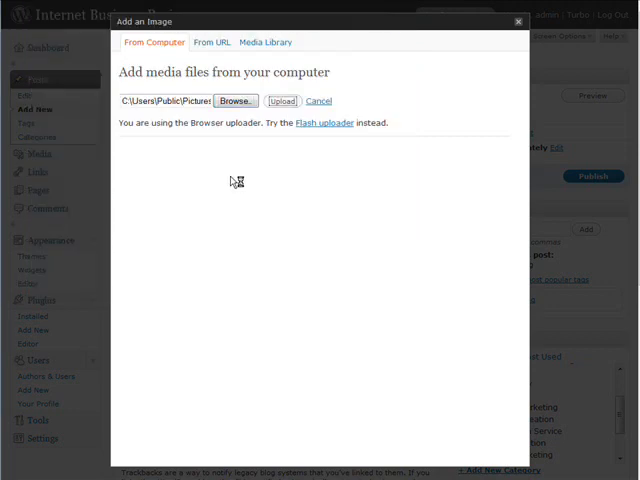
left_click(283, 100)
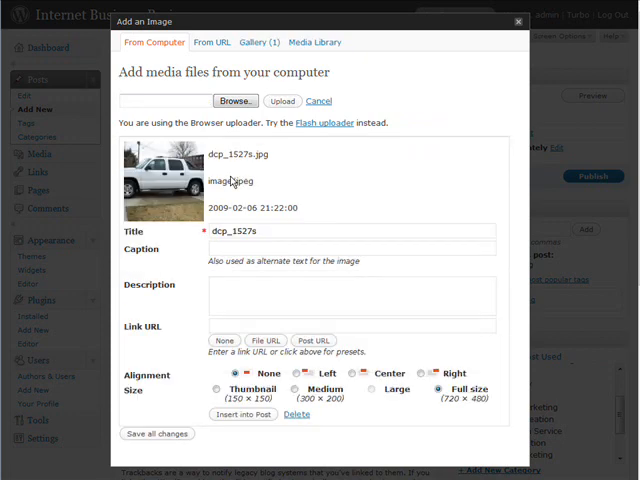
mouse_move(335, 195)
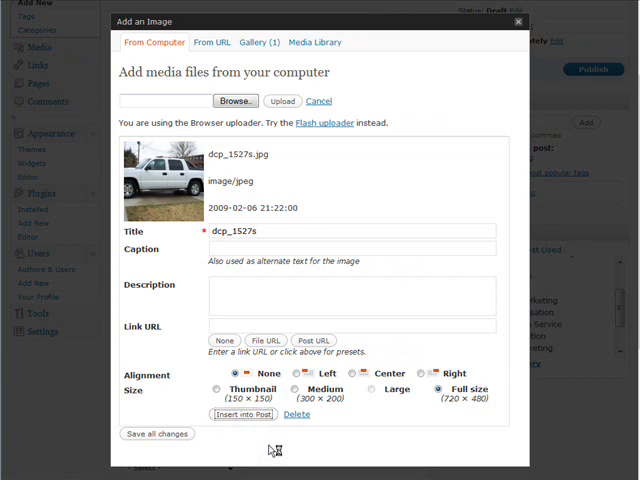
left_click(242, 414)
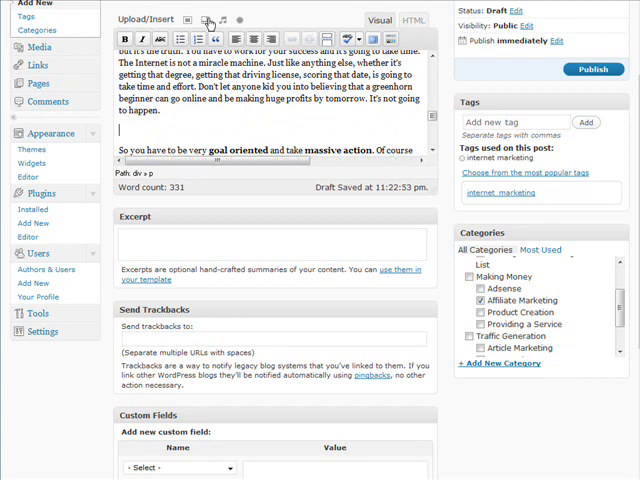
Select tour.flv in the video uploader, then cancel the upload
left_click(204, 19)
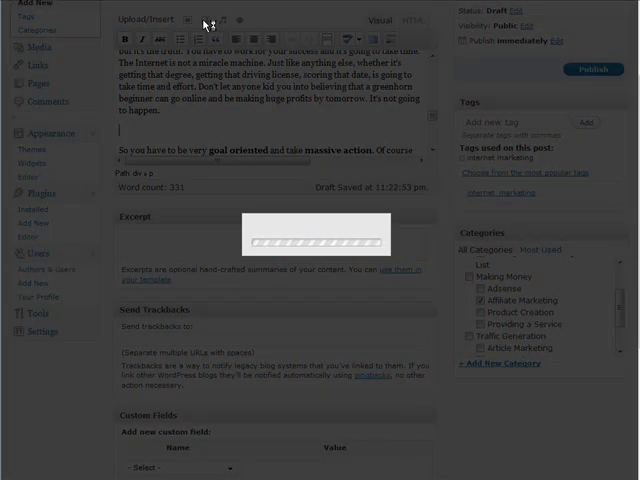
left_click(205, 19)
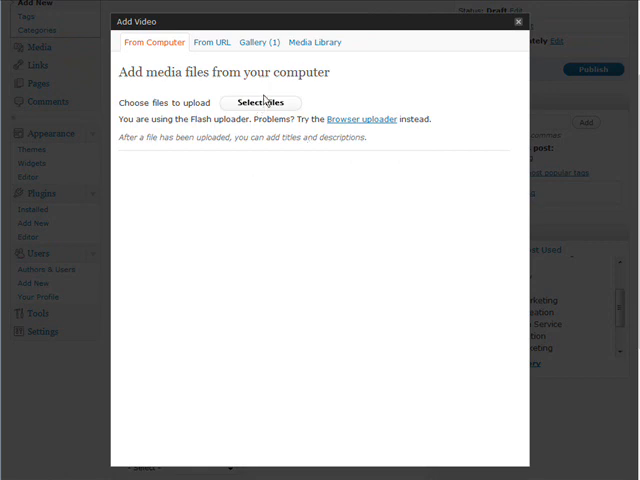
left_click(262, 102)
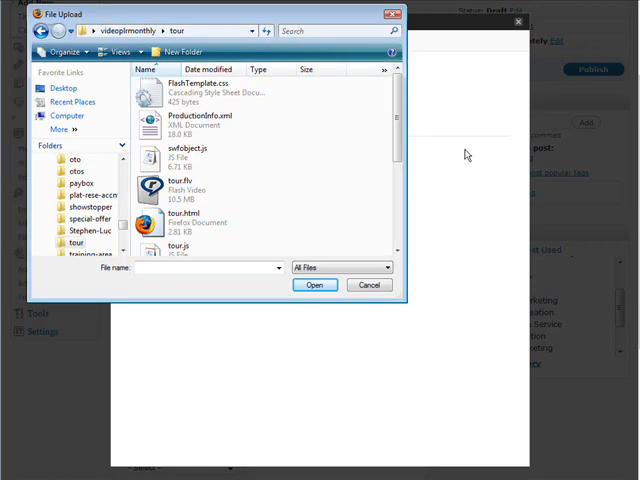
left_click(178, 185)
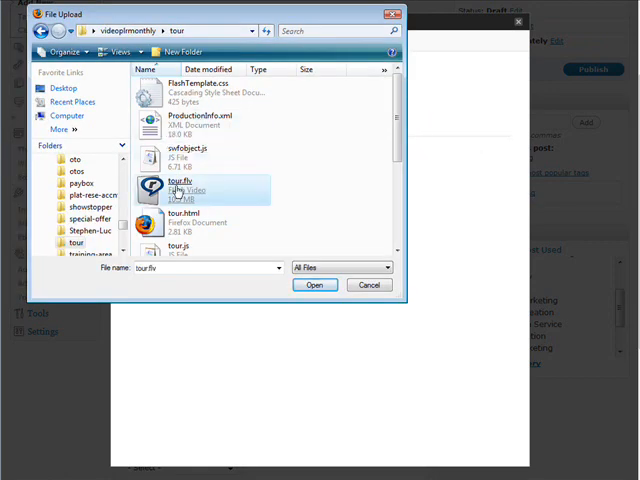
left_click(314, 285)
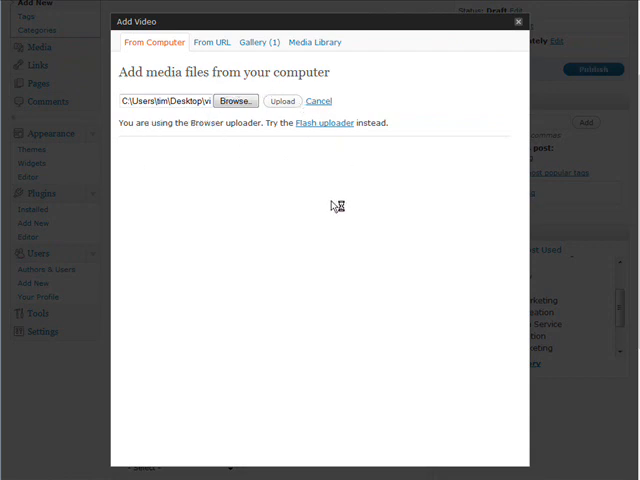
mouse_move(234, 193)
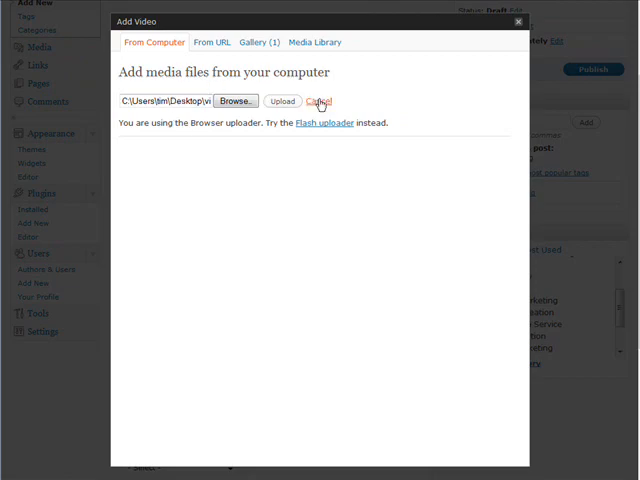
left_click(318, 101)
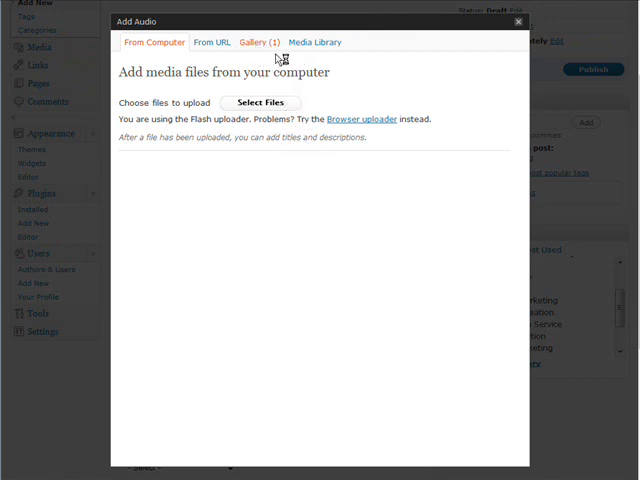
Confirm the gallery holds only the dcp_1527s photo, then close the media window
left_click(256, 42)
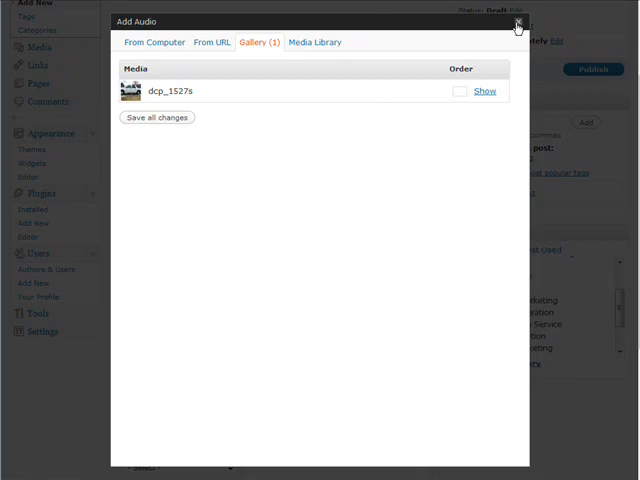
left_click(517, 22)
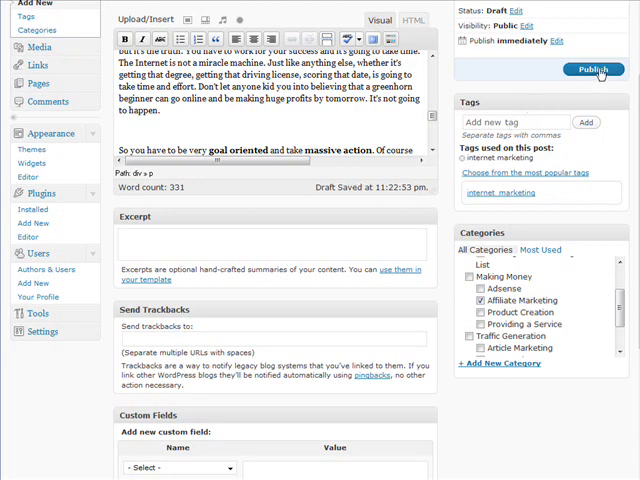
Publish the Internet Business Tips post and view it in the February 2009 archive
left_click(594, 69)
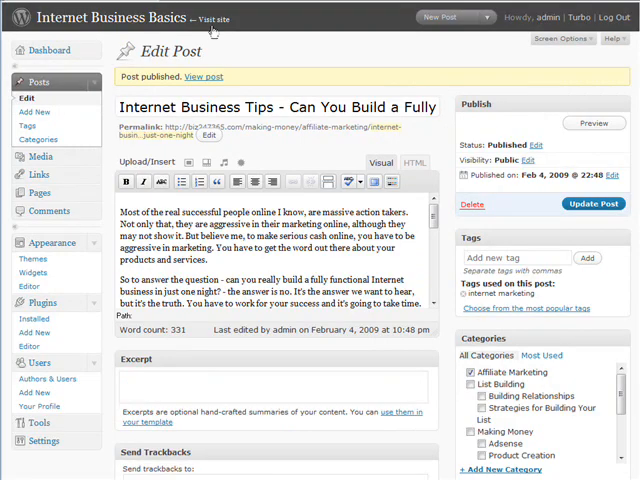
mouse_move(442, 84)
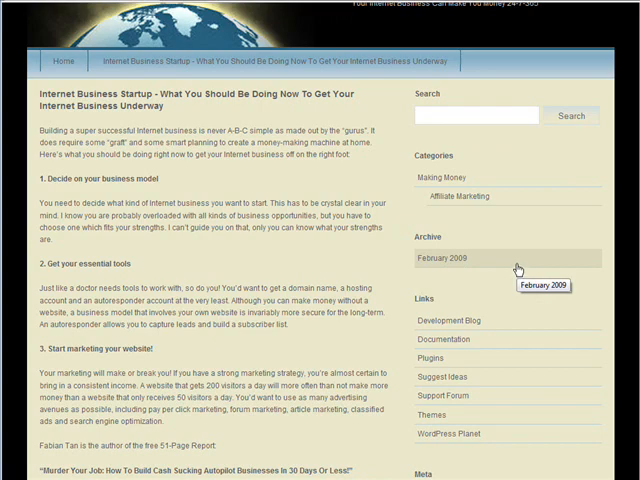
left_click(455, 258)
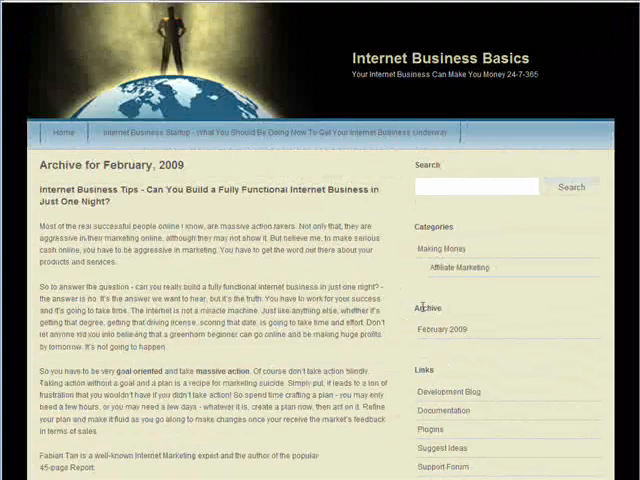
scroll("down", 3)
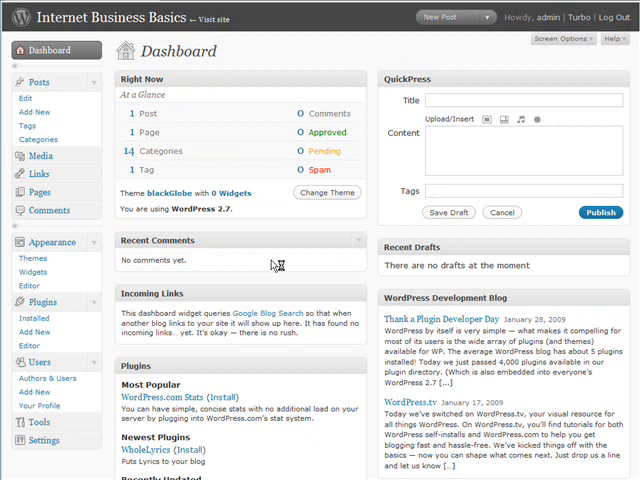
Delete all seven default blogroll links and open the Link Categories page
left_click(40, 173)
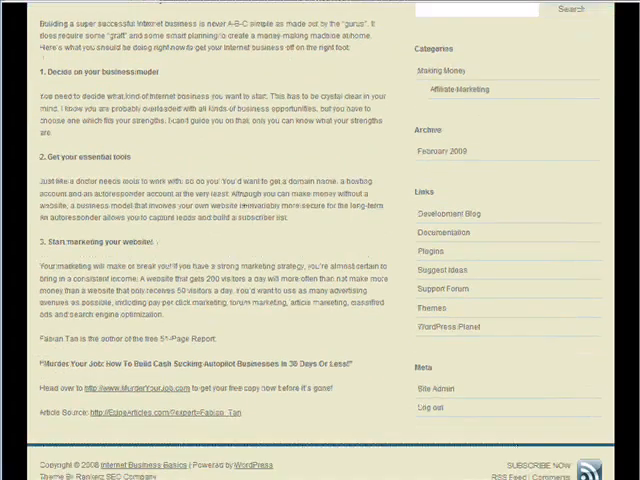
scroll("down", 3)
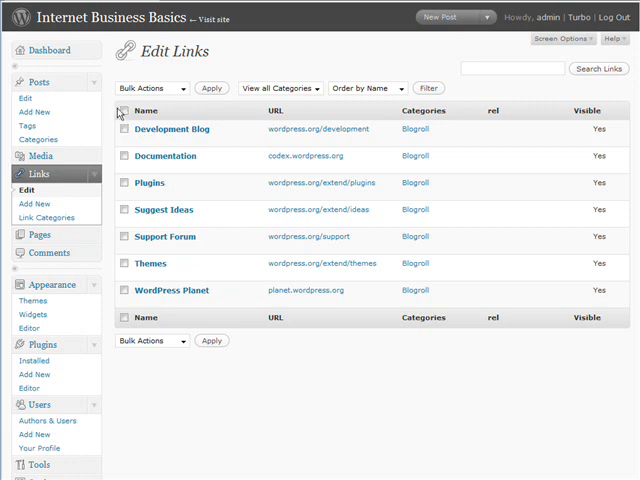
left_click(123, 111)
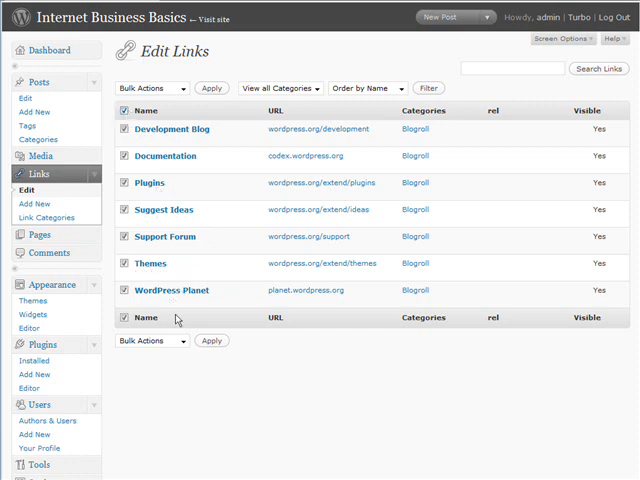
left_click(148, 340)
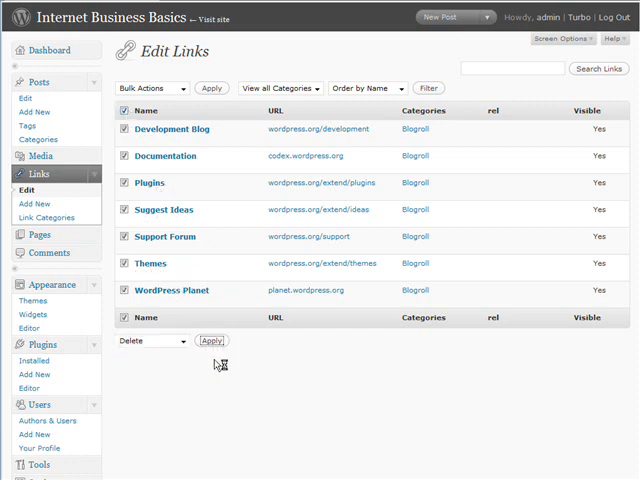
mouse_move(213, 385)
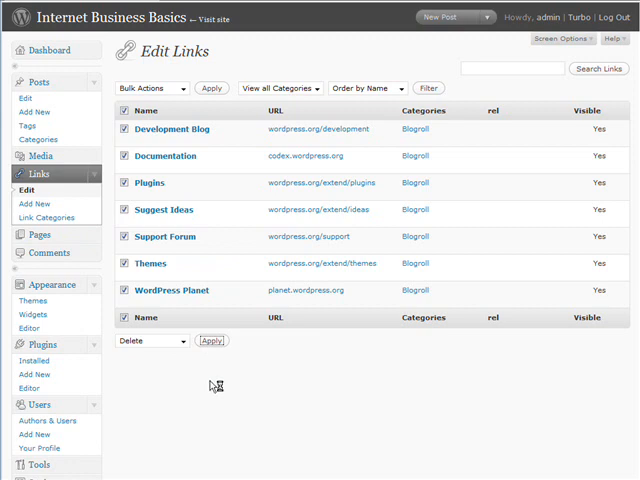
left_click(212, 340)
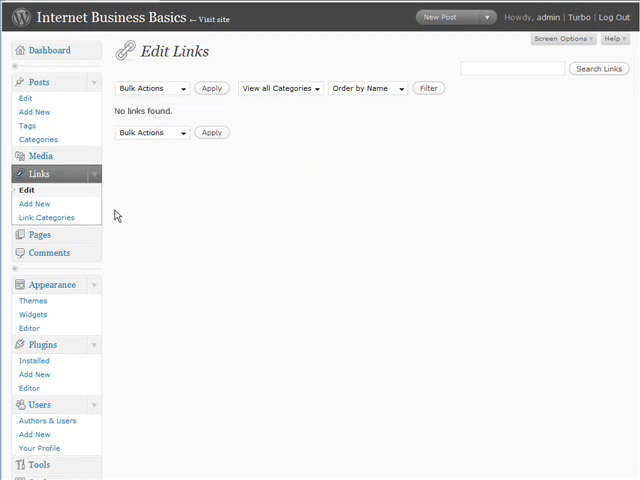
mouse_move(191, 307)
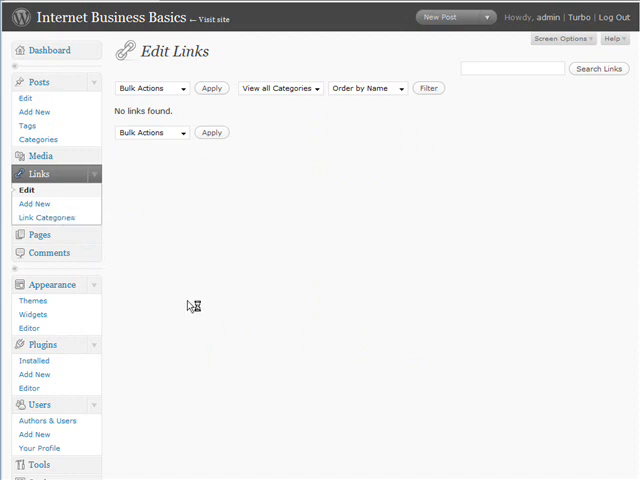
left_click(46, 217)
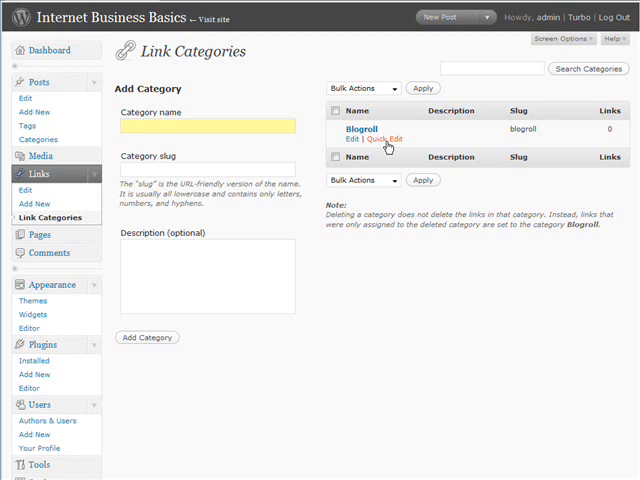
Quick-edit the Blogroll link category to name 'My Links' and slug 'mylinks'
left_click(384, 139)
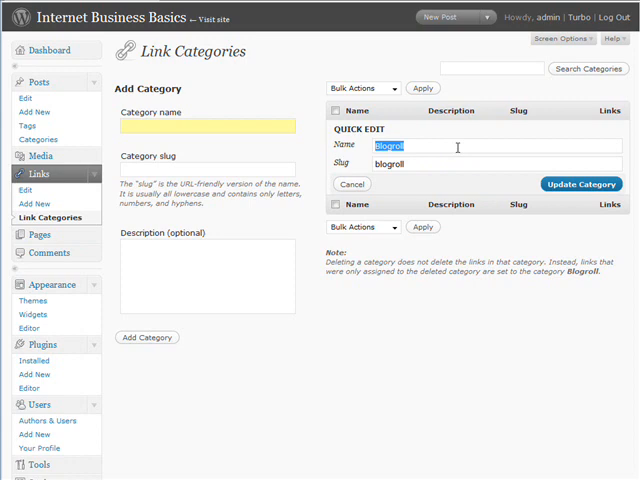
type("M")
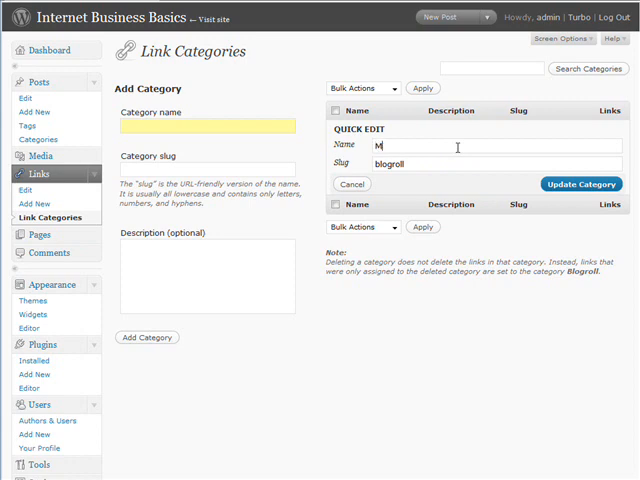
type("y L")
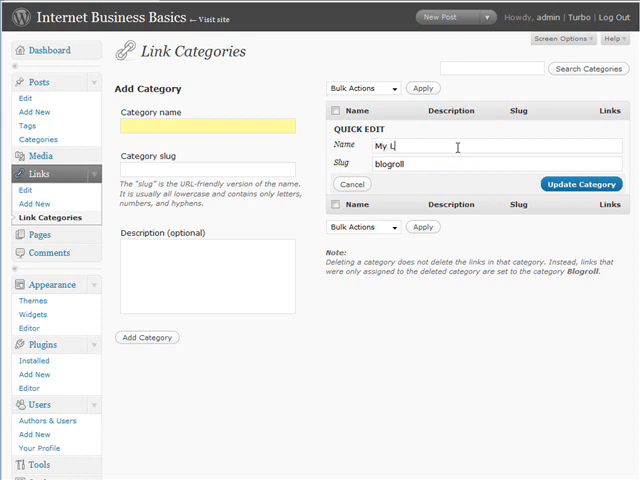
type("inks")
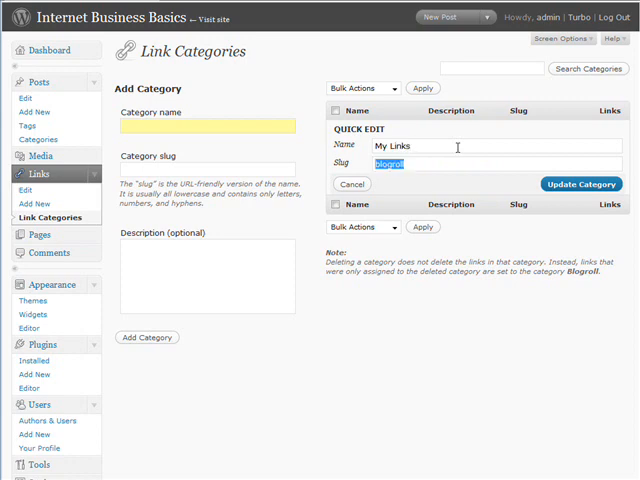
type("m")
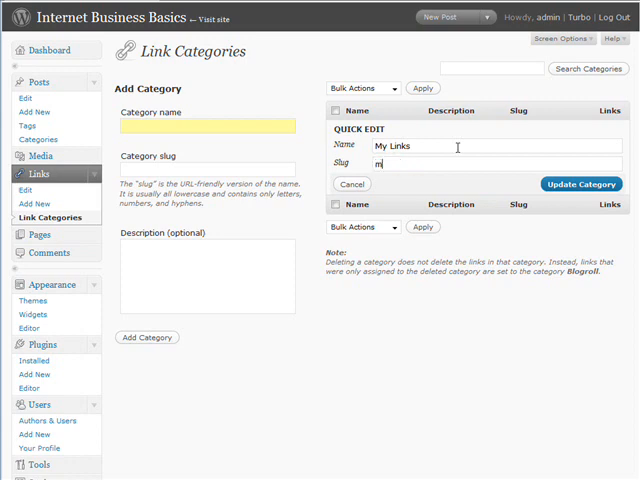
type("ylinks")
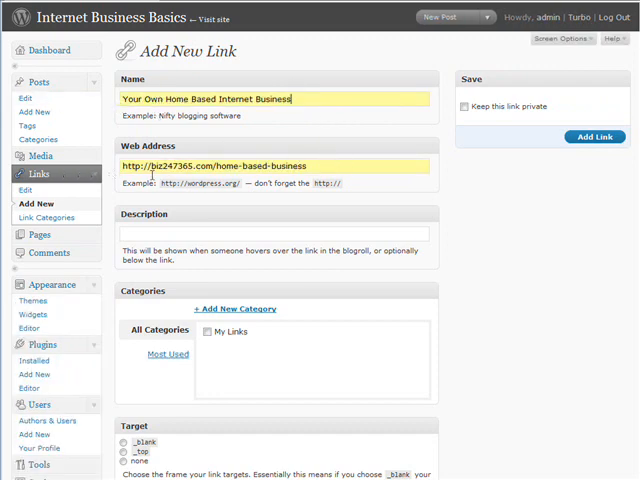
Add the 'Your Own Home Based Internet Business' link to My Links with _blank target
scroll("down", 3)
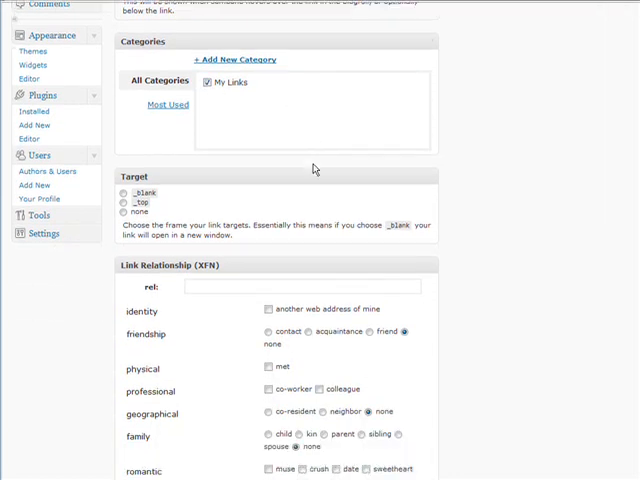
scroll("down", 3)
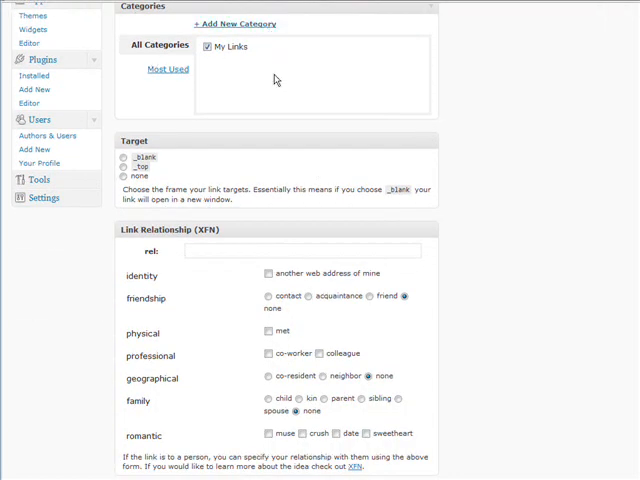
scroll("down", 3)
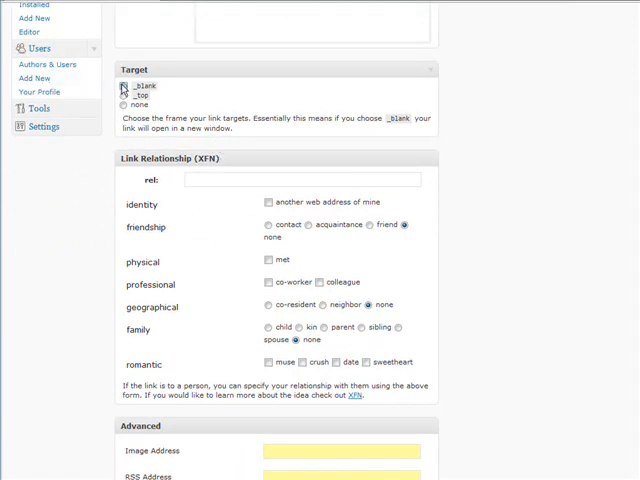
left_click(123, 86)
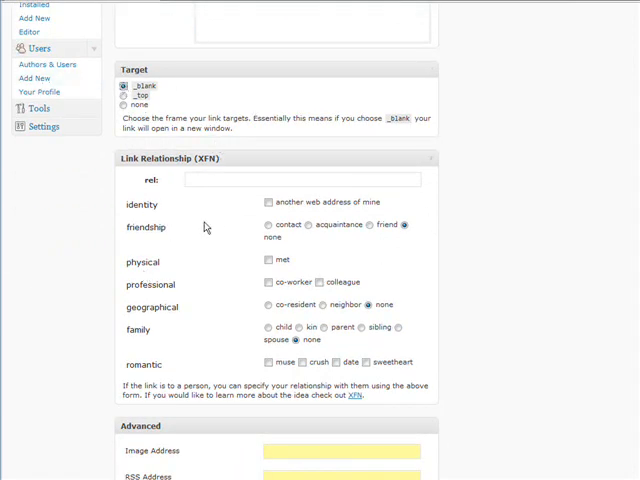
scroll("down", 3)
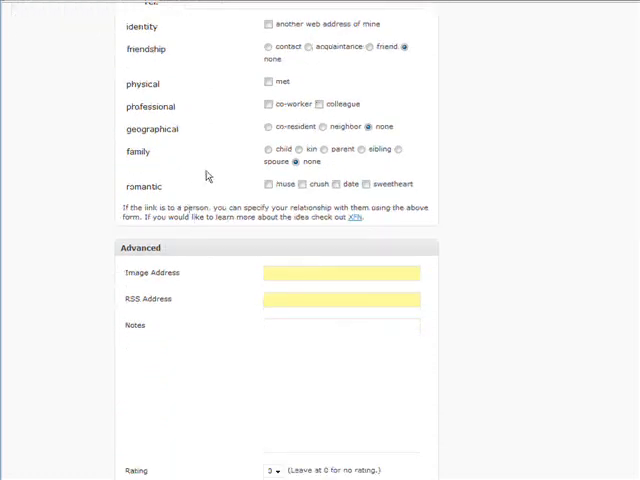
scroll("down", 3)
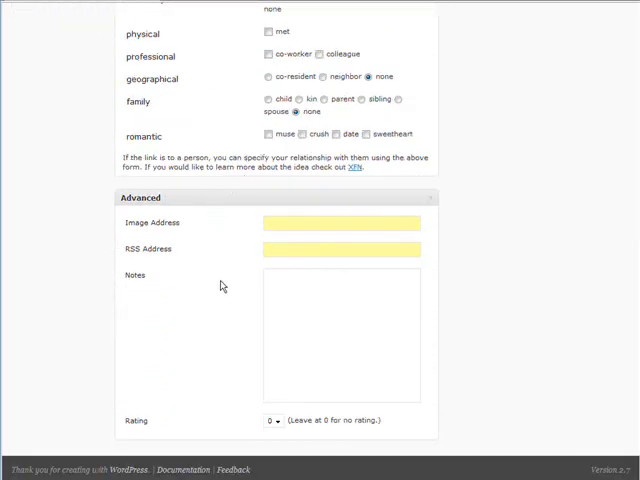
mouse_move(201, 47)
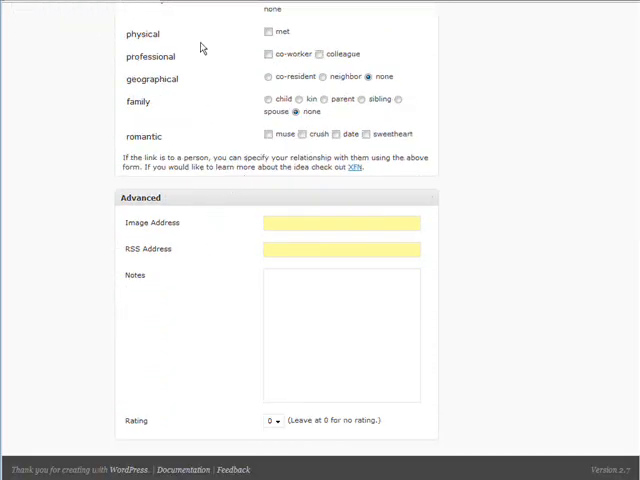
scroll("up", 3)
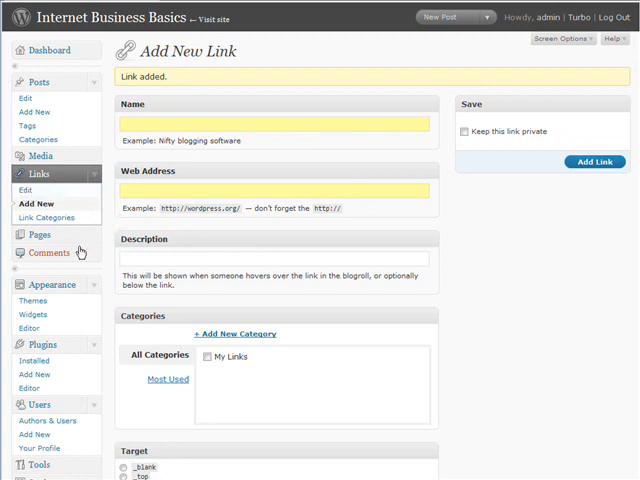
Show the Edit Links list with the biz247365.com link under My Links
left_click(24, 190)
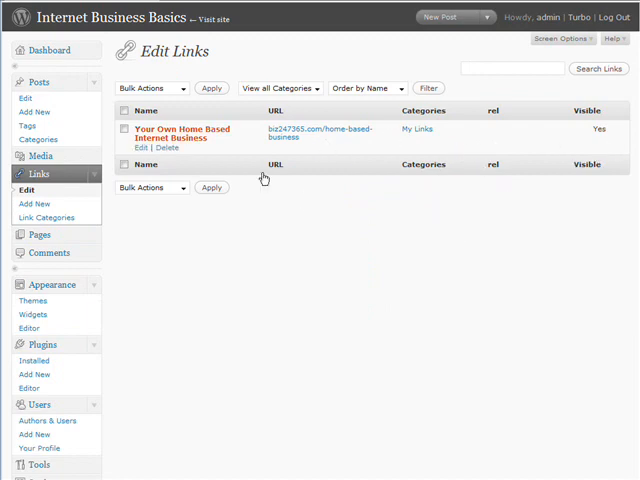
mouse_move(223, 215)
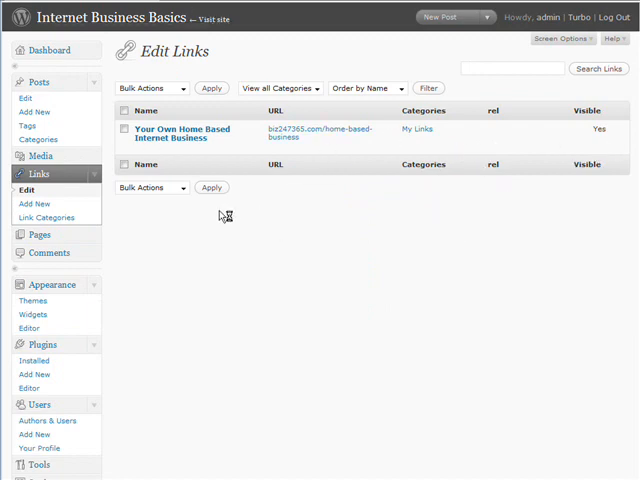
Confirm the live sidebar lists the new link under Links, then return to Site Admin
left_click(215, 18)
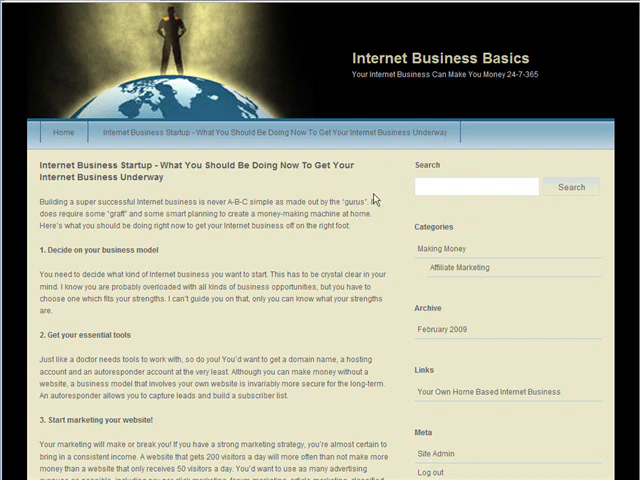
scroll("down", 3)
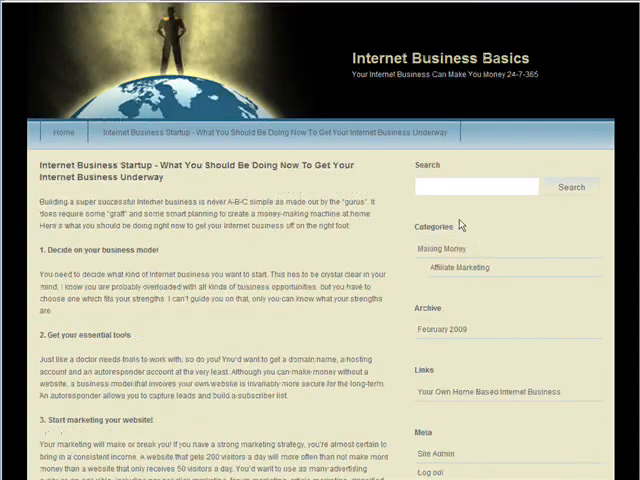
scroll("down", 3)
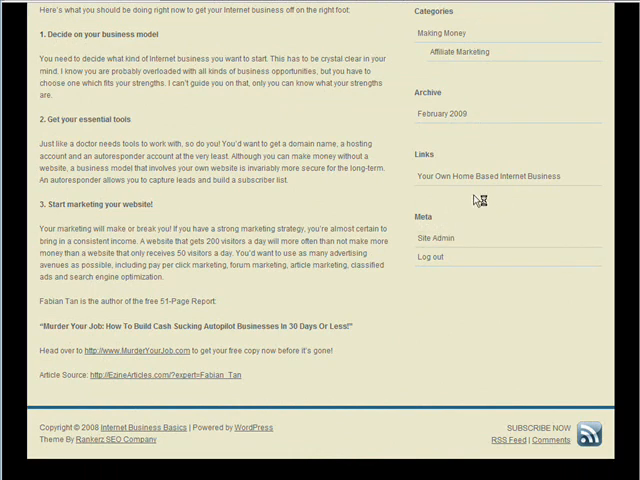
mouse_move(458, 228)
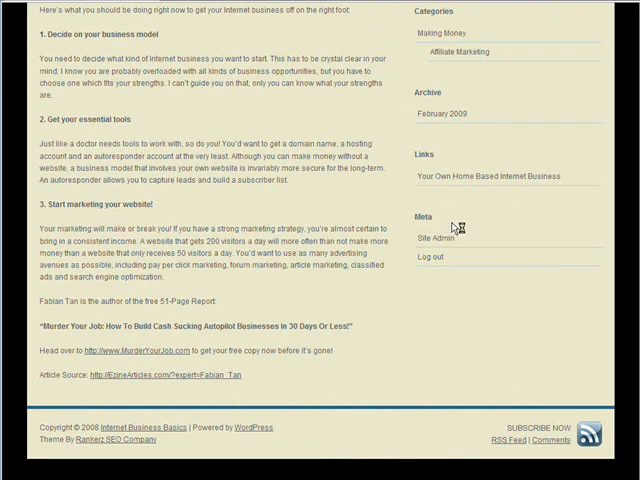
left_click(433, 238)
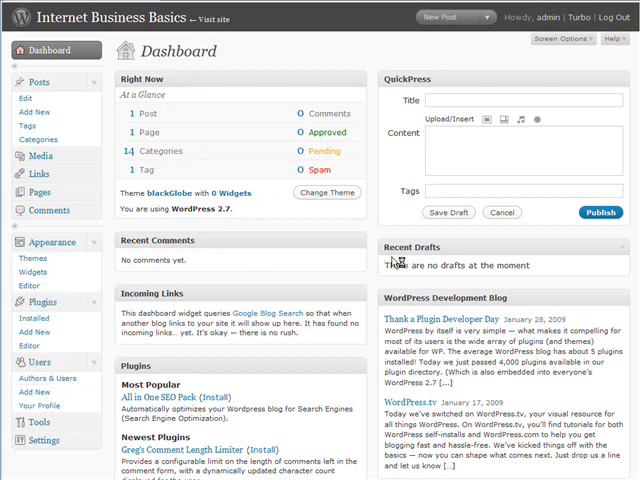
mouse_move(335, 275)
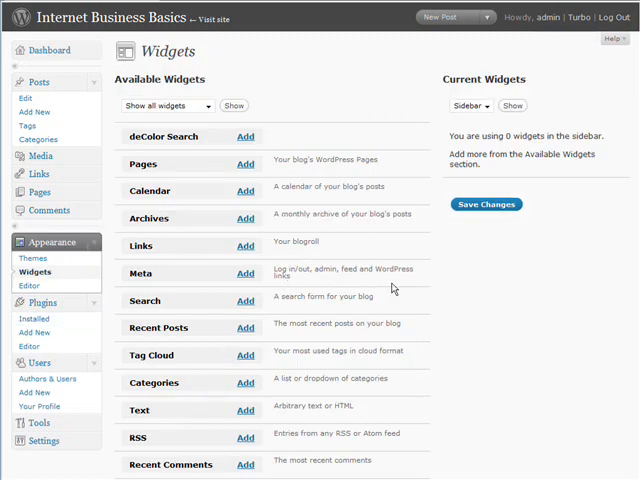
mouse_move(438, 359)
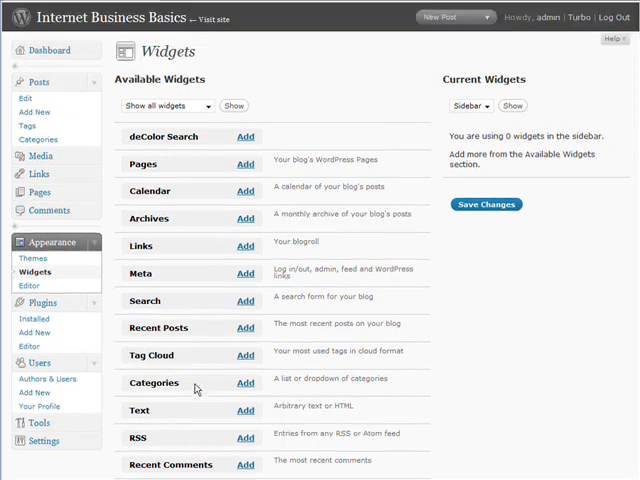
mouse_move(245, 164)
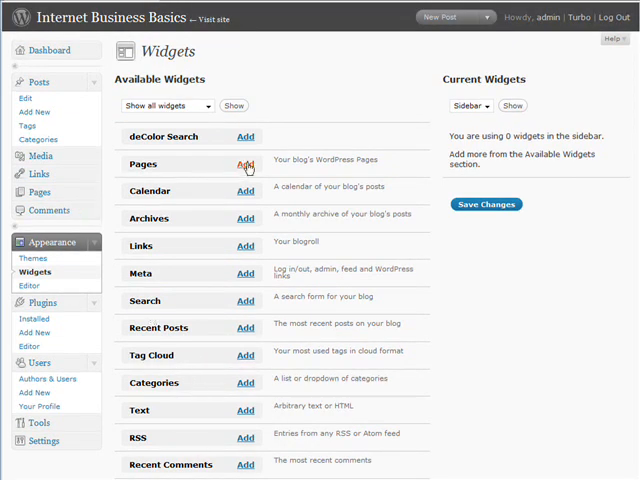
Add Pages, Recent Posts, Categories, Recent Comments and RSS widgets to the sidebar
left_click(245, 161)
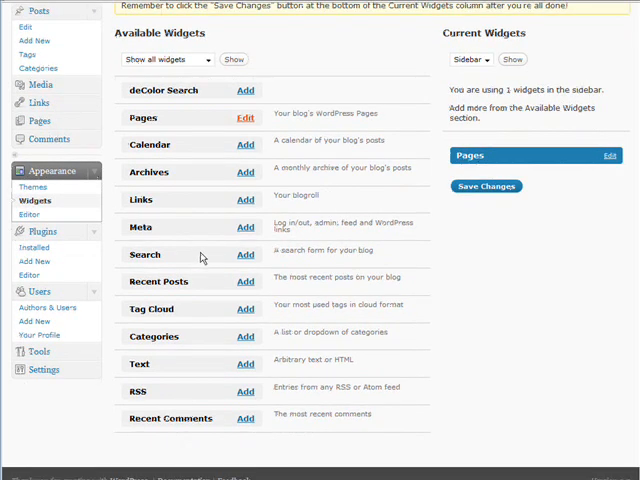
left_click(245, 281)
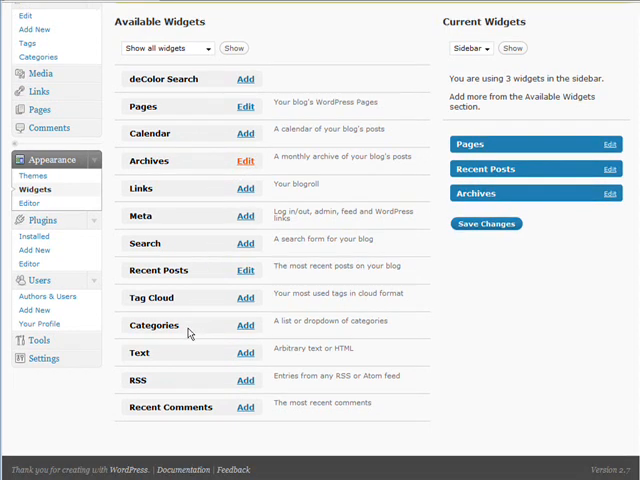
left_click(245, 325)
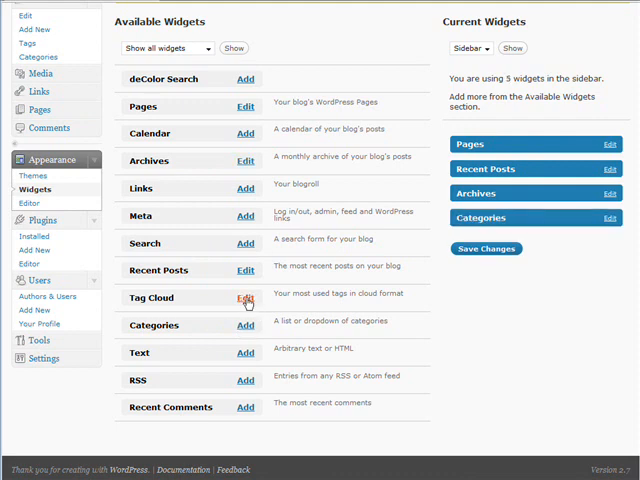
left_click(245, 297)
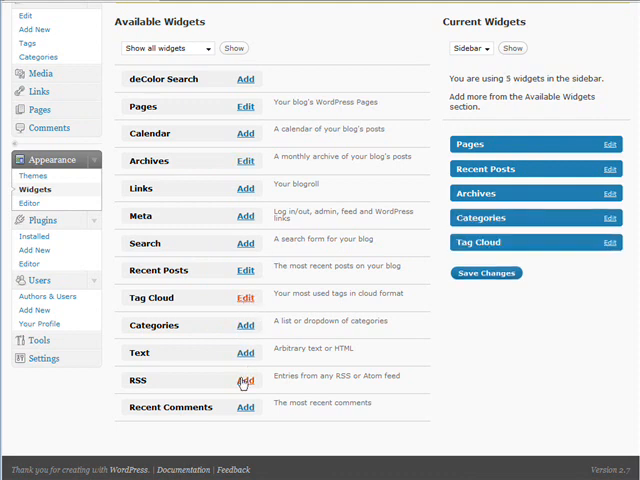
left_click(245, 380)
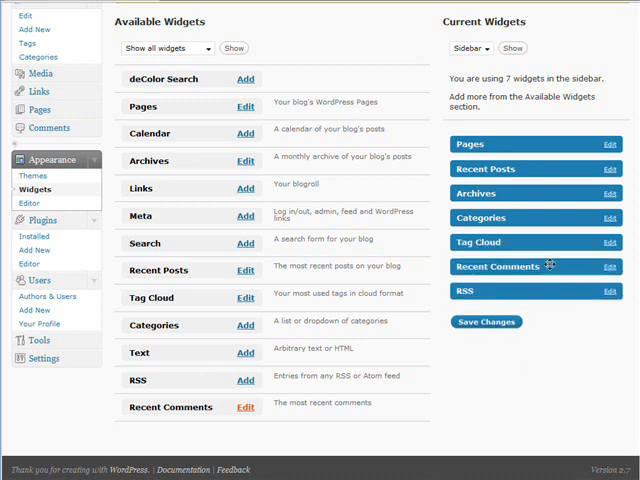
mouse_move(399, 266)
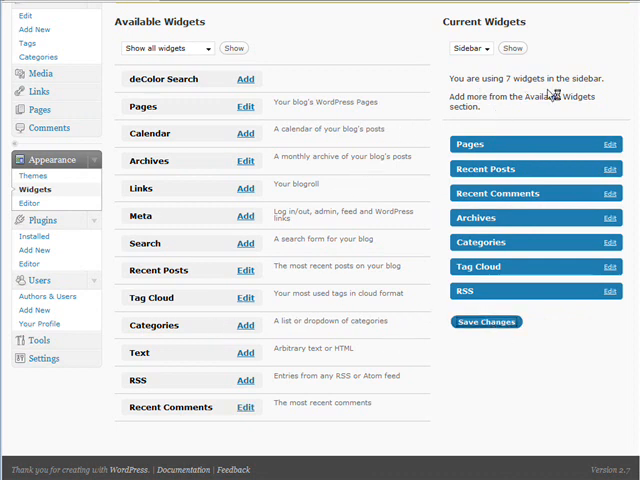
mouse_move(590, 50)
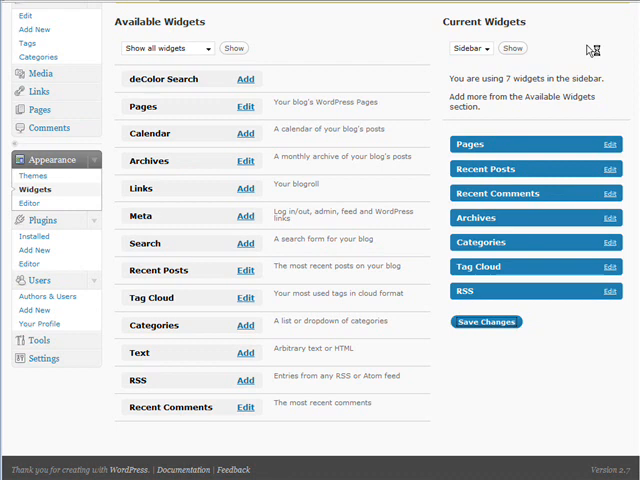
left_click(487, 321)
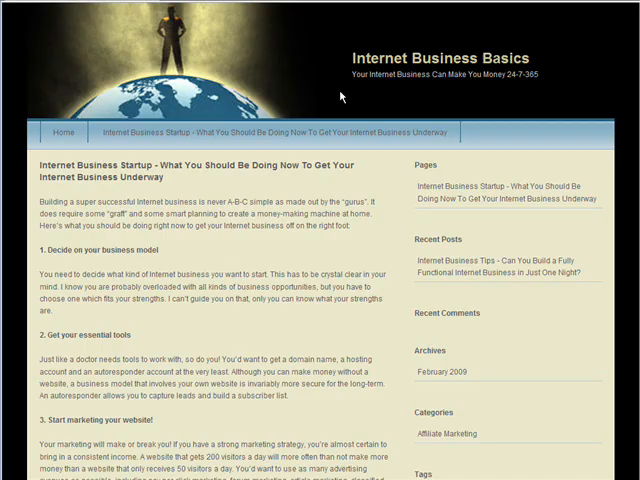
mouse_move(477, 222)
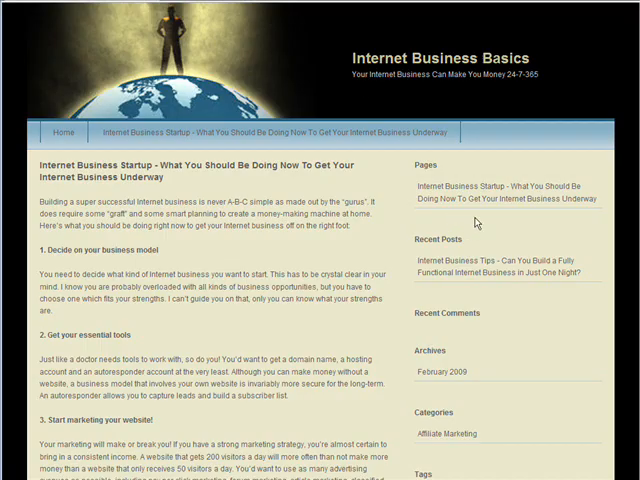
Scroll the live blog to check its sidebar widgets, Categories and Tags
scroll("down", 3)
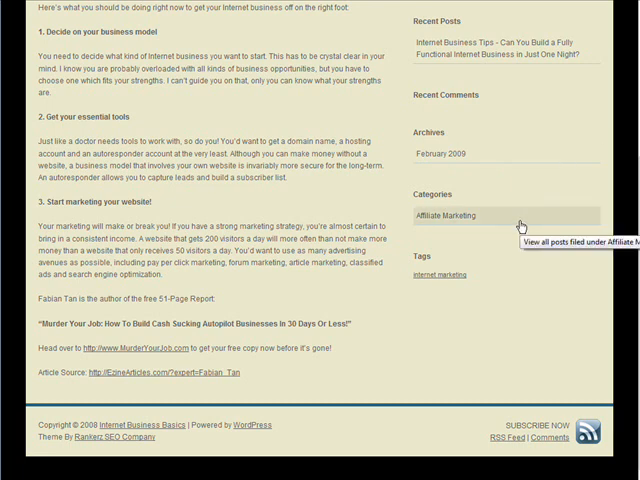
mouse_move(518, 225)
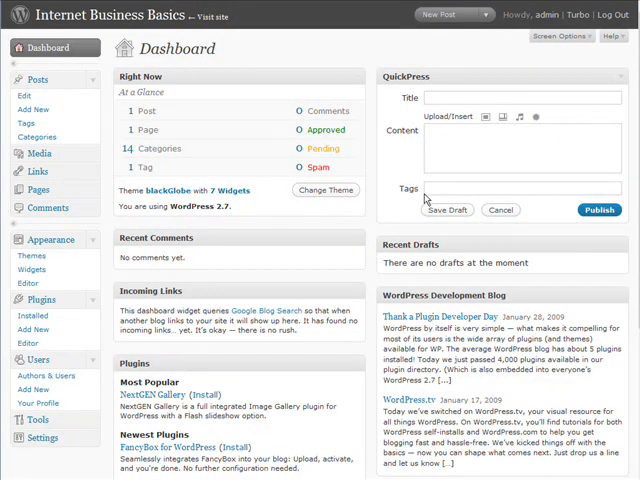
mouse_move(33, 270)
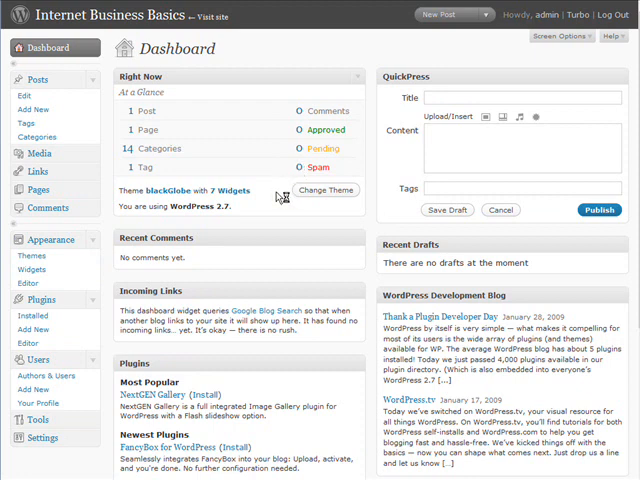
mouse_move(281, 196)
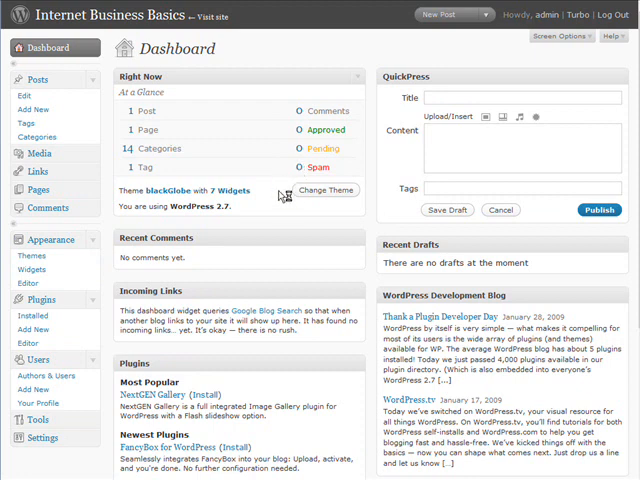
mouse_move(268, 208)
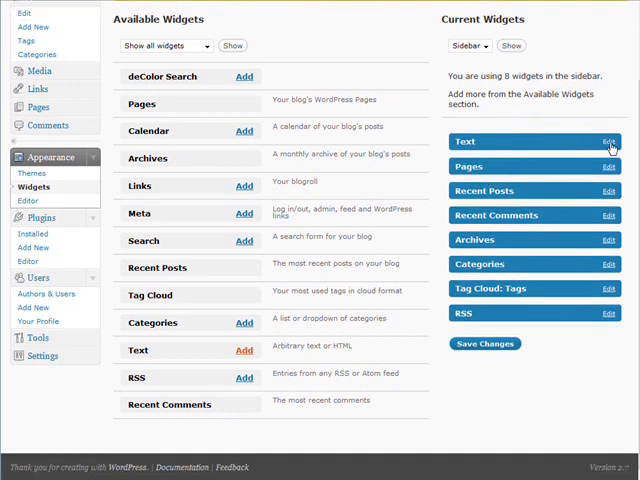
Open the empty settings form of the new top Text widget
left_click(607, 141)
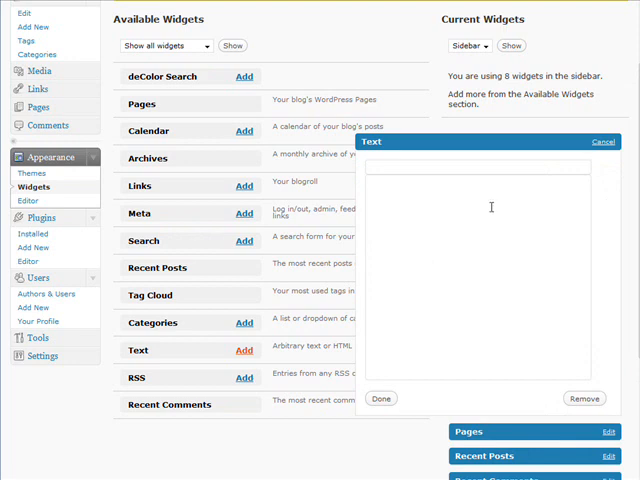
mouse_move(430, 193)
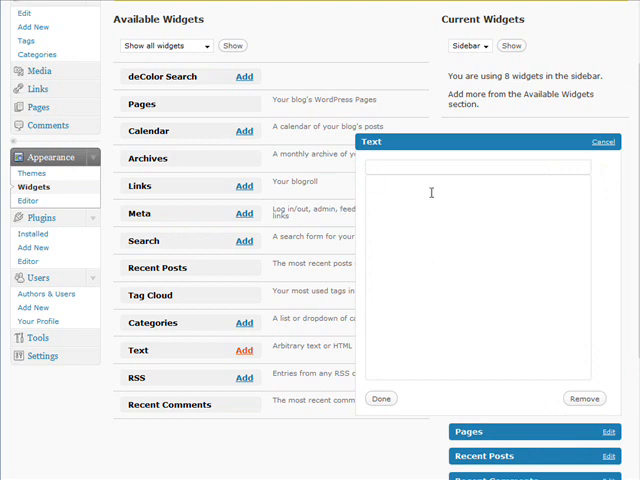
mouse_move(471, 196)
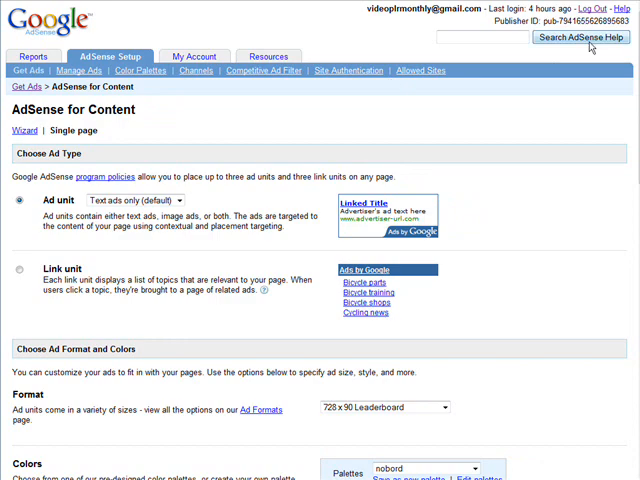
Scroll through the AdSense options for the 160x600 Wide Skyscraper ad unit
scroll("down", 3)
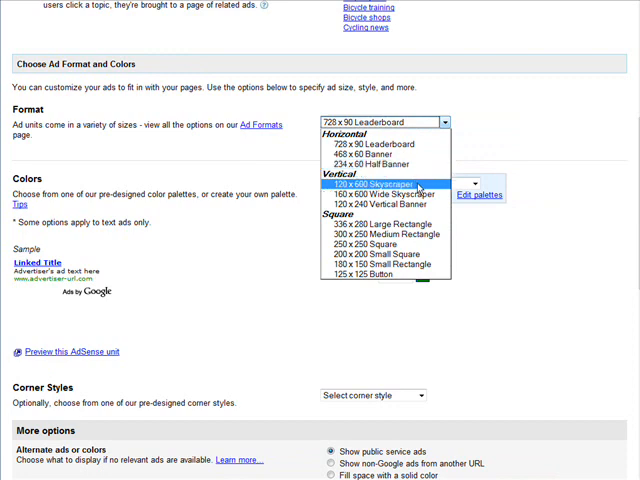
mouse_move(380, 193)
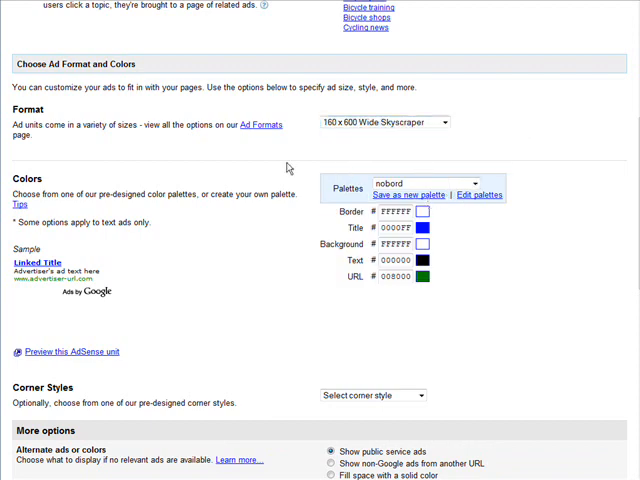
scroll("down", 3)
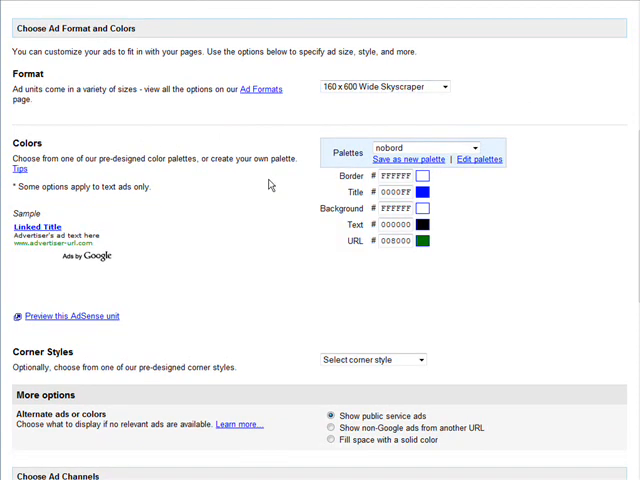
scroll("down", 3)
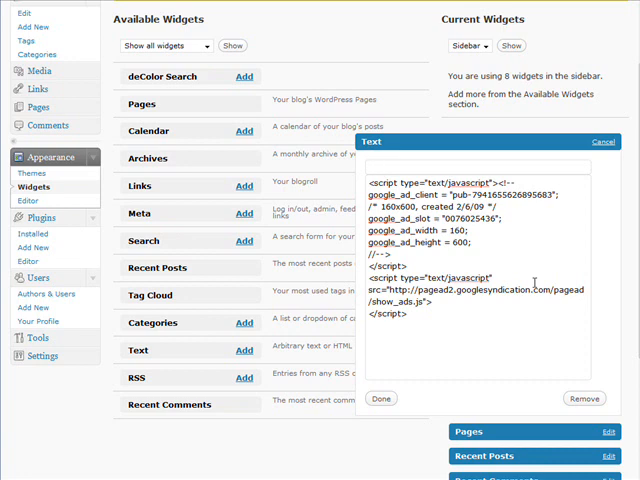
Title the Text widget 'Sponsored Links', finish editing, and save the sidebar widgets
type("Sponsored Links")
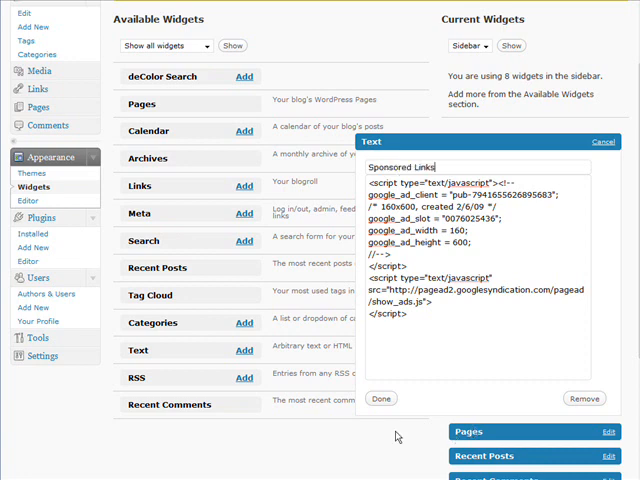
left_click(381, 398)
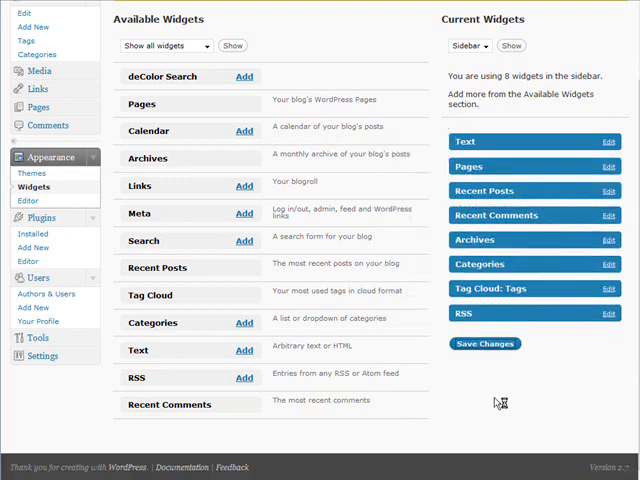
mouse_move(483, 393)
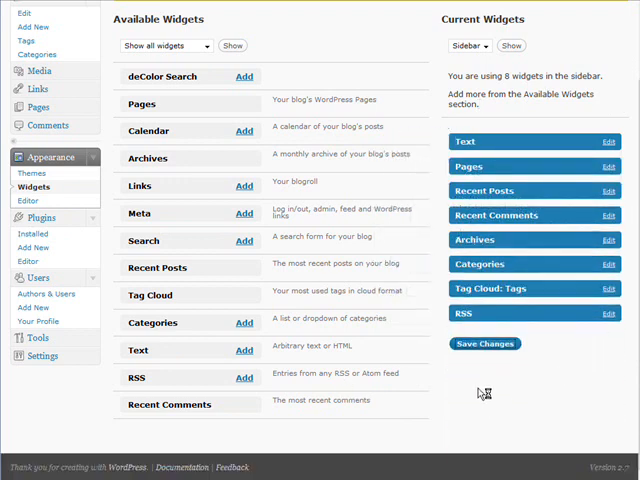
left_click(485, 343)
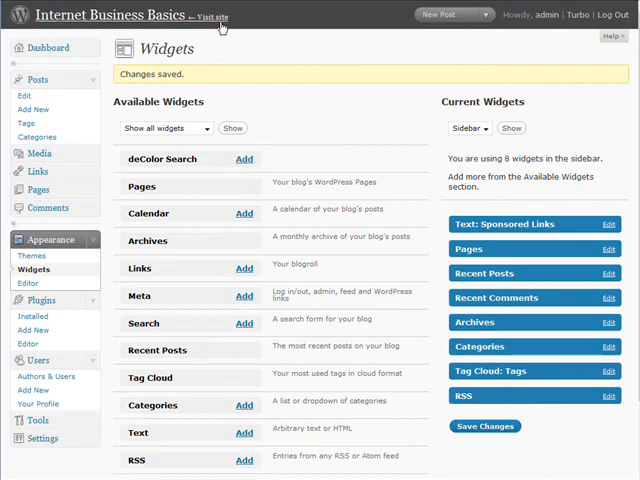
Visit the live blog and scroll down to the Sponsored Links ad in the sidebar
left_click(206, 17)
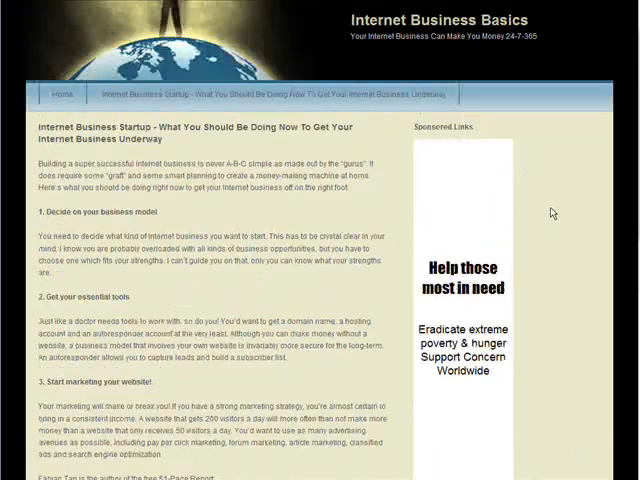
mouse_move(573, 283)
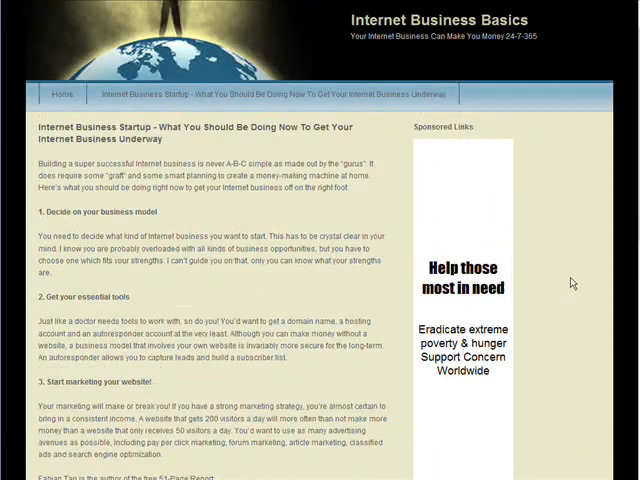
scroll("down", 3)
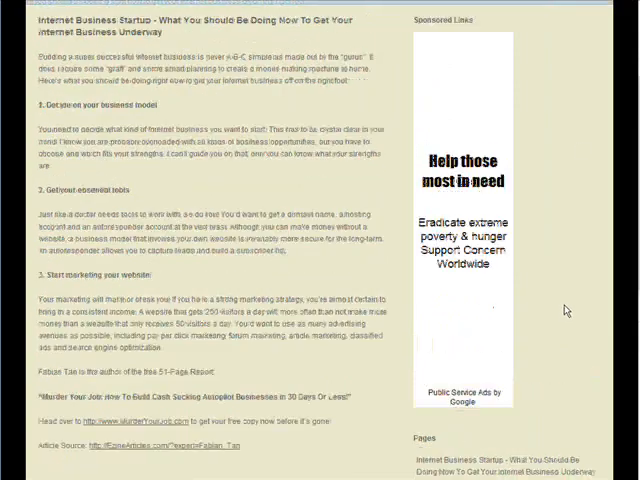